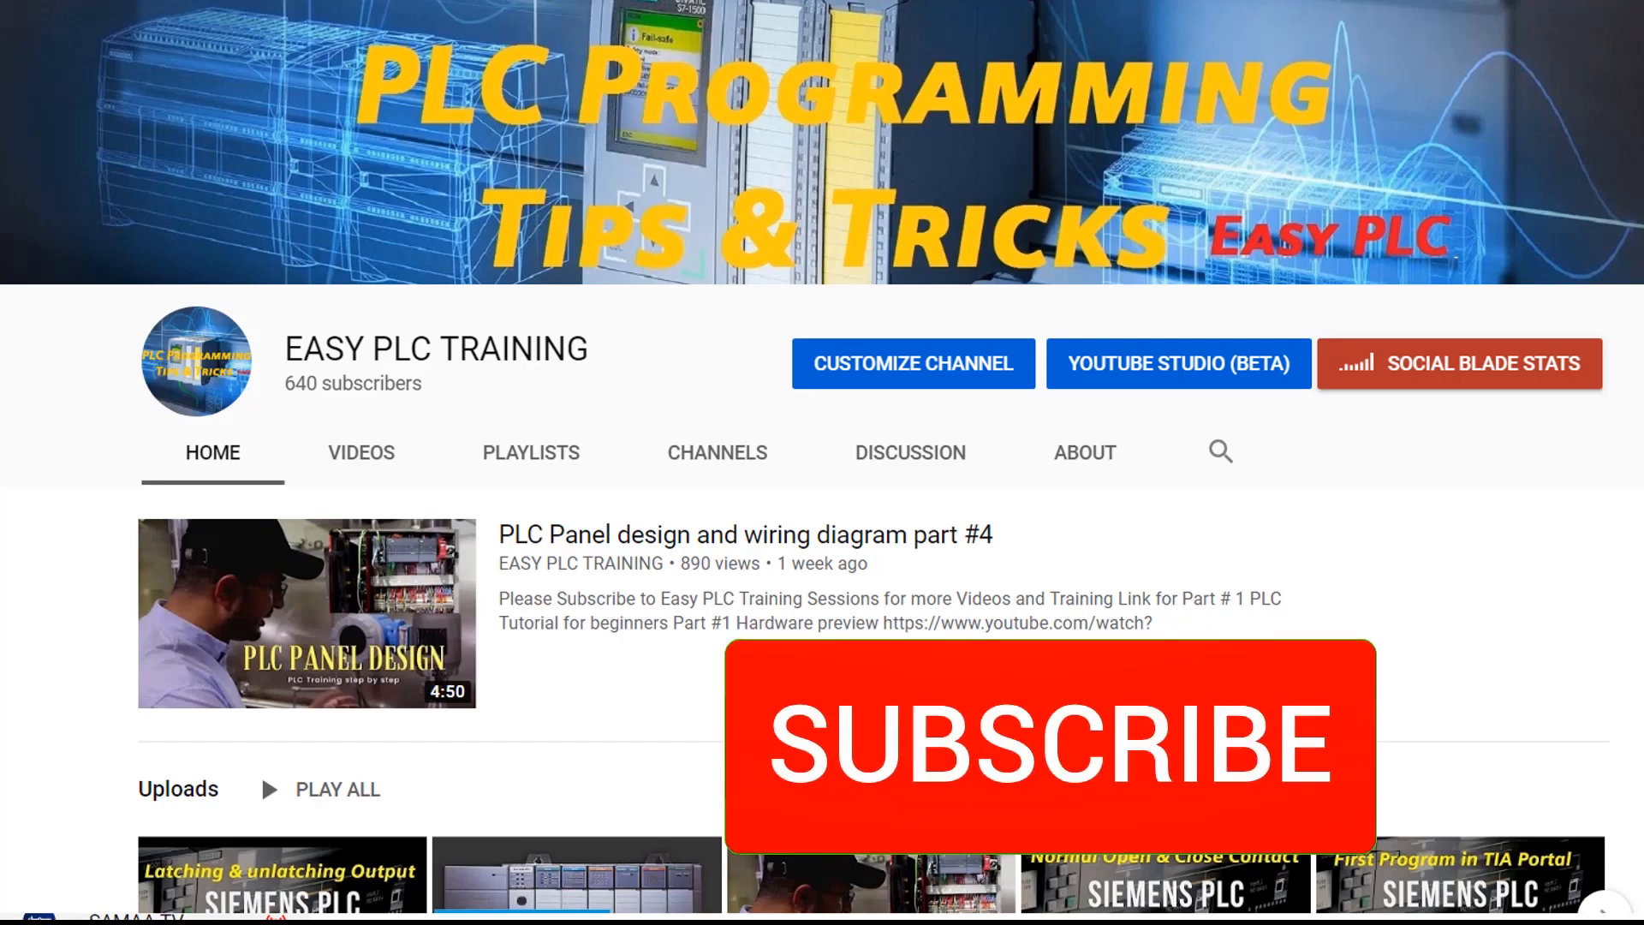
Step: Close the YouTube training channel page to reveal the Windows XP desktop
{"action": "left_click", "coordinate": [1048, 744]}
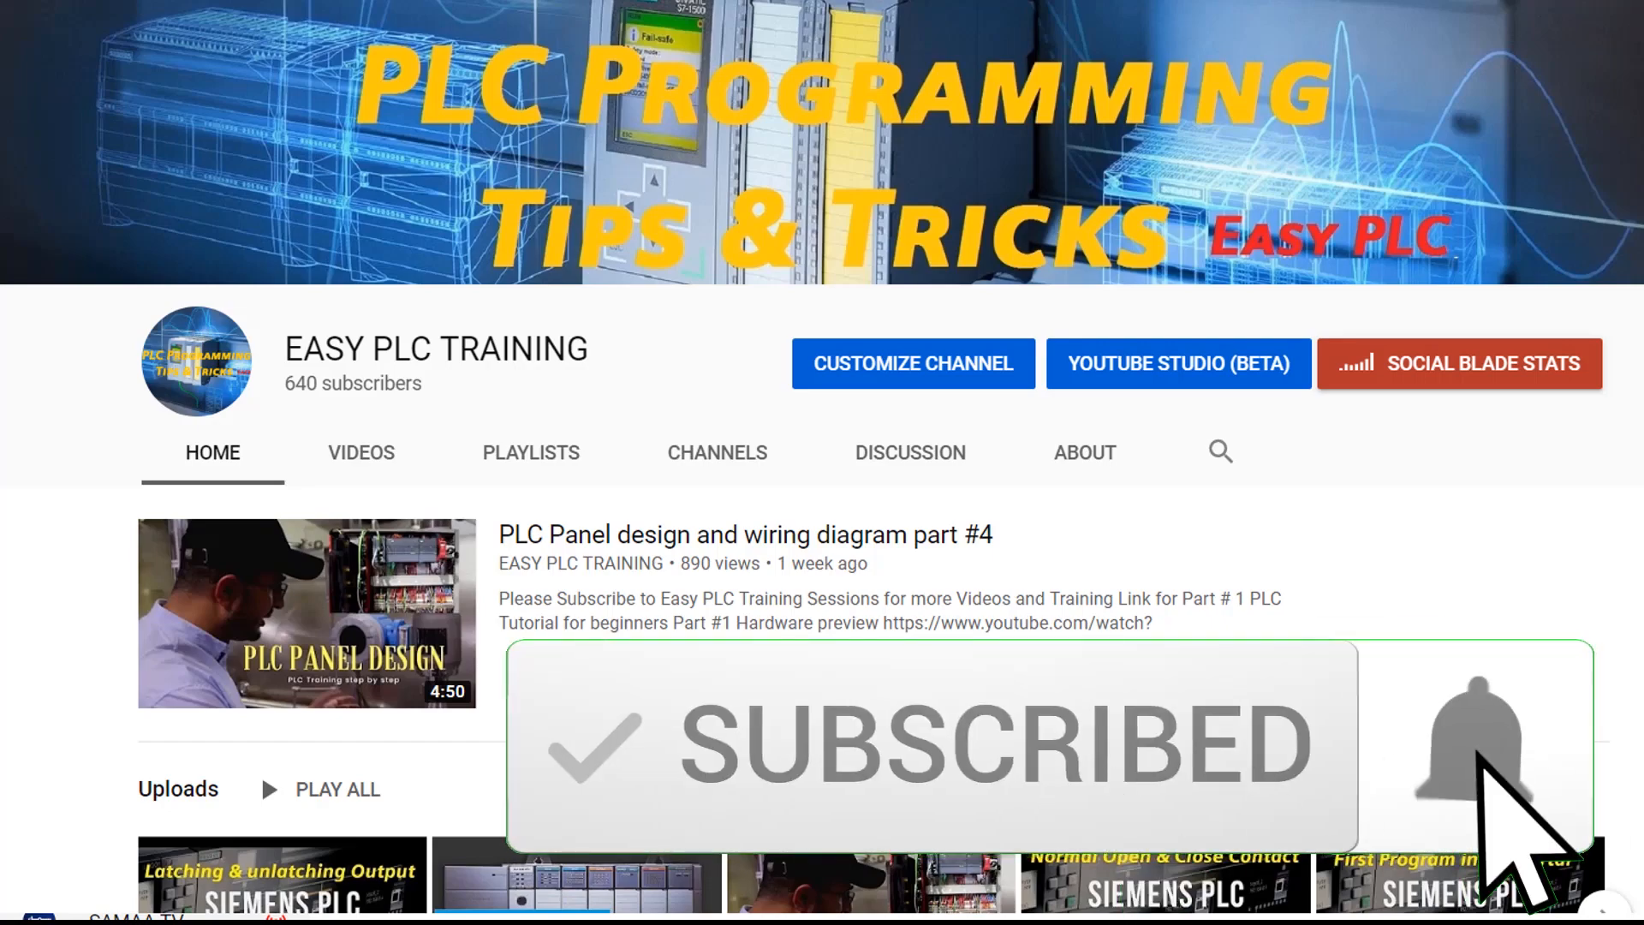
{"action": "left_click", "coordinate": [1473, 744]}
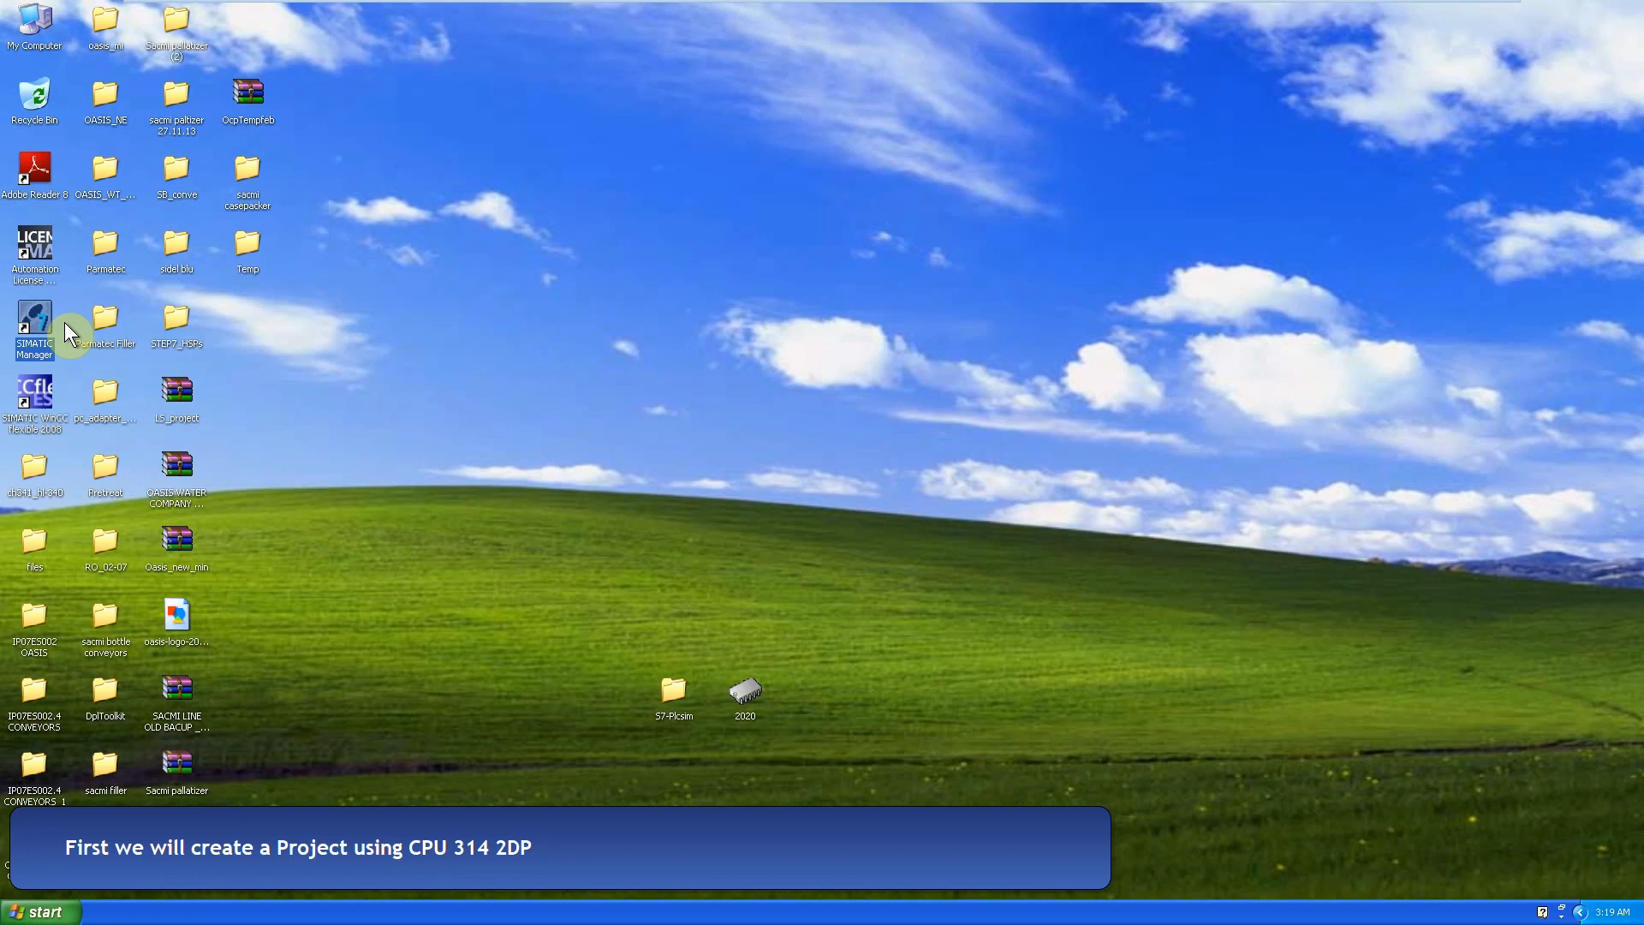
Step: Launch SIMATIC Manager, skip the wizard, and create the new FLOWMETERSIMPLE project
{"action": "double_click", "coordinate": [33, 326]}
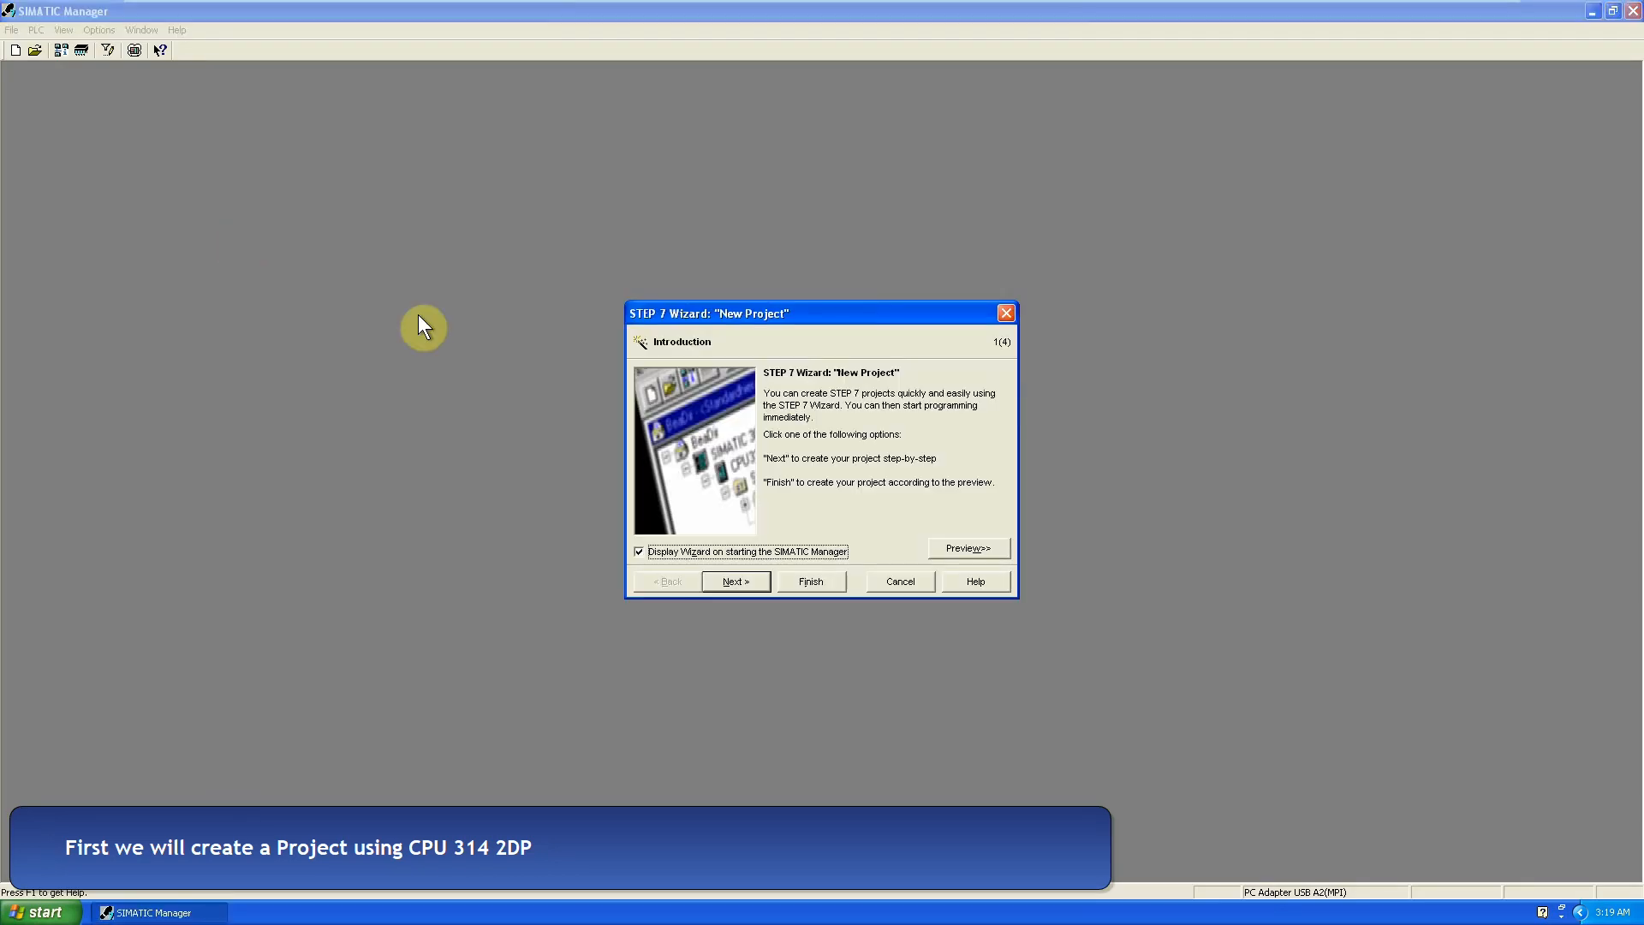
{"action": "left_click", "coordinate": [899, 581]}
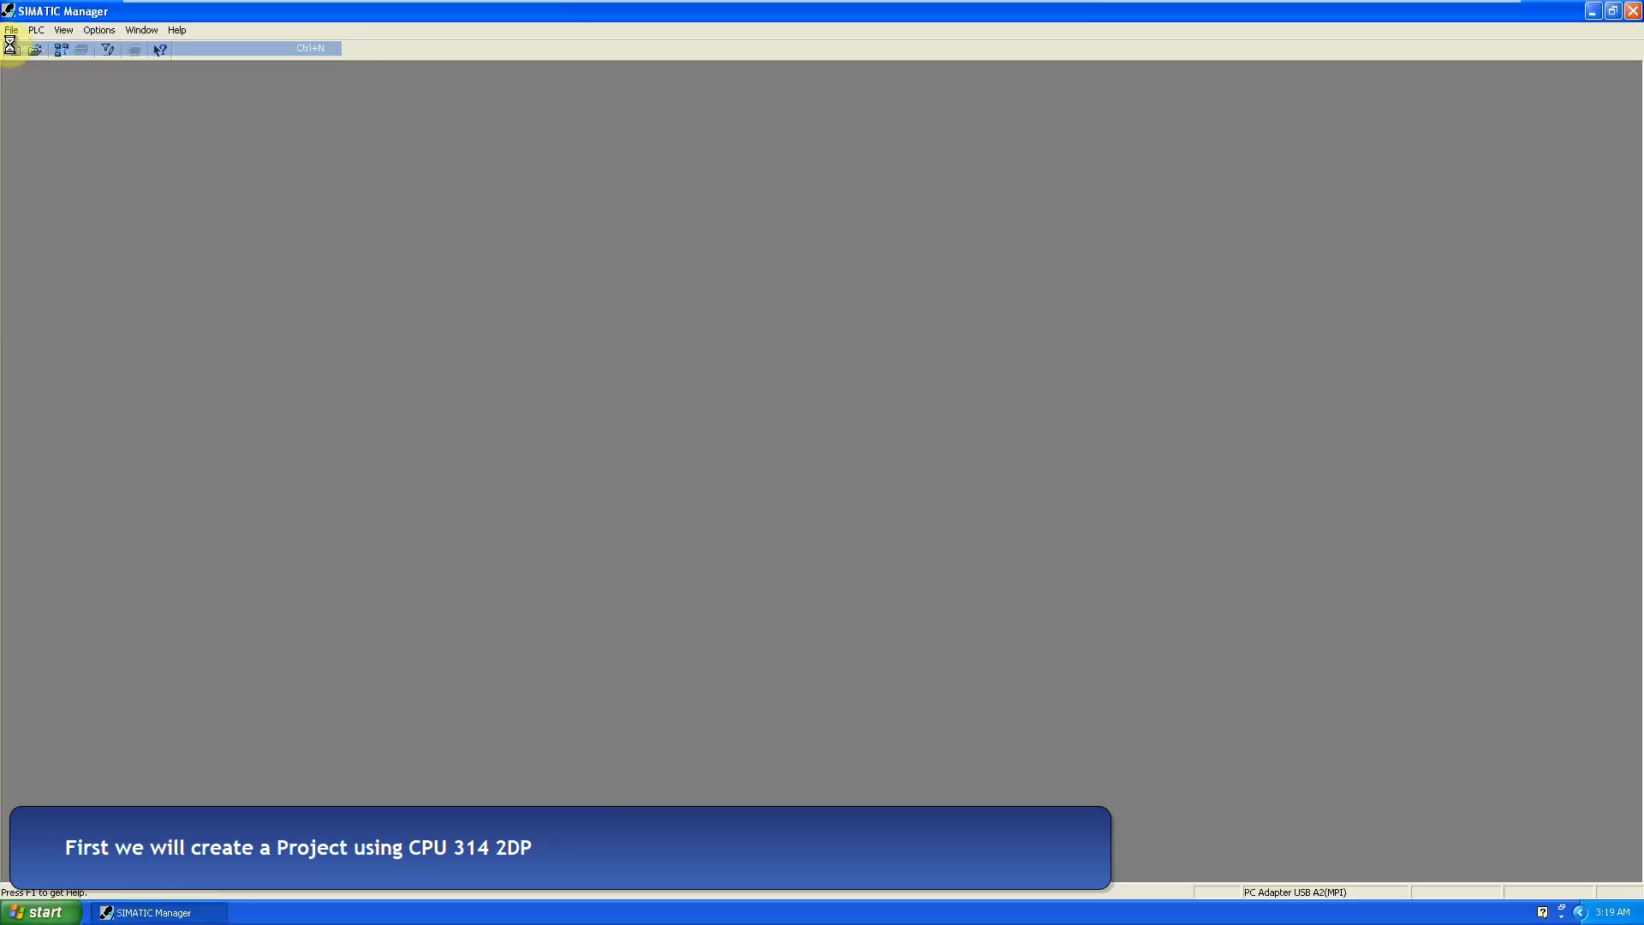
{"action": "left_click", "coordinate": [15, 50]}
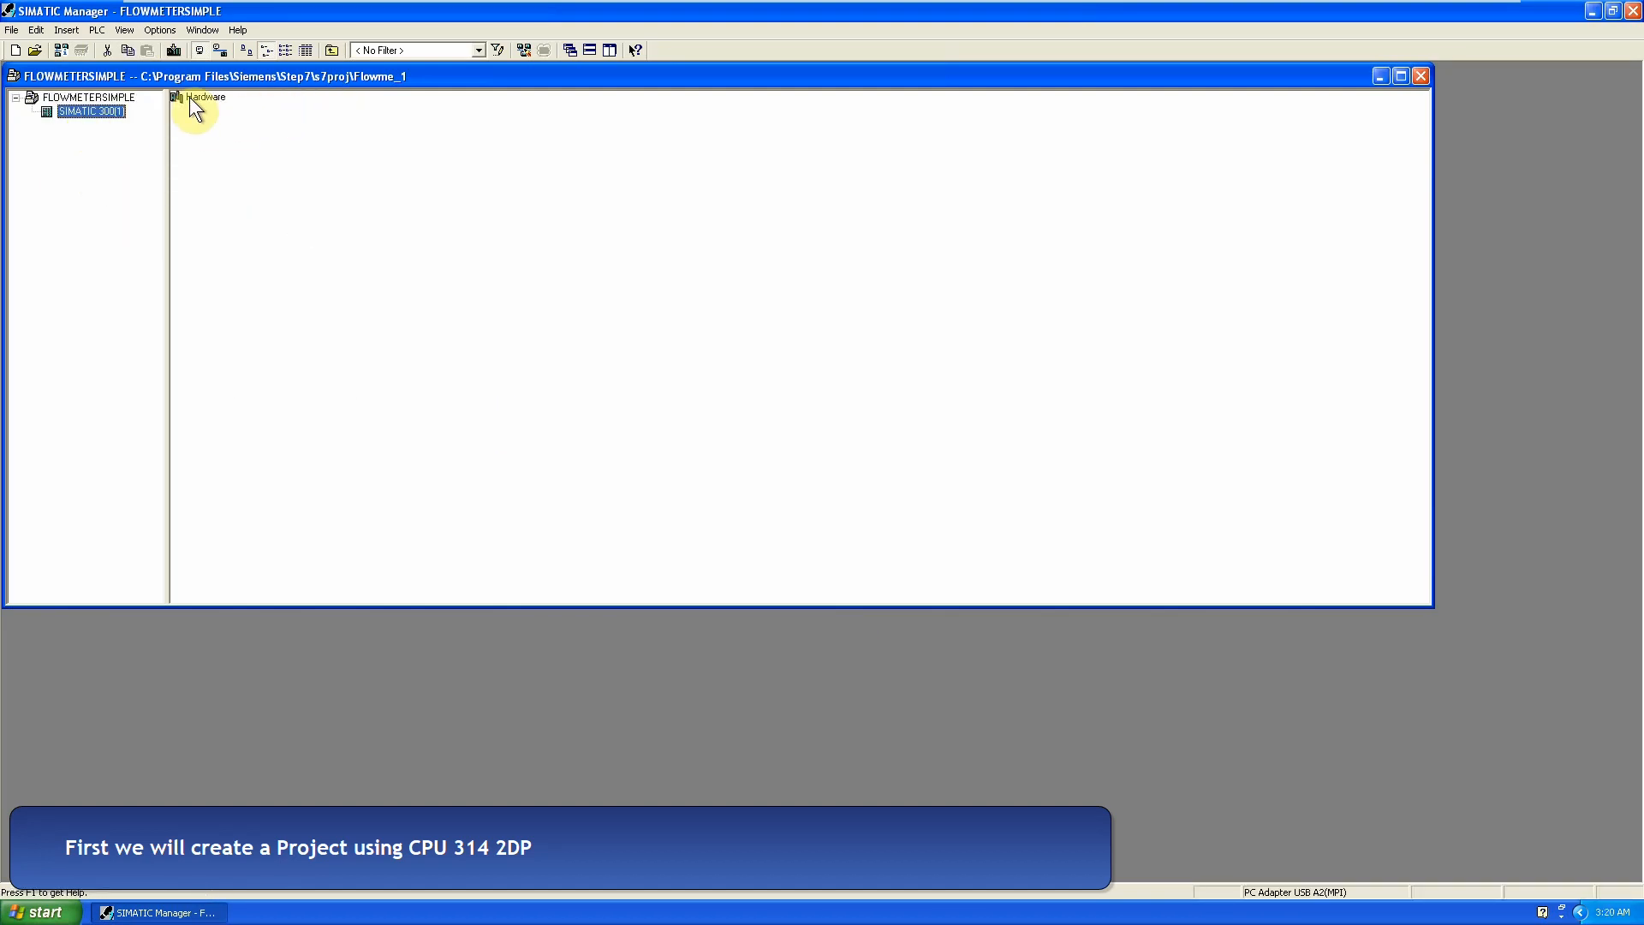
Step: Insert a CPU 314C-2 DP in HW Config and set analog channel 0 to current input
{"action": "double_click", "coordinate": [199, 97]}
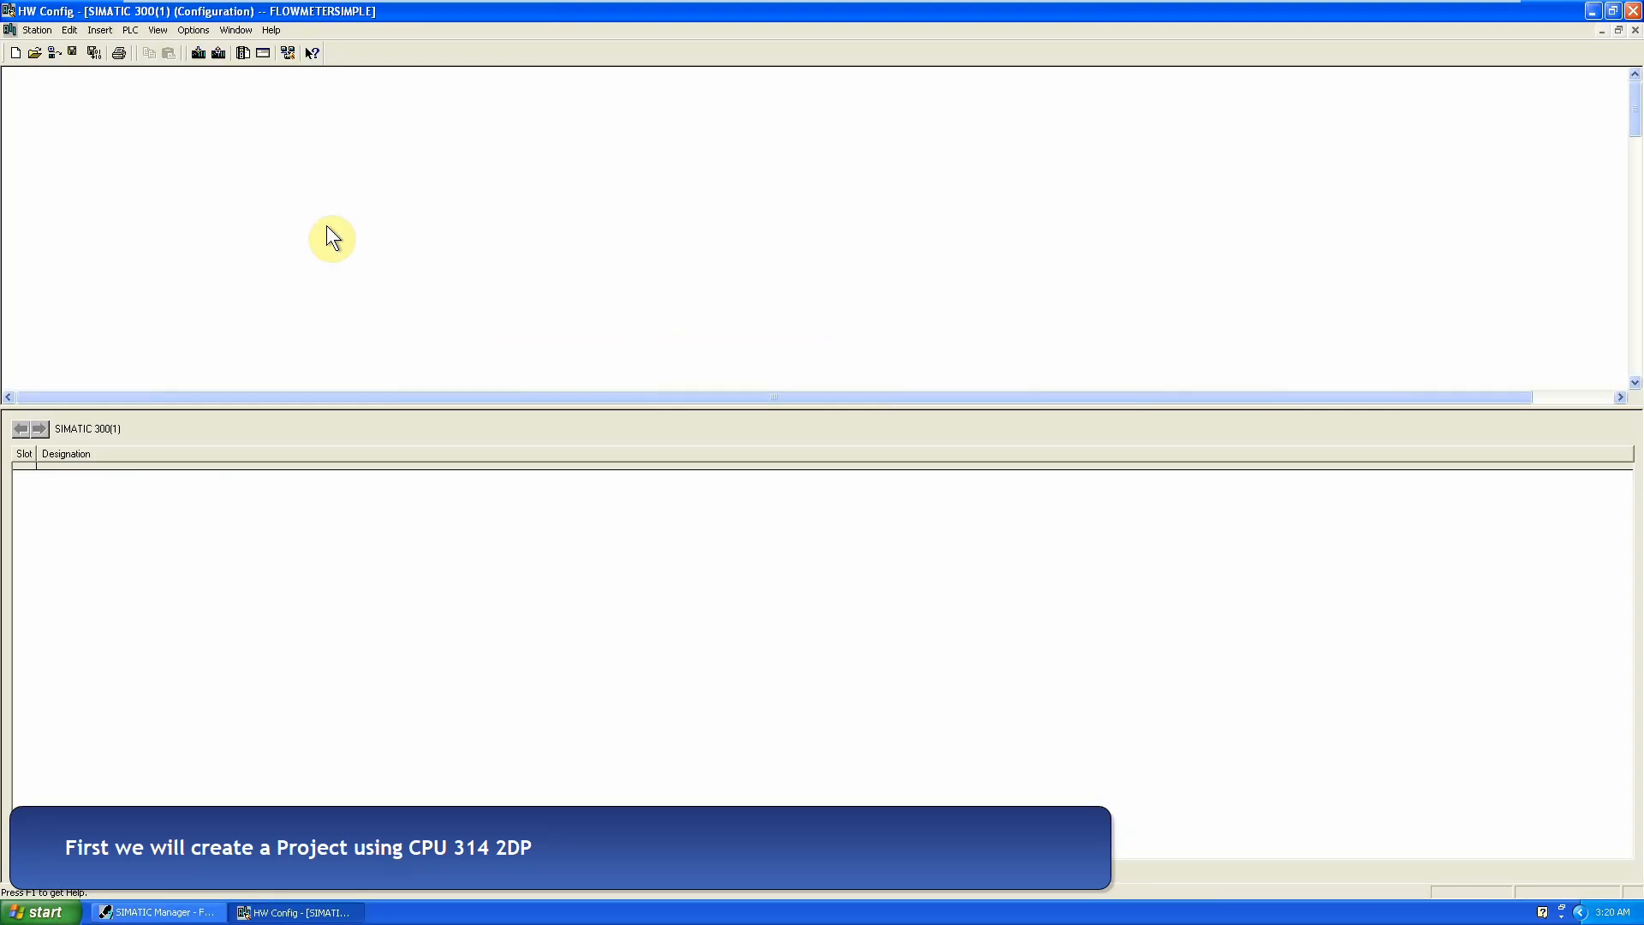
{"action": "left_click", "coordinate": [286, 222]}
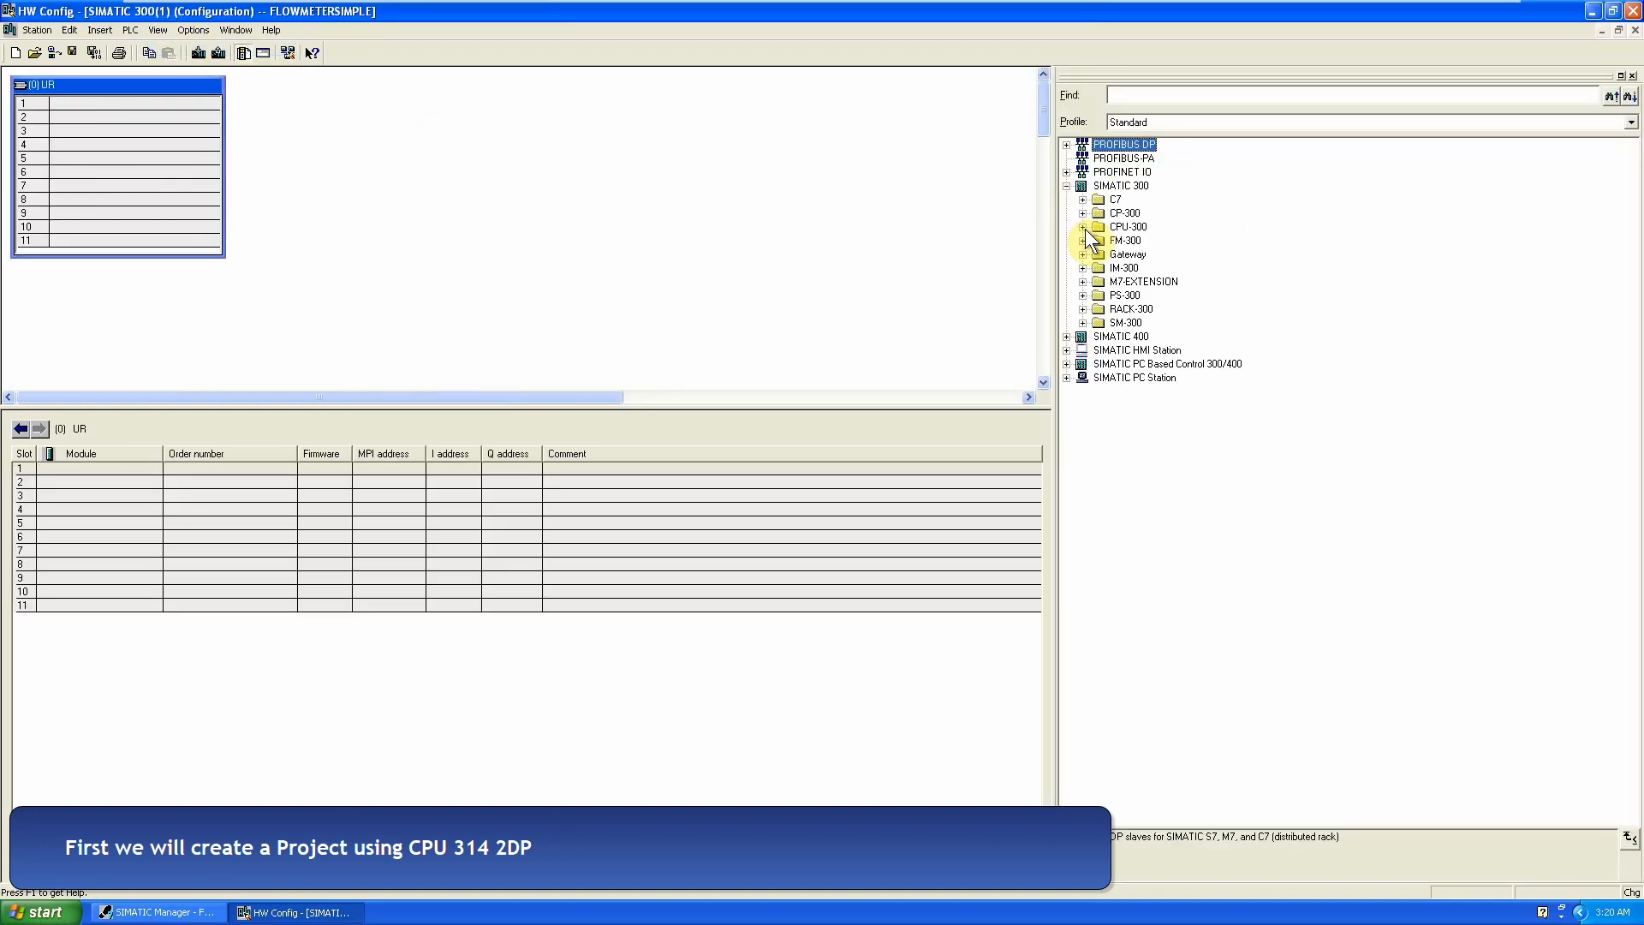
{"action": "left_click", "coordinate": [1083, 226]}
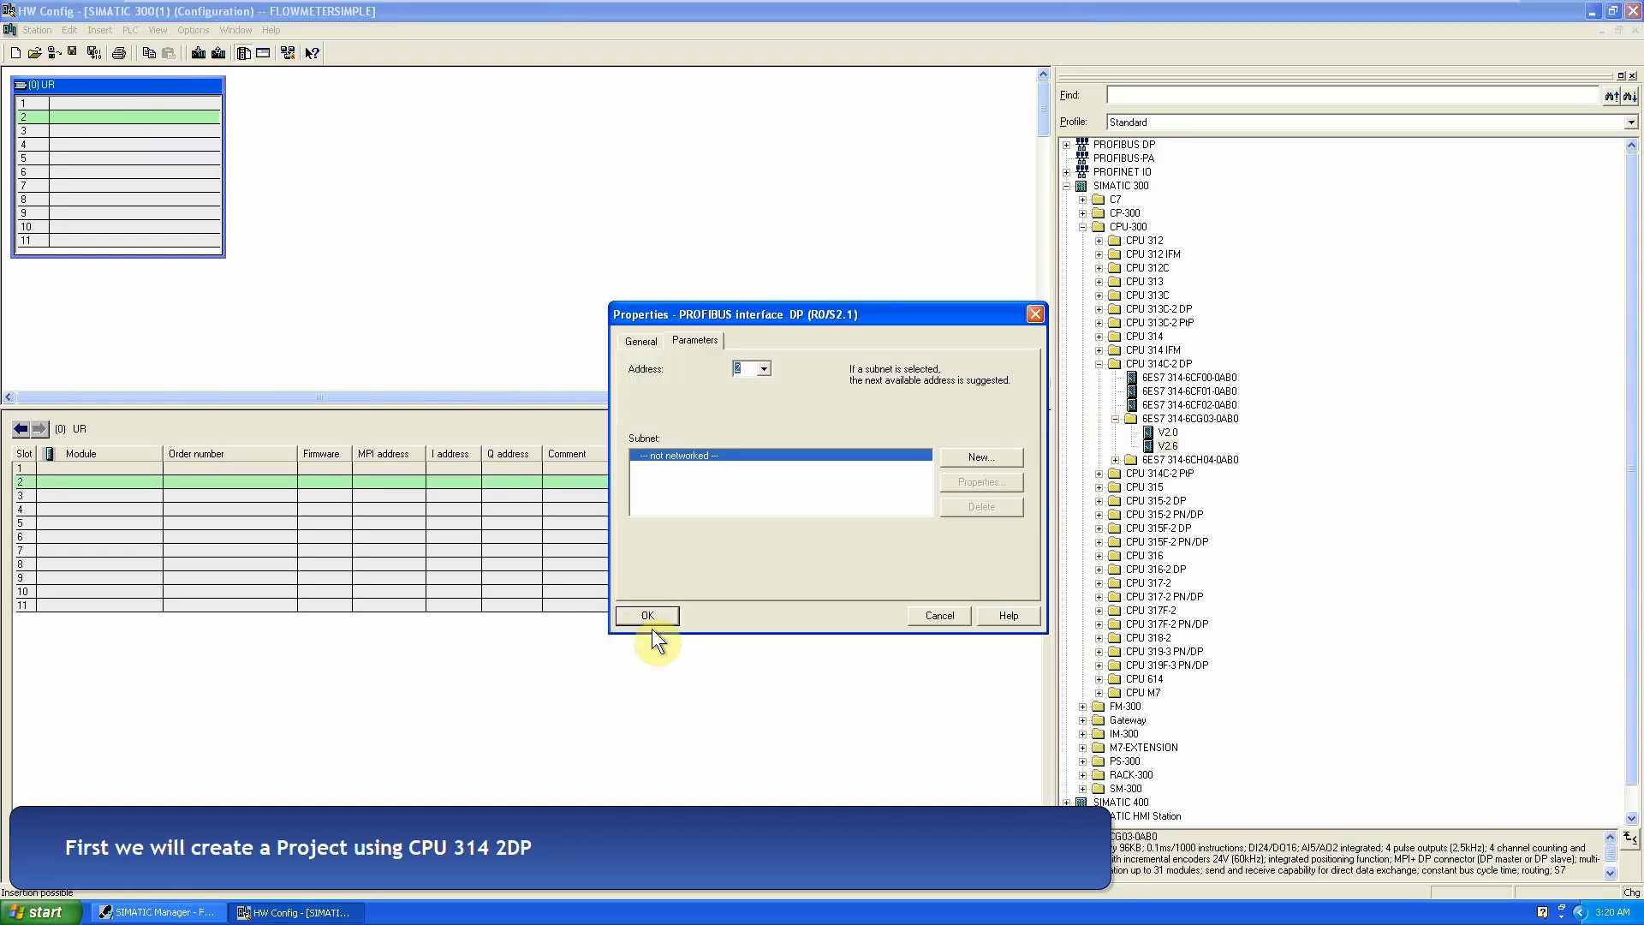
{"action": "left_click", "coordinate": [646, 616]}
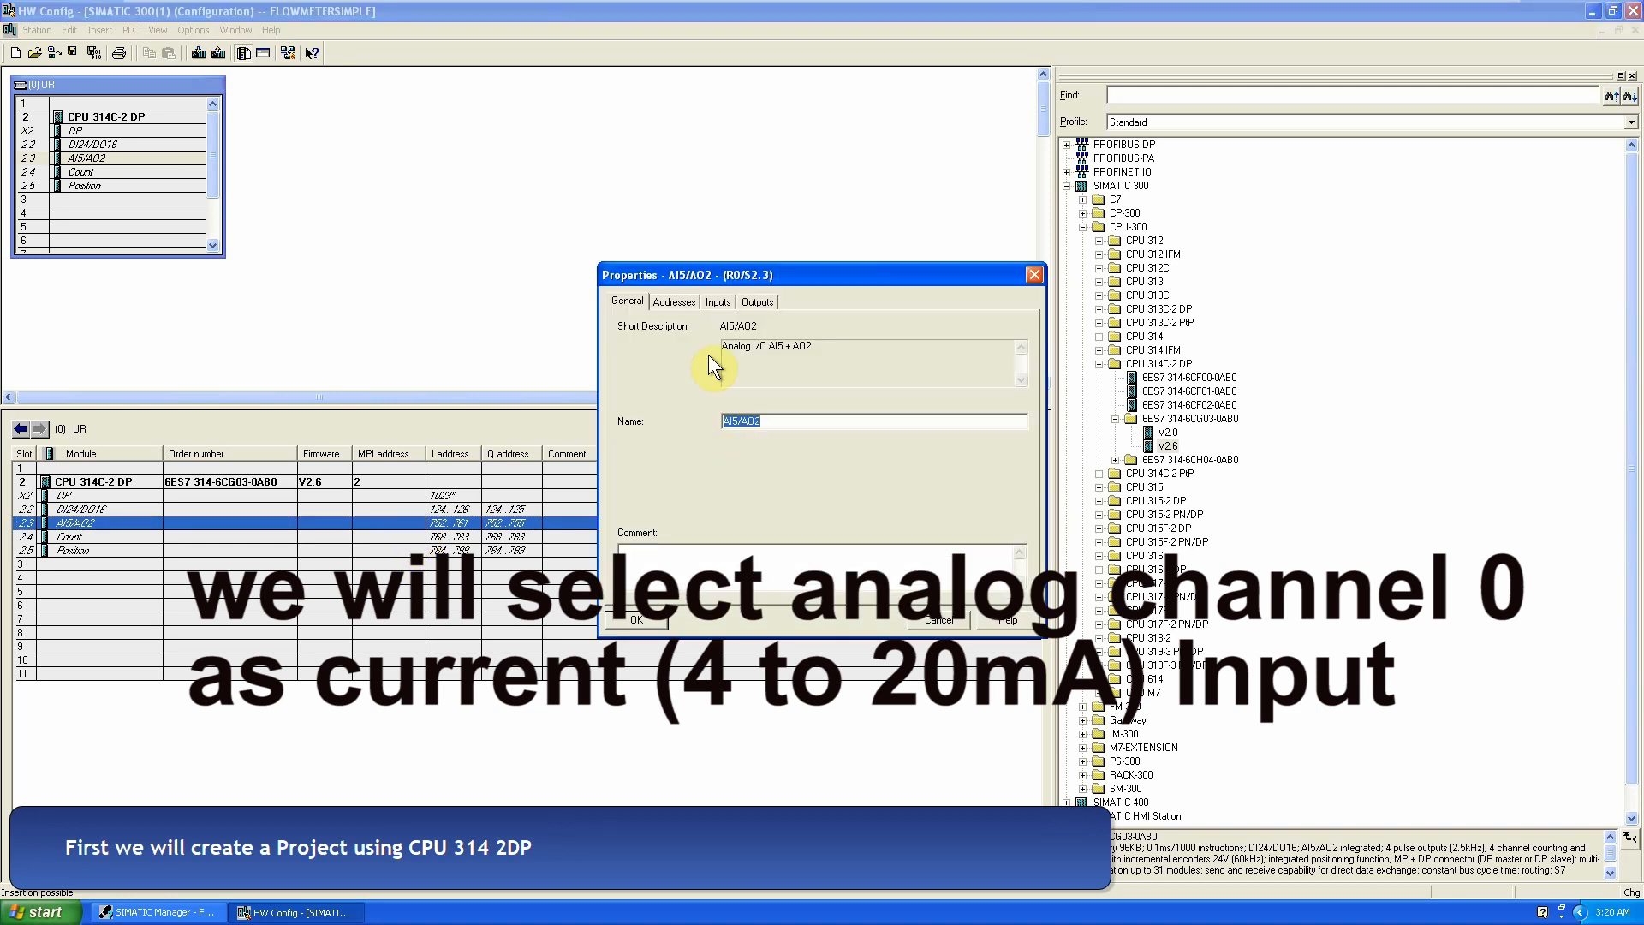
{"action": "left_click", "coordinate": [716, 302]}
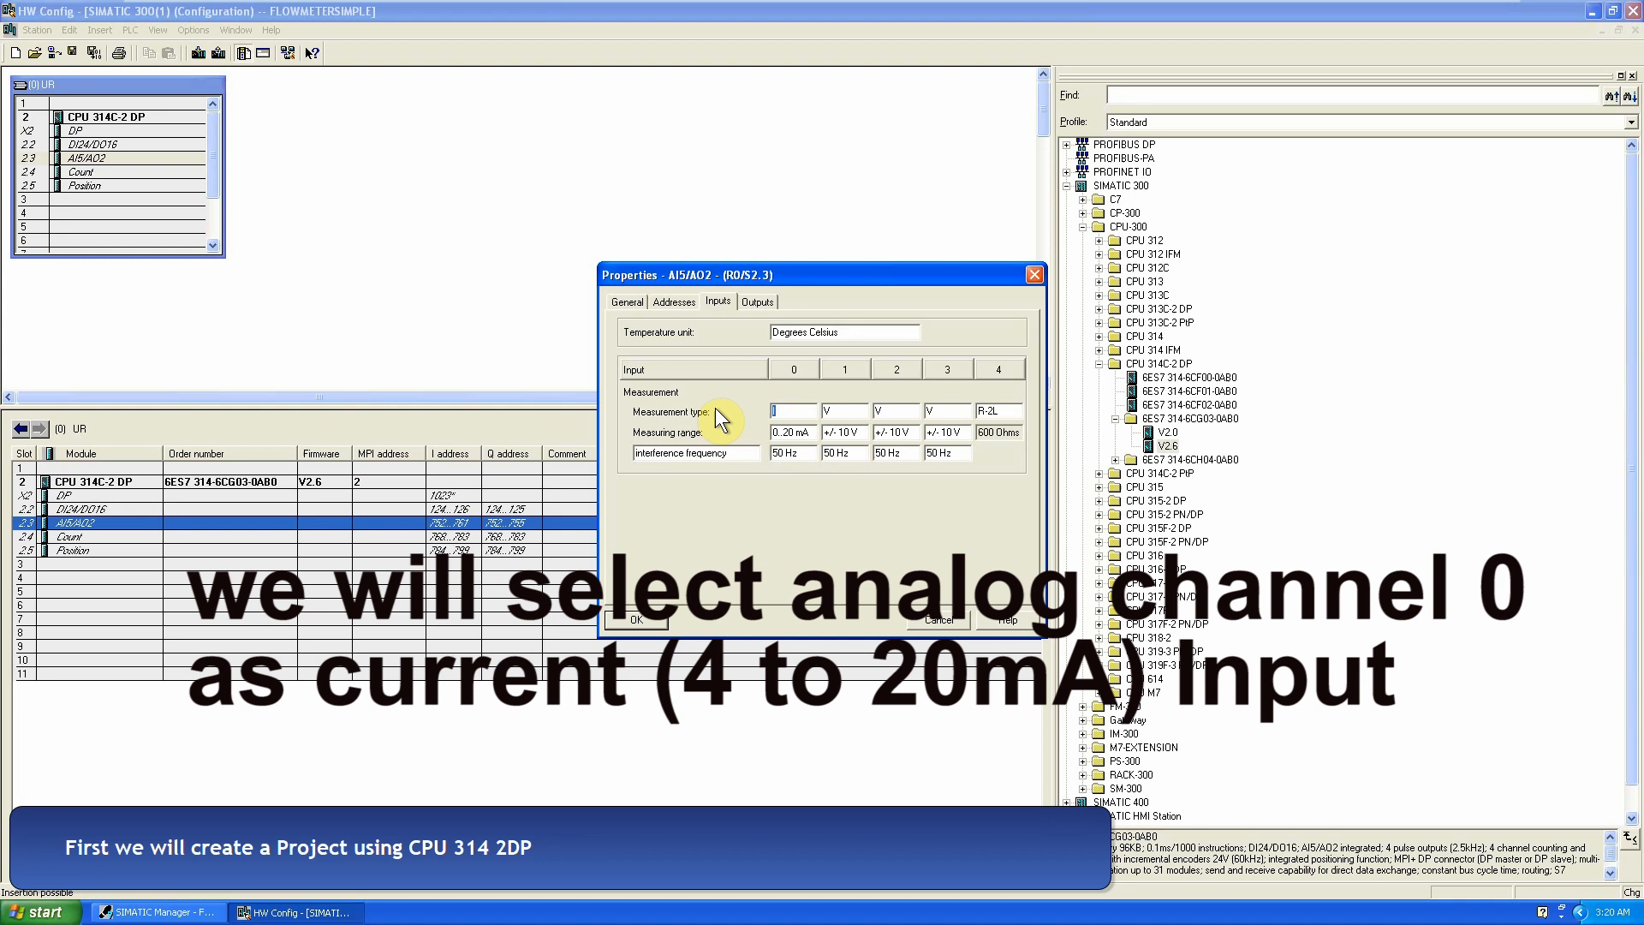
{"action": "left_click", "coordinate": [791, 431]}
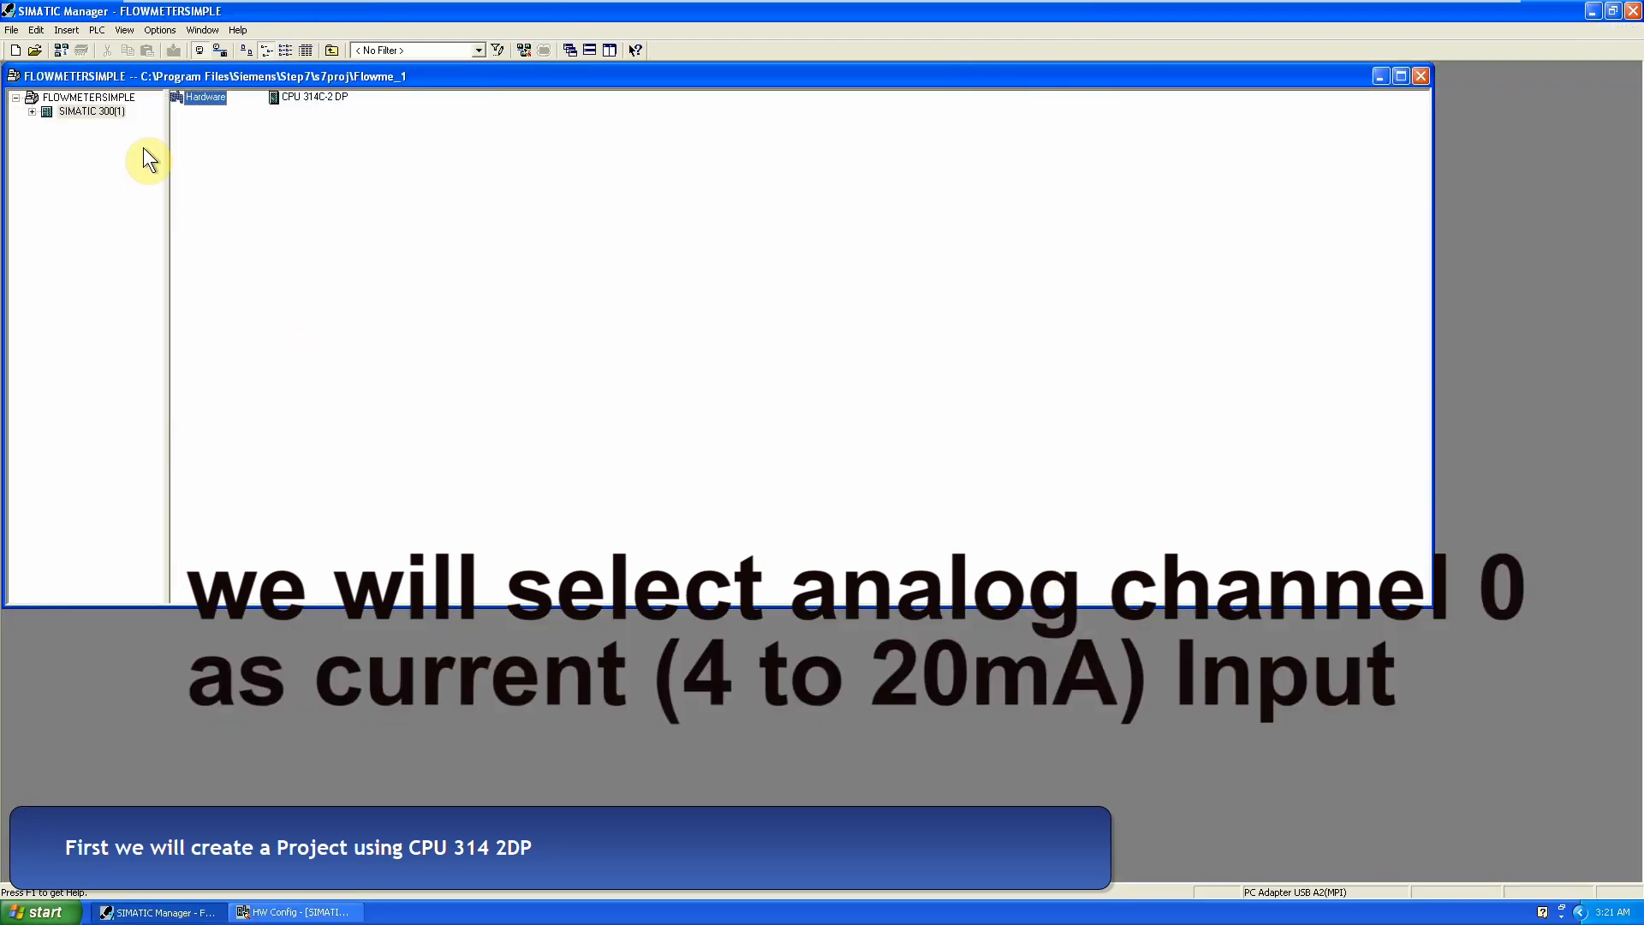
Step: Open OB1 from the program's Blocks folder and place FC105 SCALE in network 1
{"action": "left_click", "coordinate": [122, 165]}
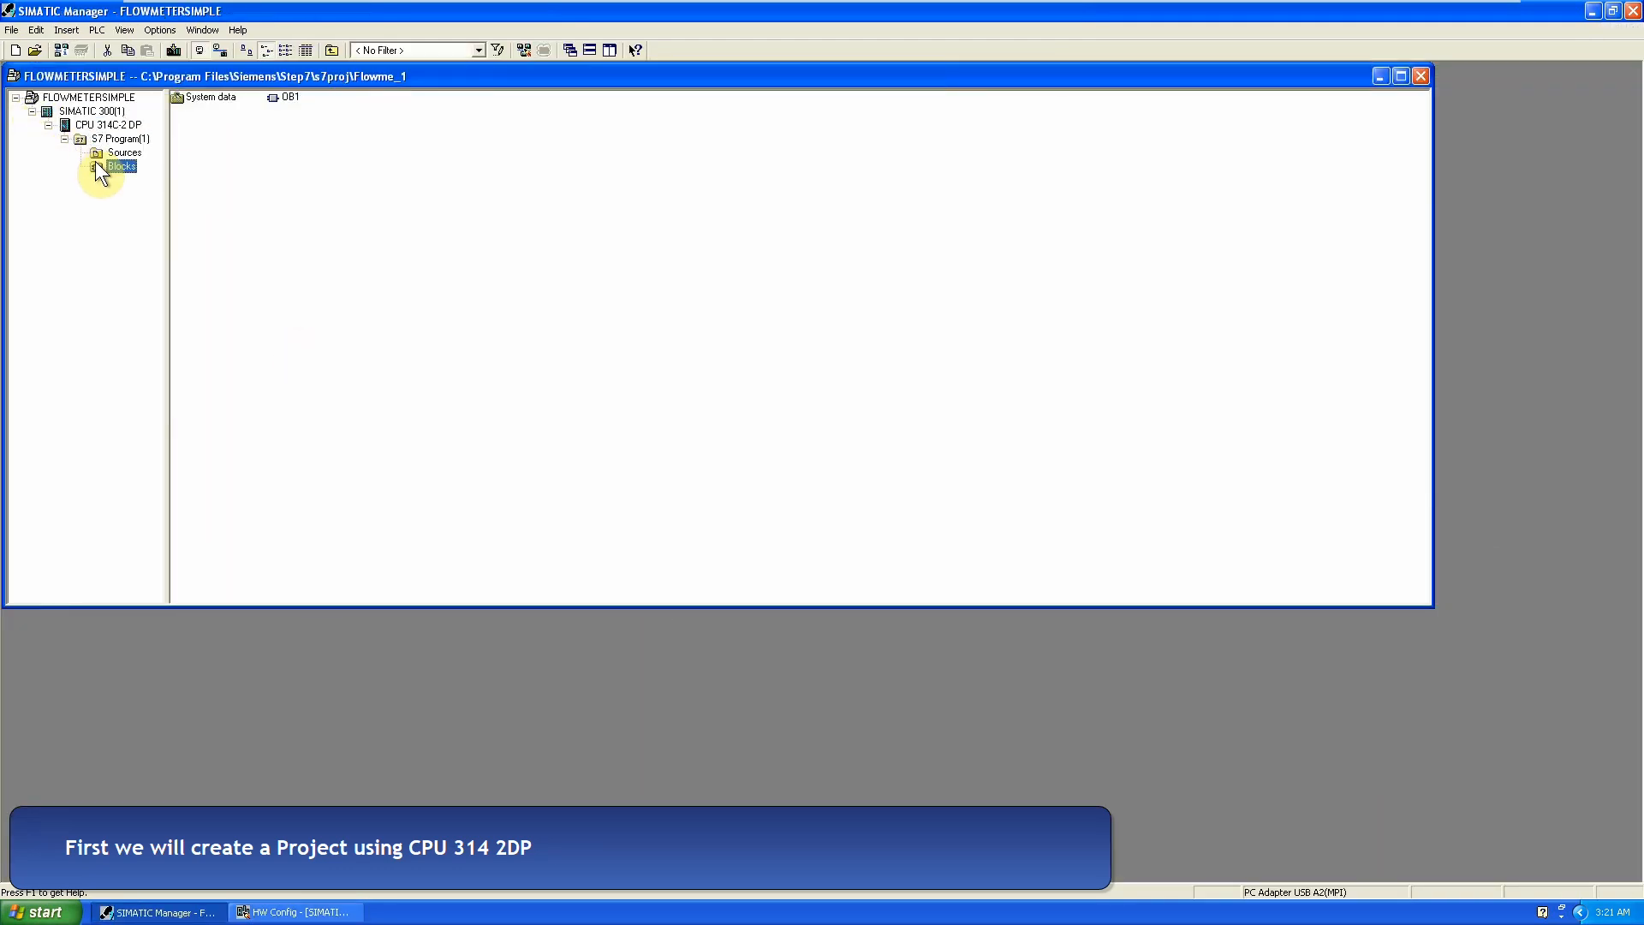
{"action": "left_click", "coordinate": [291, 97]}
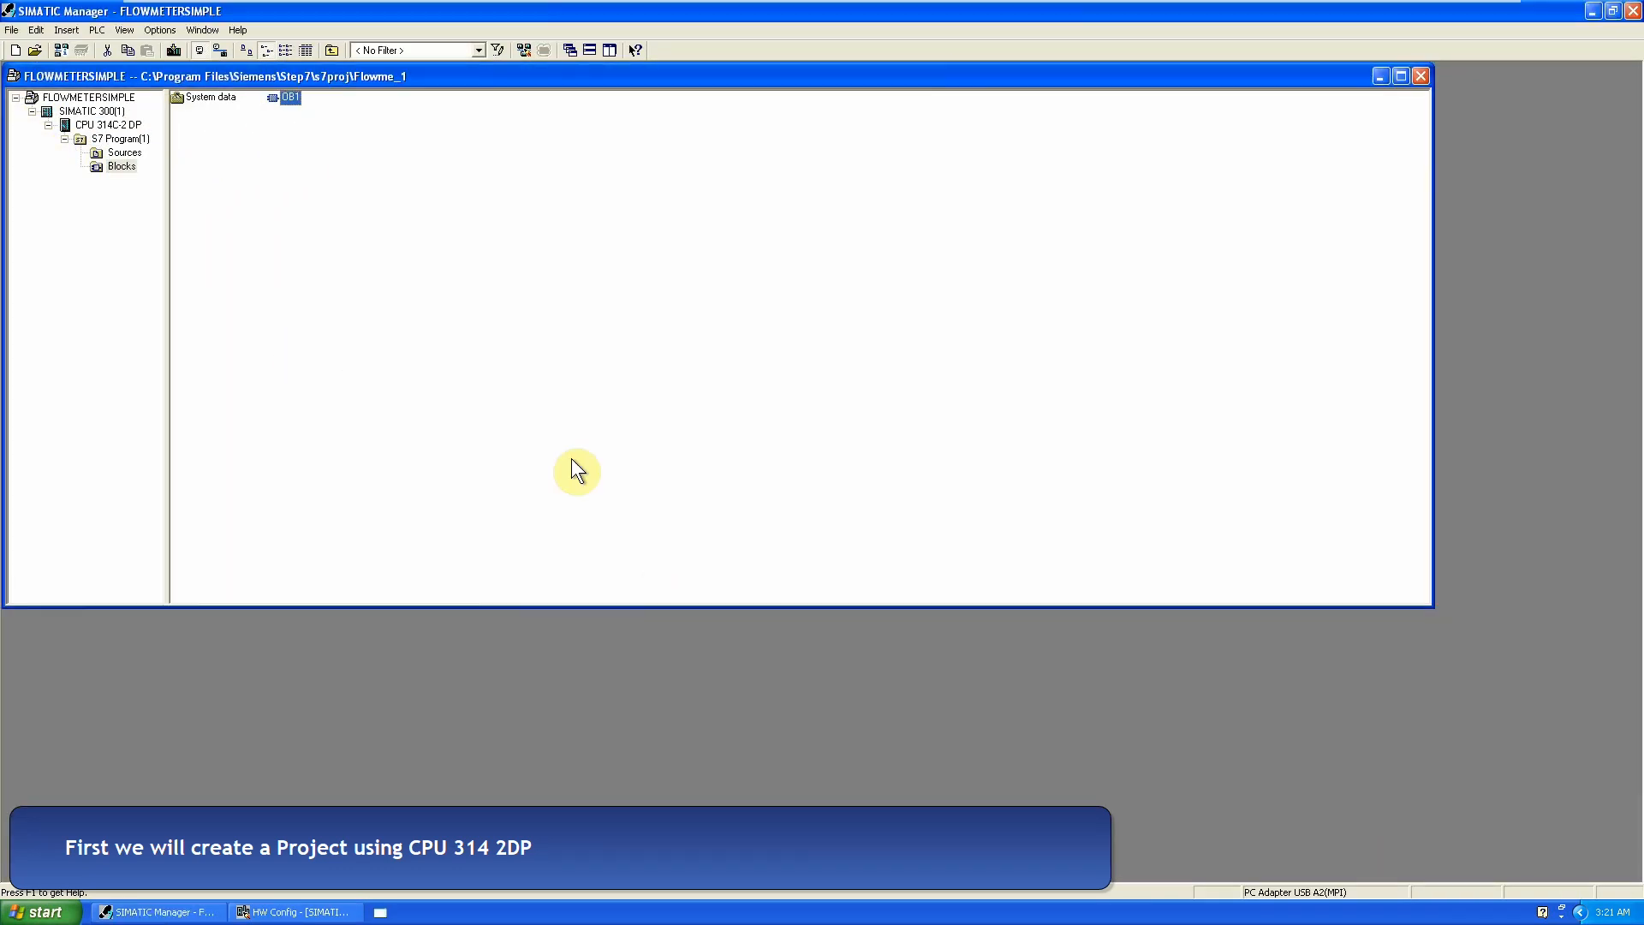
{"action": "double_click", "coordinate": [283, 97]}
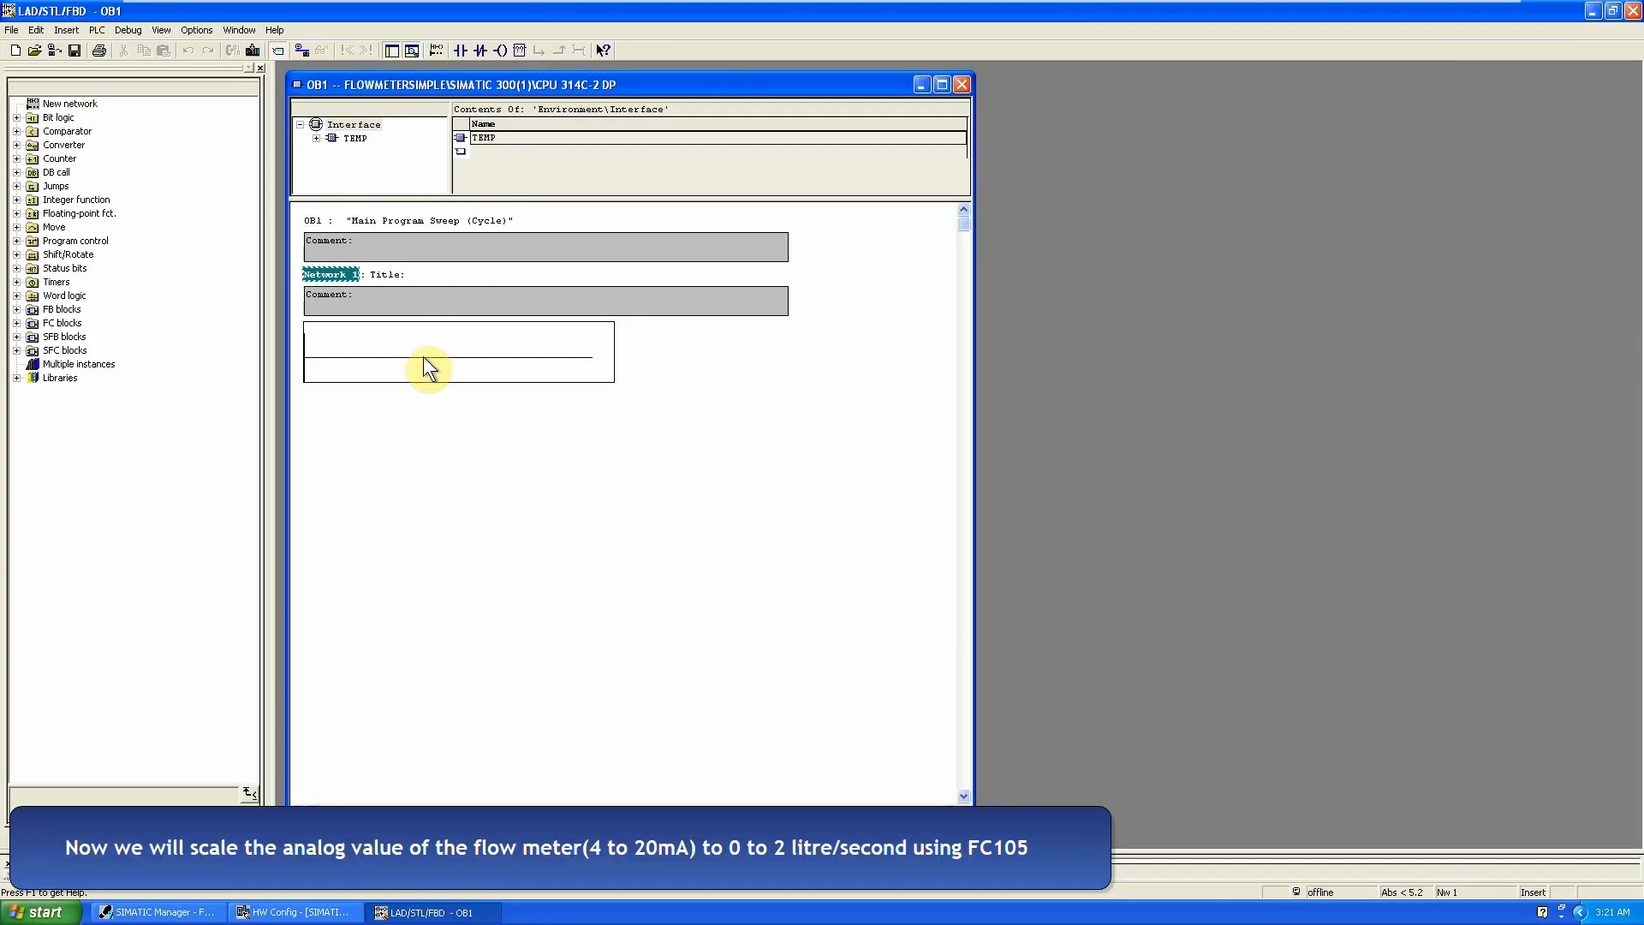
{"action": "left_click", "coordinate": [467, 50]}
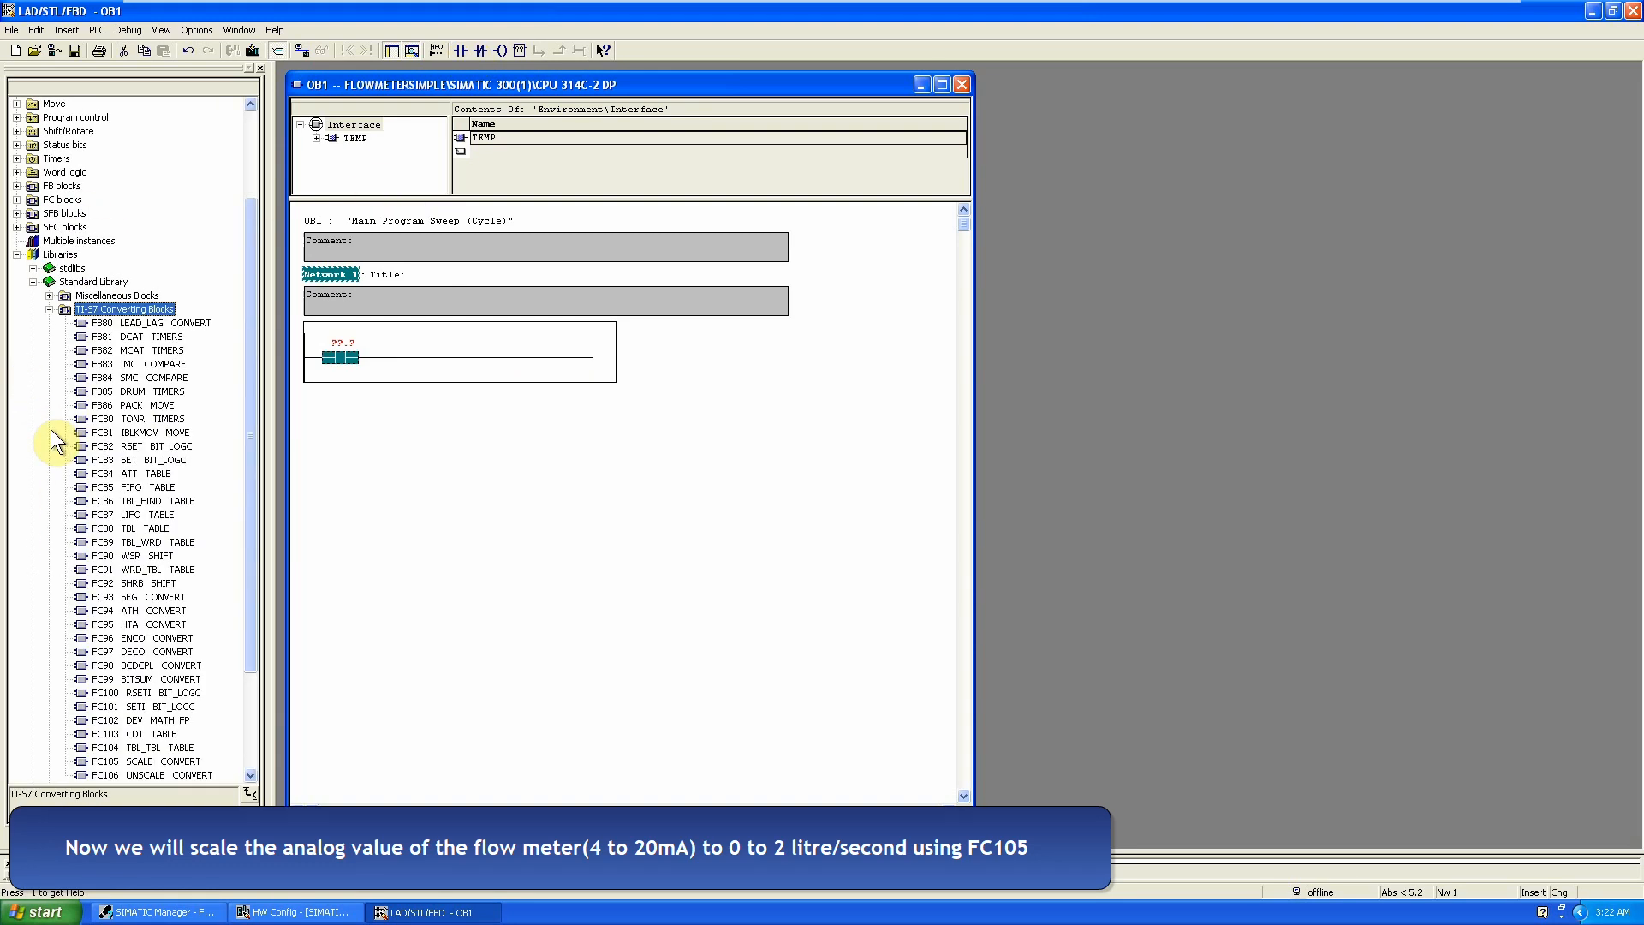
{"action": "left_click", "coordinate": [141, 760]}
{"action": "type", "text": "2.000000e+00"}
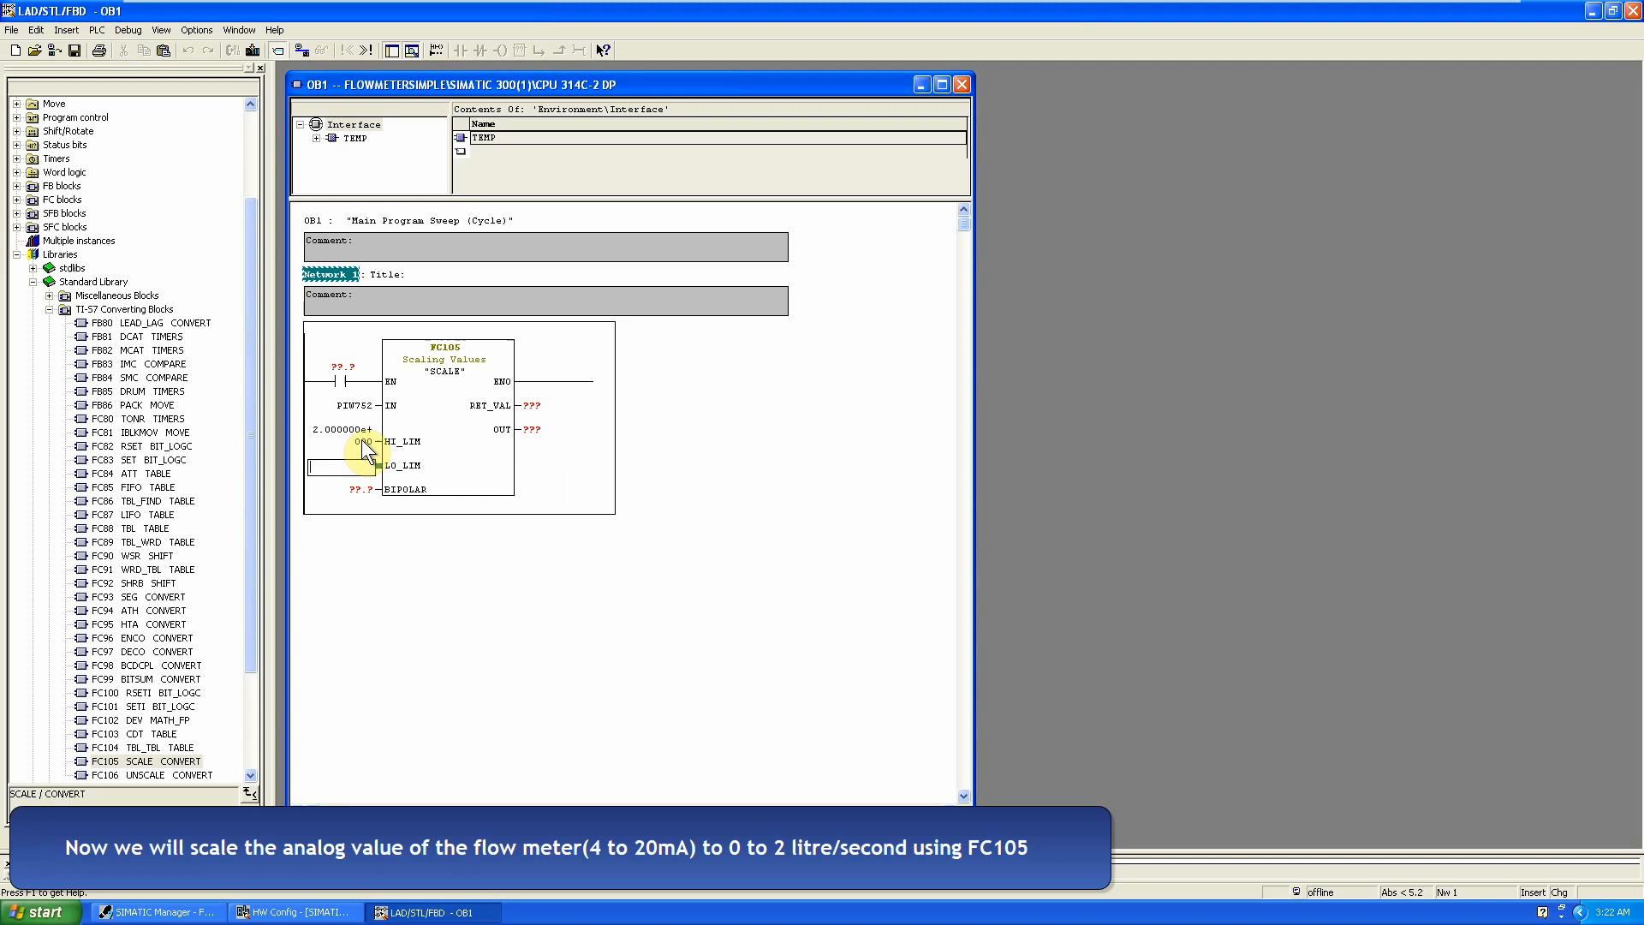
Step: Fill FC105's parameters, including LO_LIM 0.0, OUT MD50 and M0.5
{"action": "type", "text": "0.000000e+000"}
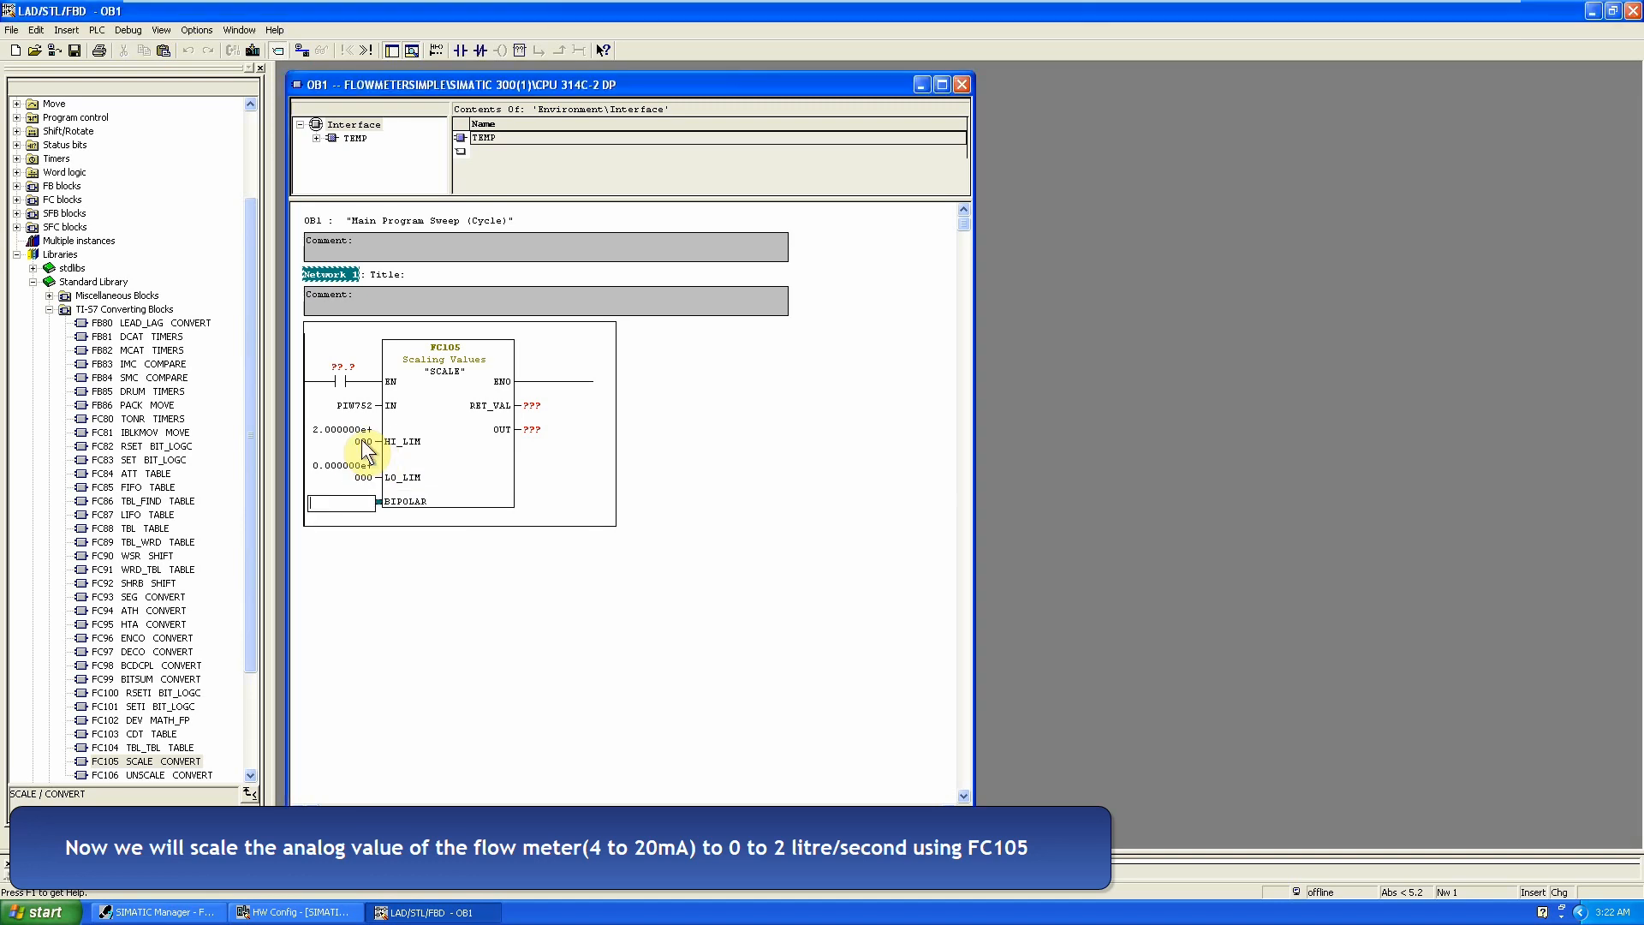
{"action": "type", "text": "M"}
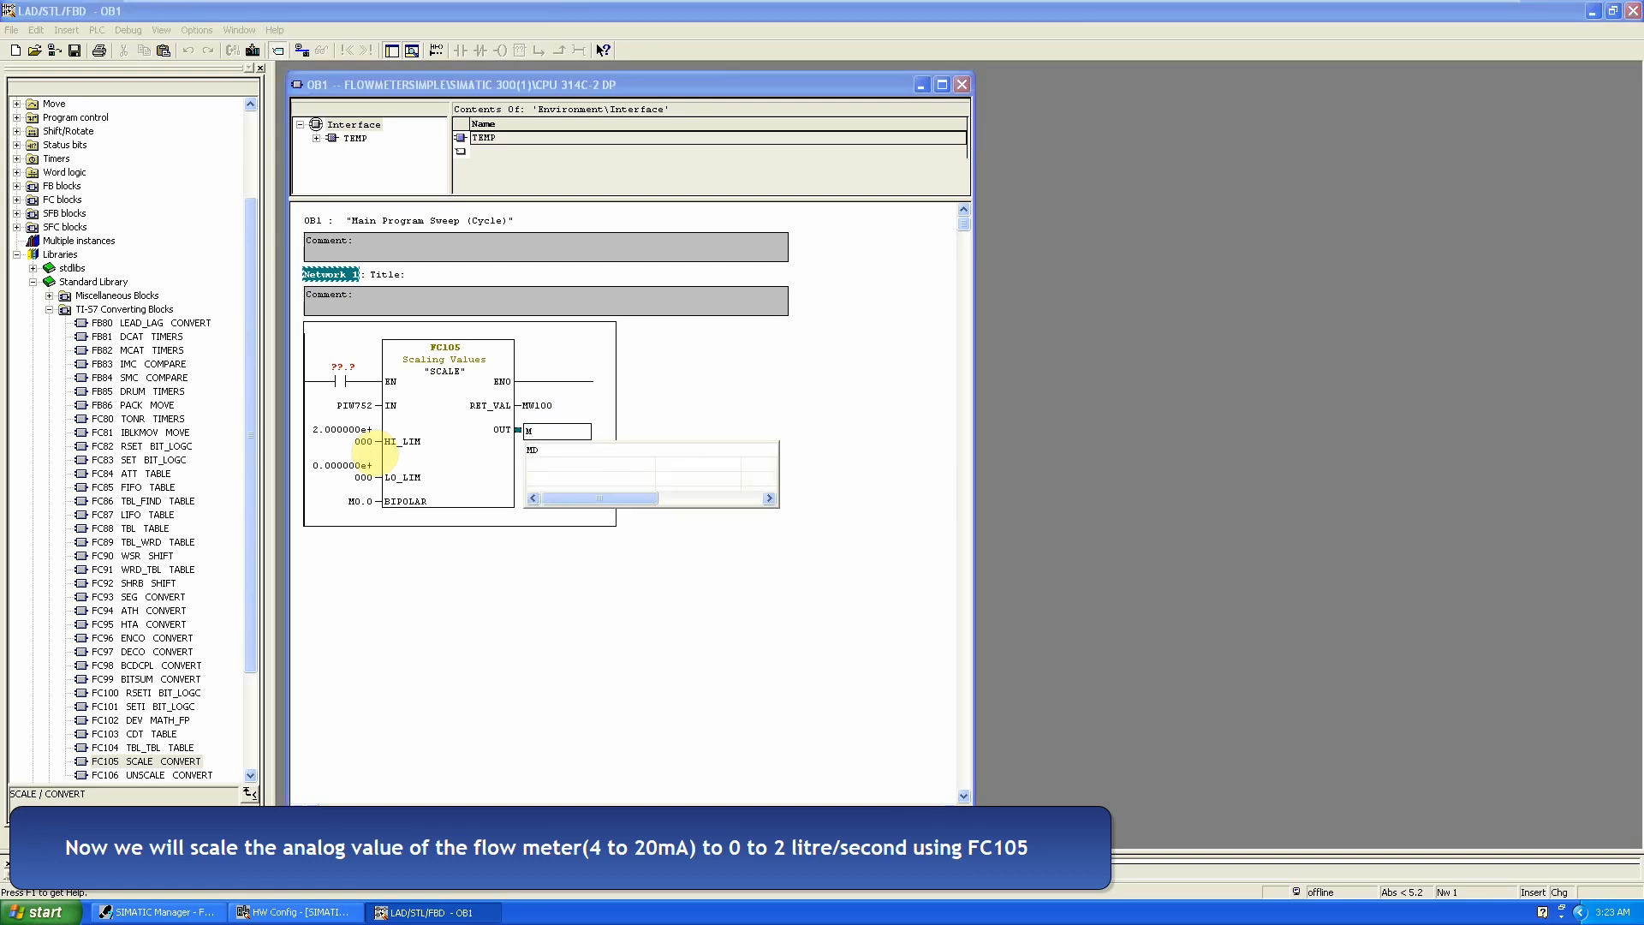
{"action": "type", "text": "MD50"}
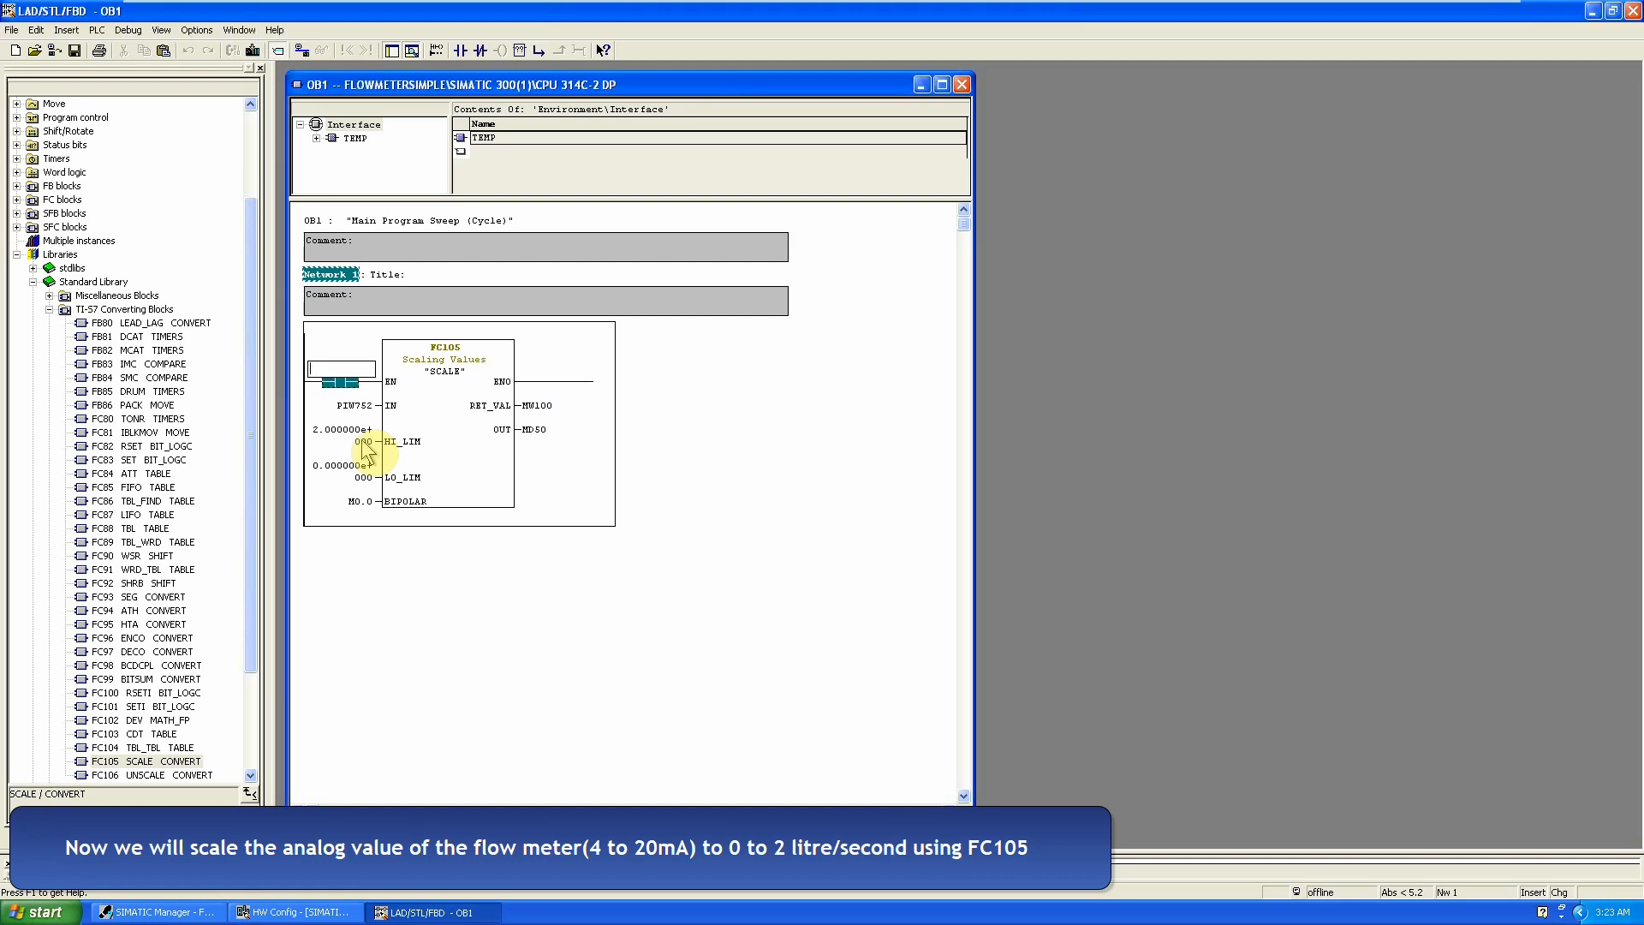
{"action": "type", "text": "M0.5"}
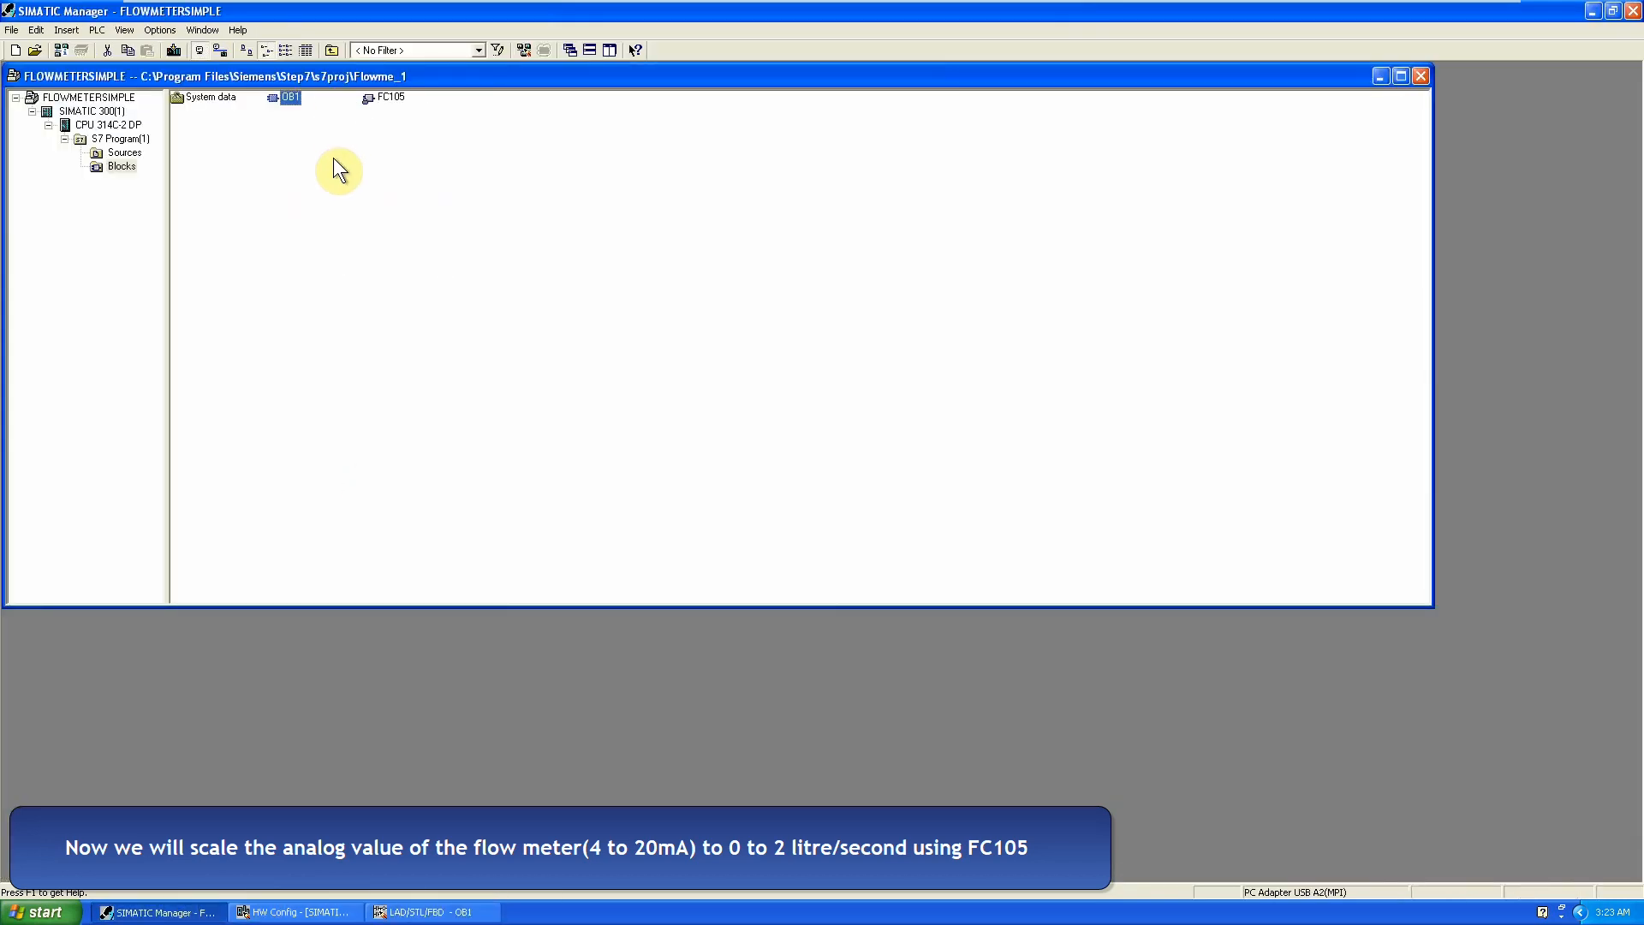
Step: Insert a new organization block named OB35
{"action": "right_click", "coordinate": [337, 168]}
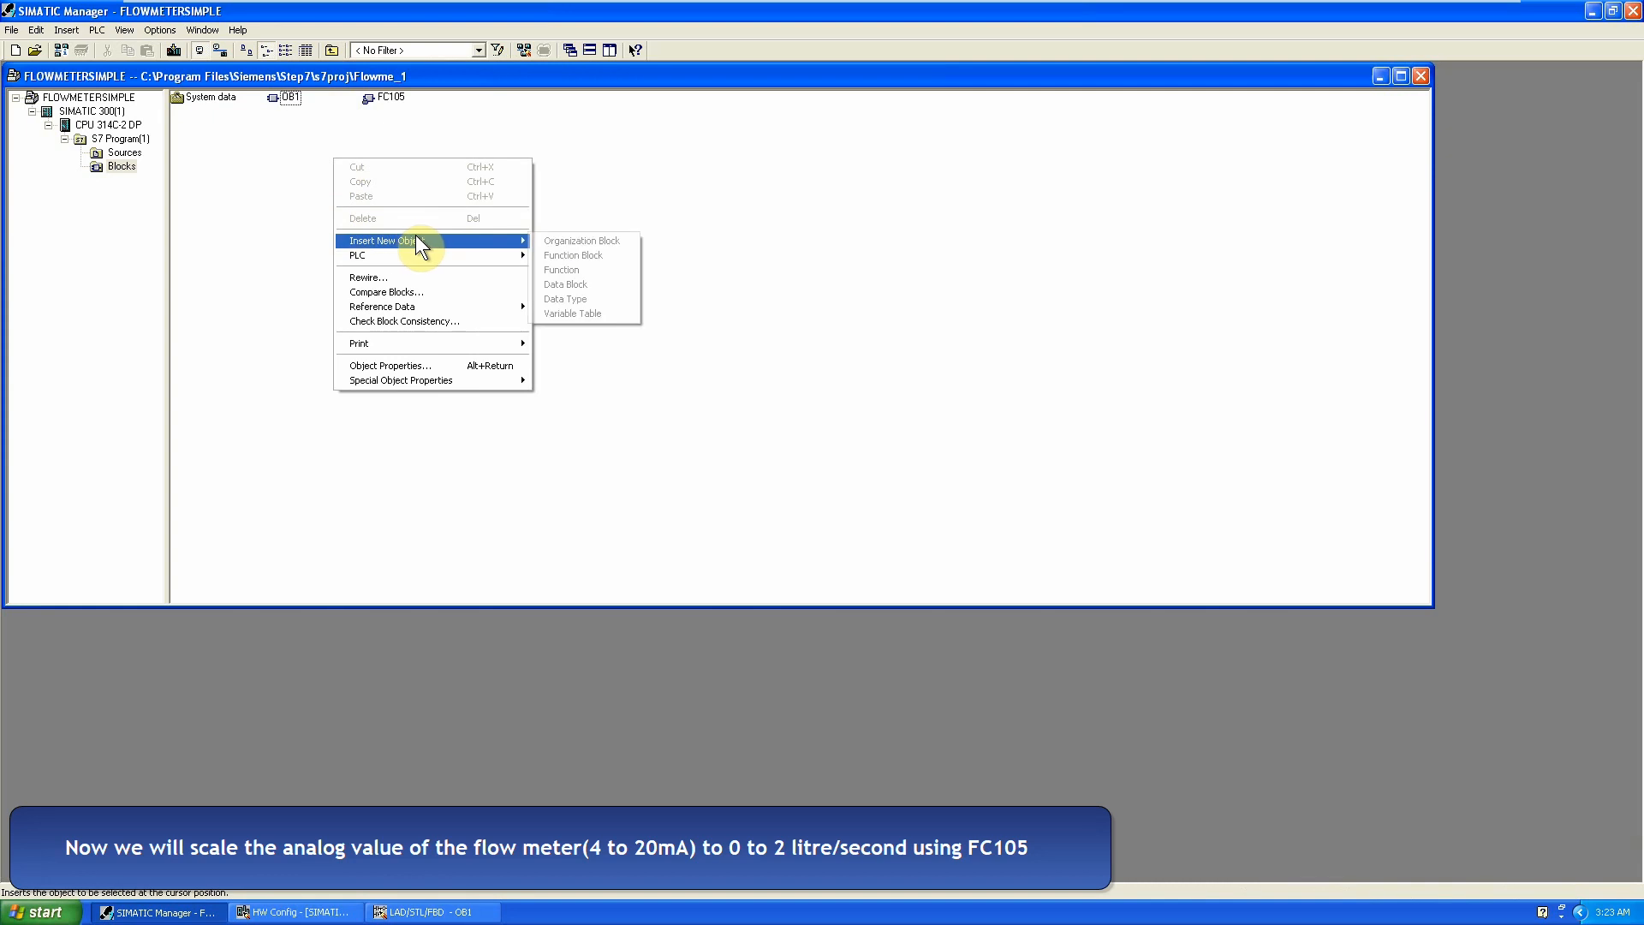
{"action": "left_click", "coordinate": [580, 240]}
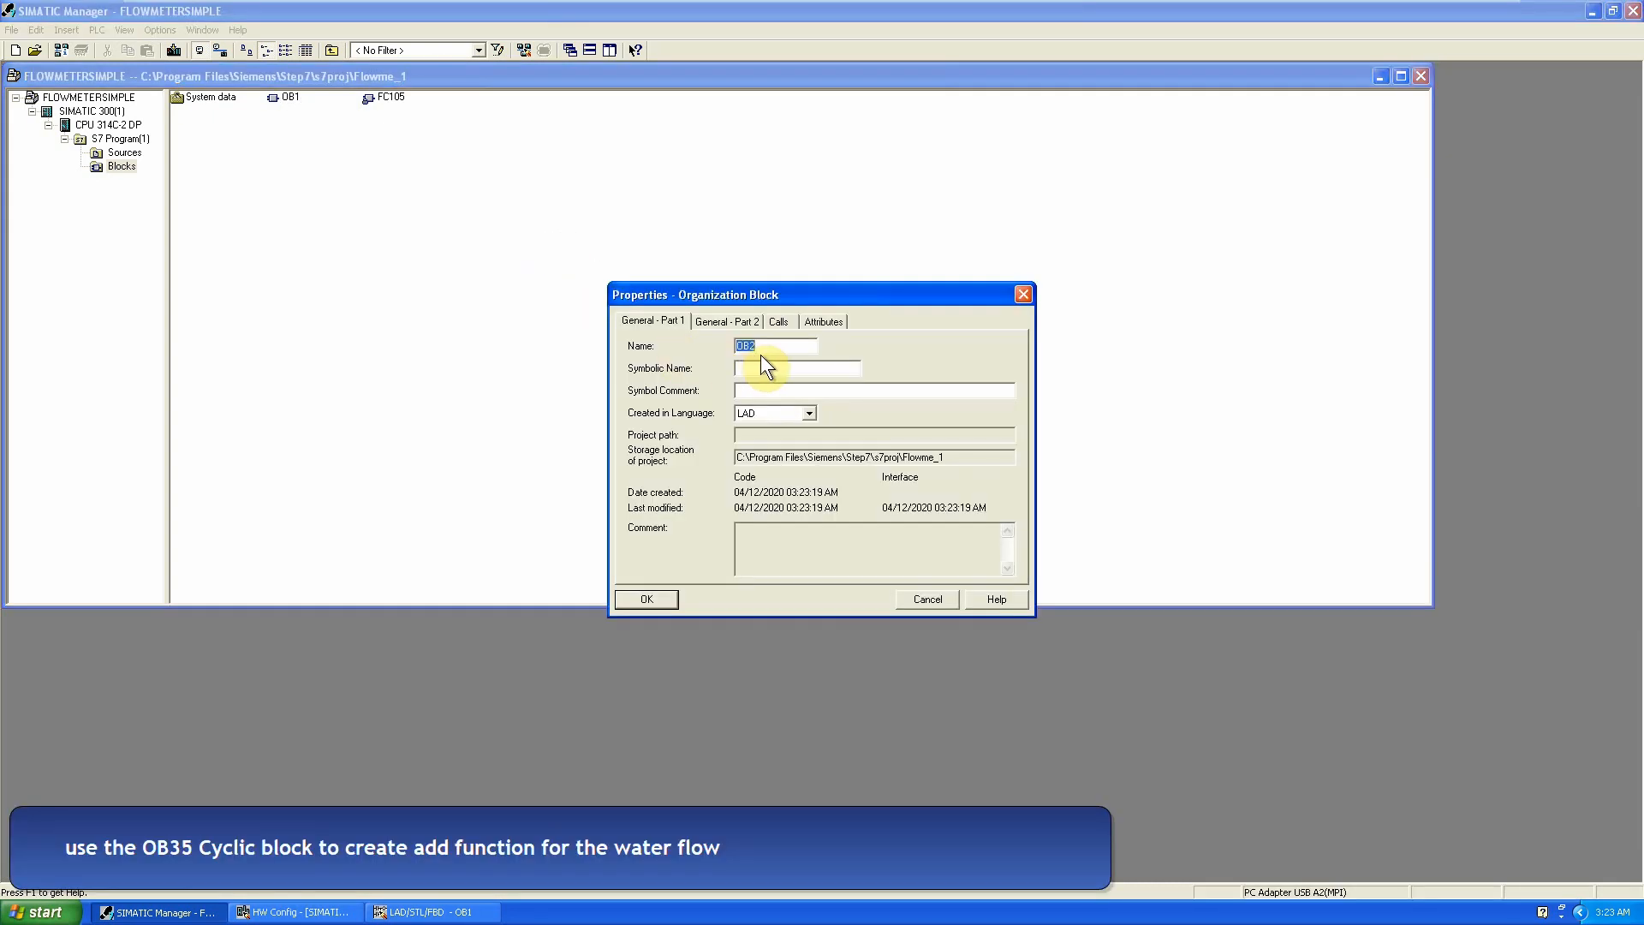
{"action": "type", "text": "OB35"}
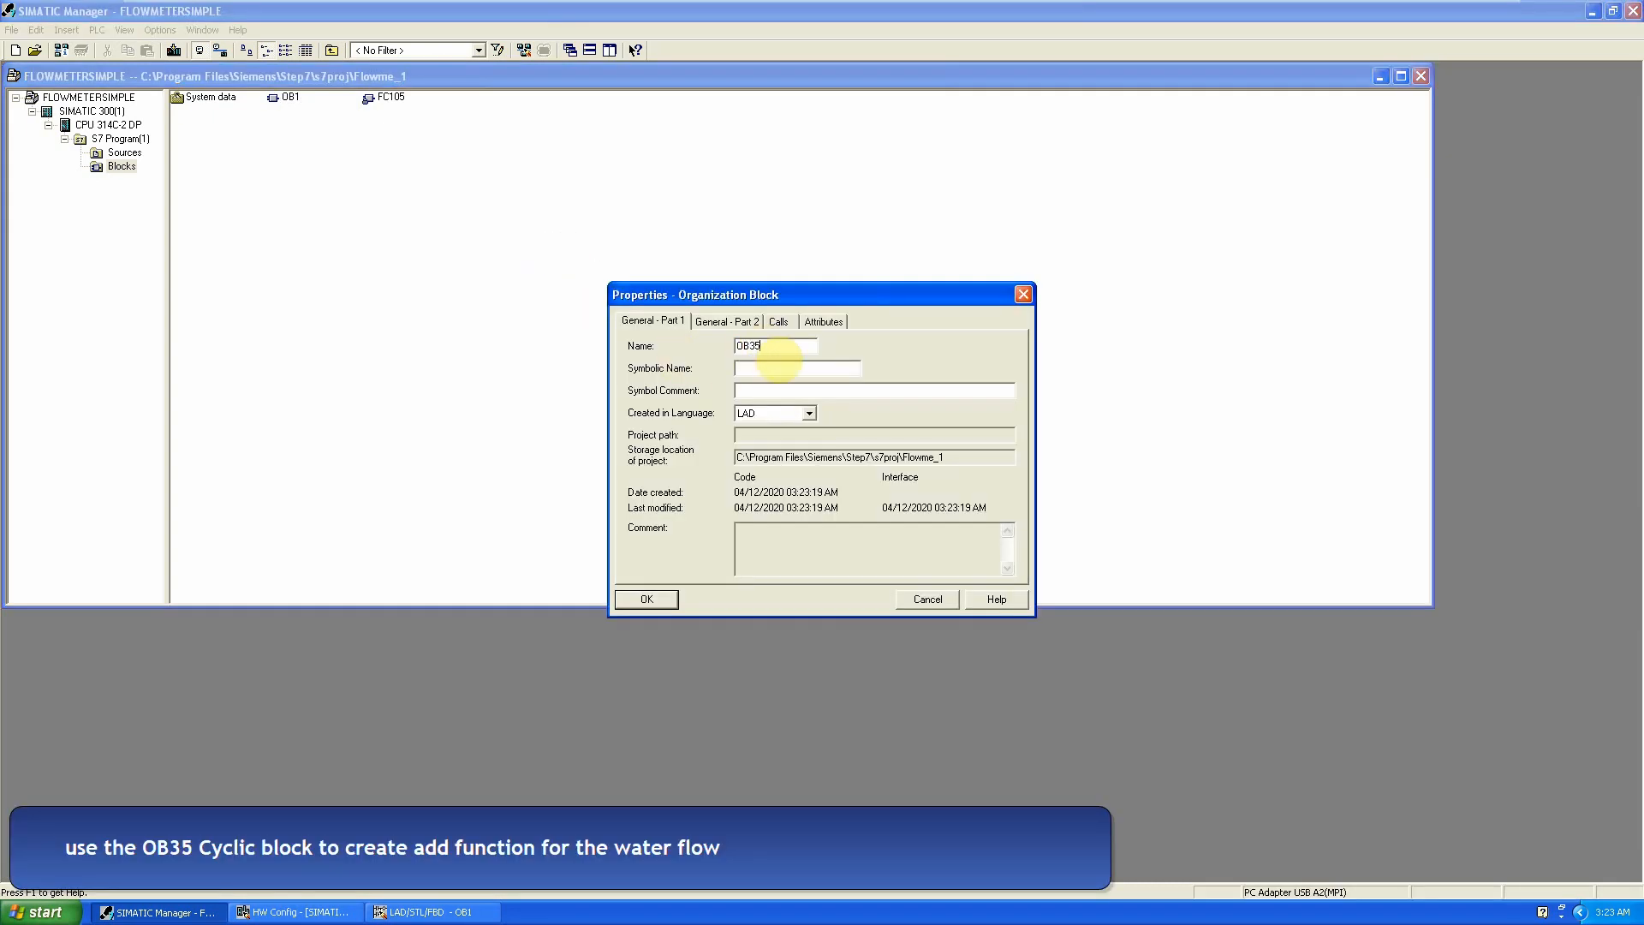
{"action": "left_click", "coordinate": [645, 598]}
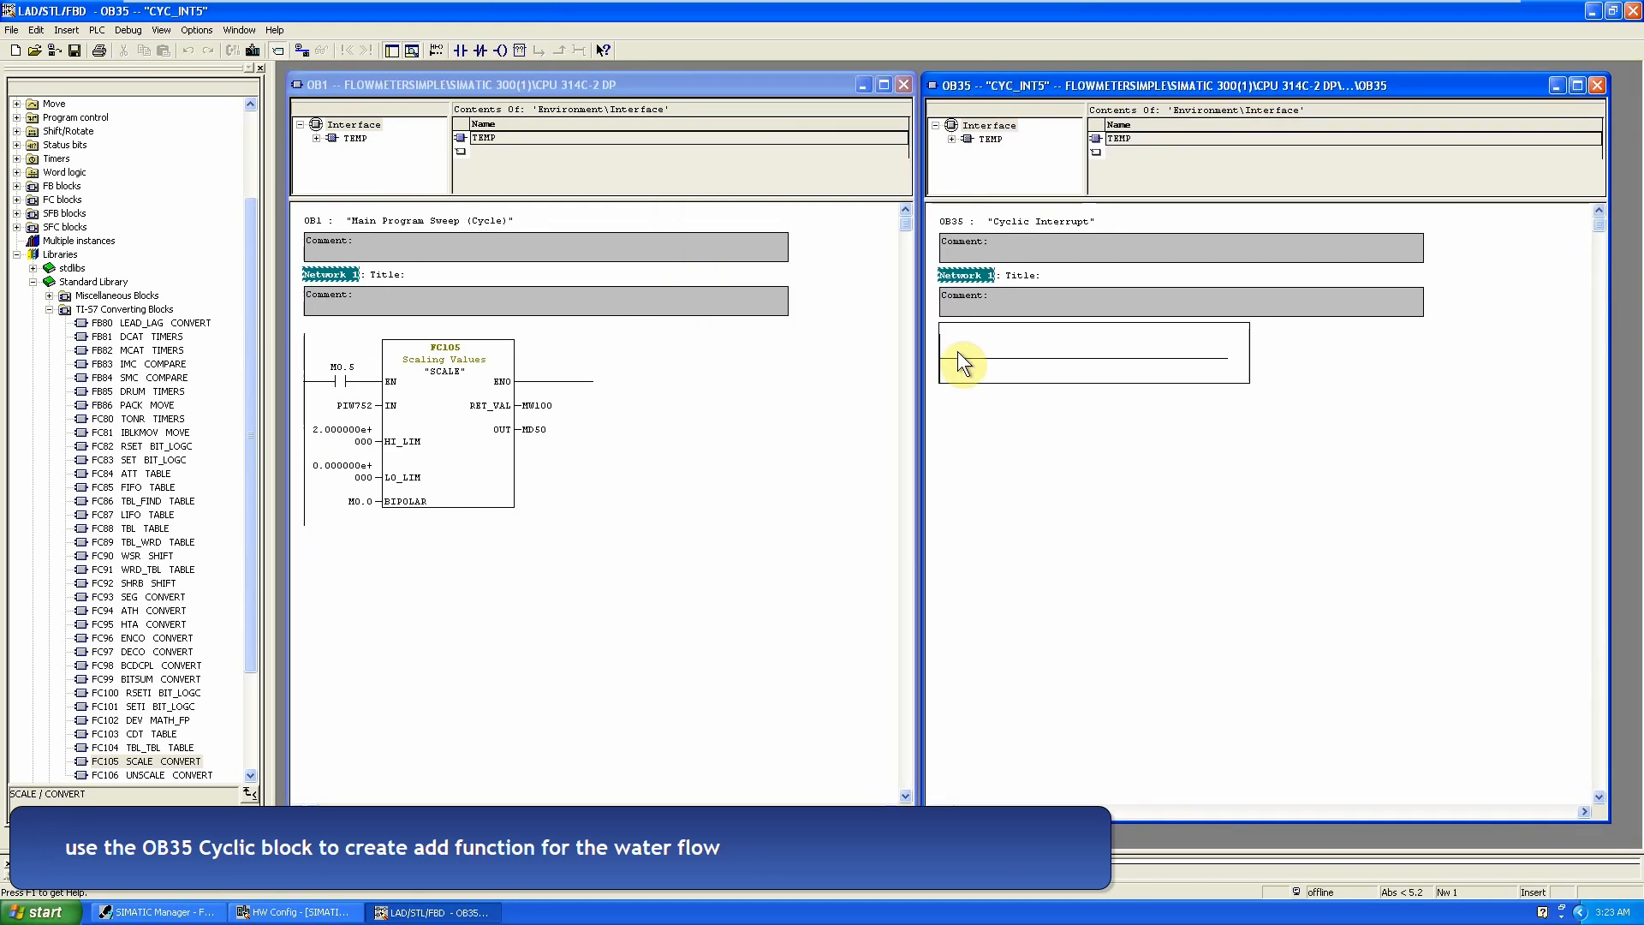
Step: Add an ADD_R block to OB35 network 1 to sum MD50 into MD200
{"action": "left_click", "coordinate": [1090, 358]}
{"action": "type", "text": "M1.0"}
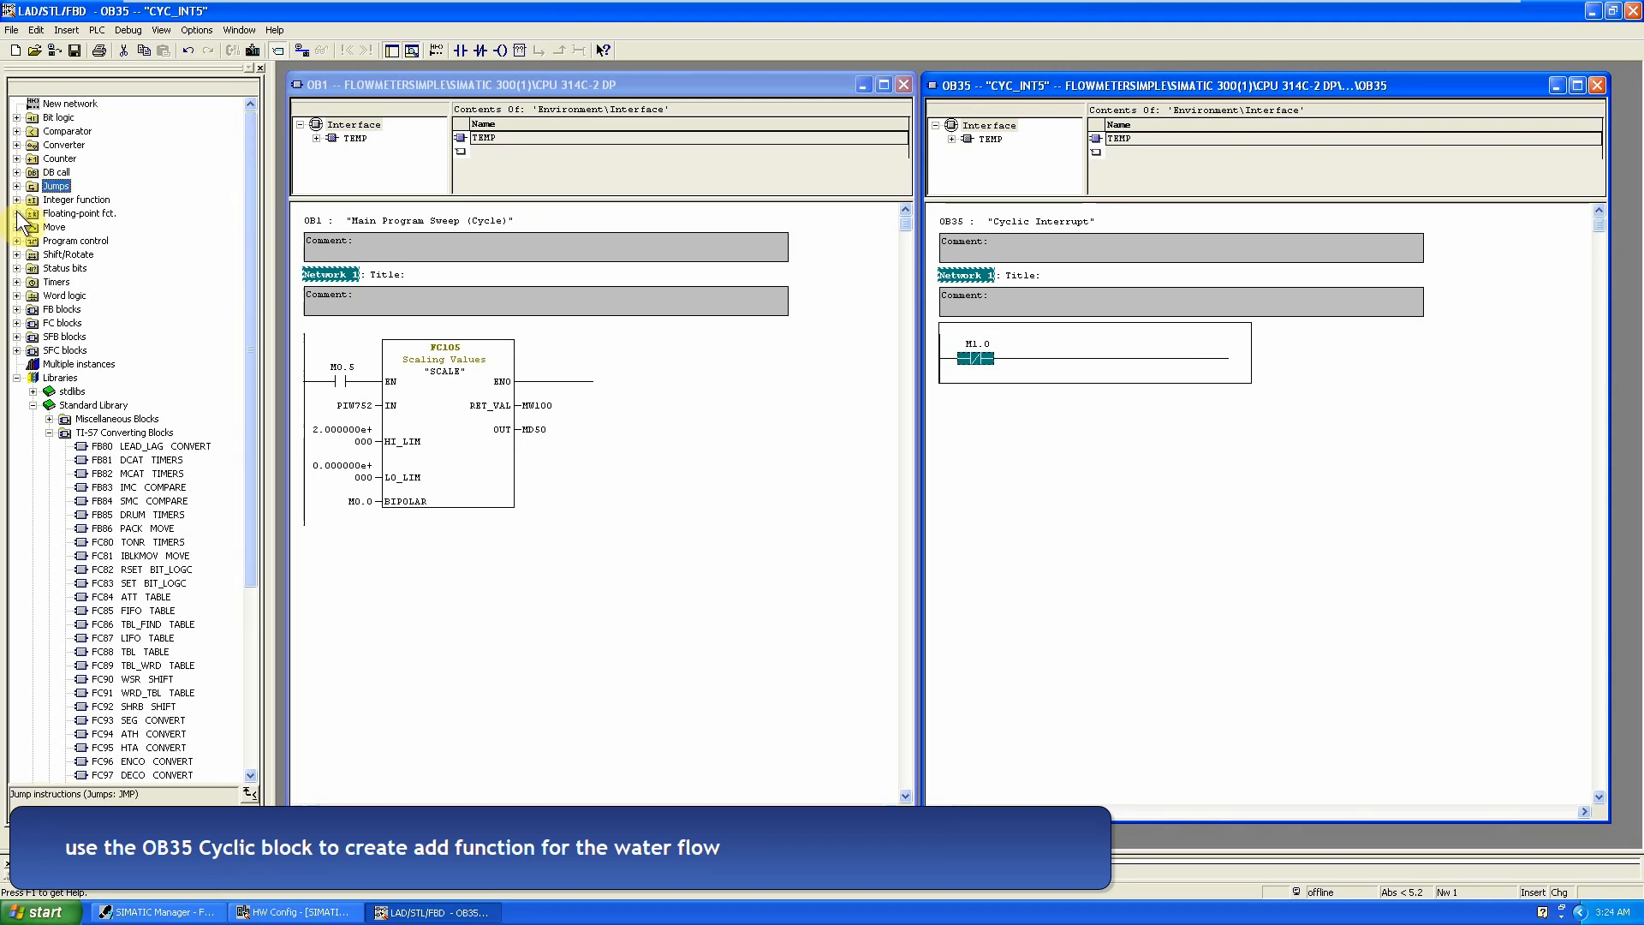
{"action": "left_click", "coordinate": [18, 213]}
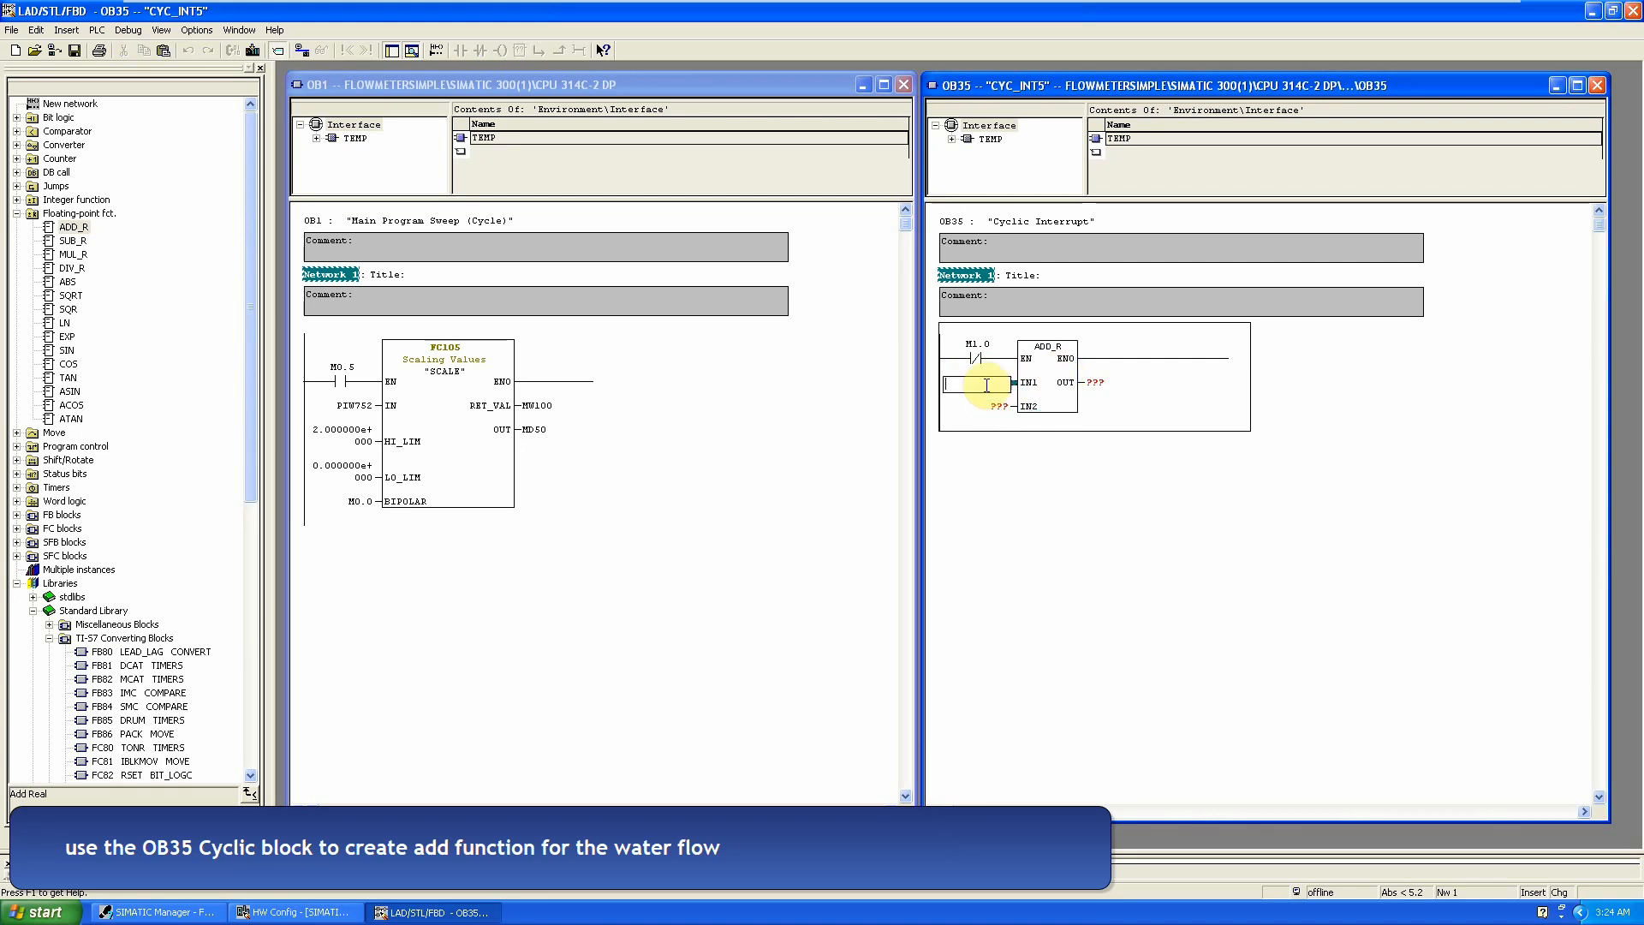
{"action": "type", "text": "MD50"}
{"action": "type", "text": "M0.2"}
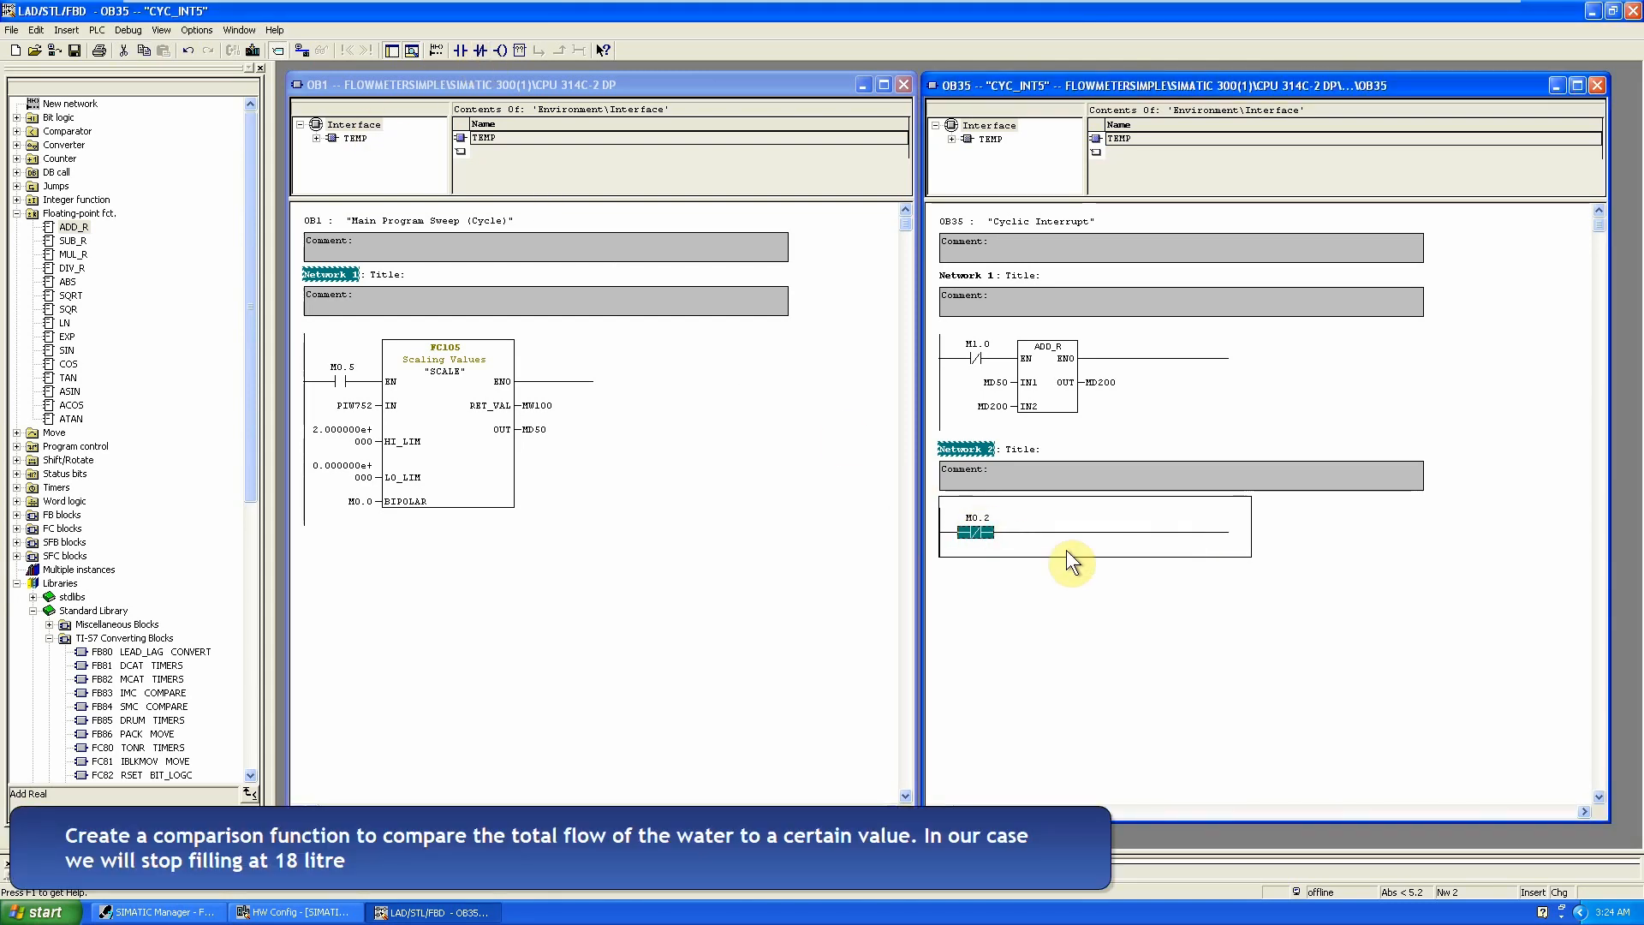
Step: Add a CMP >R in network 2 comparing MD200 against 18.0
{"action": "left_click", "coordinate": [1069, 532]}
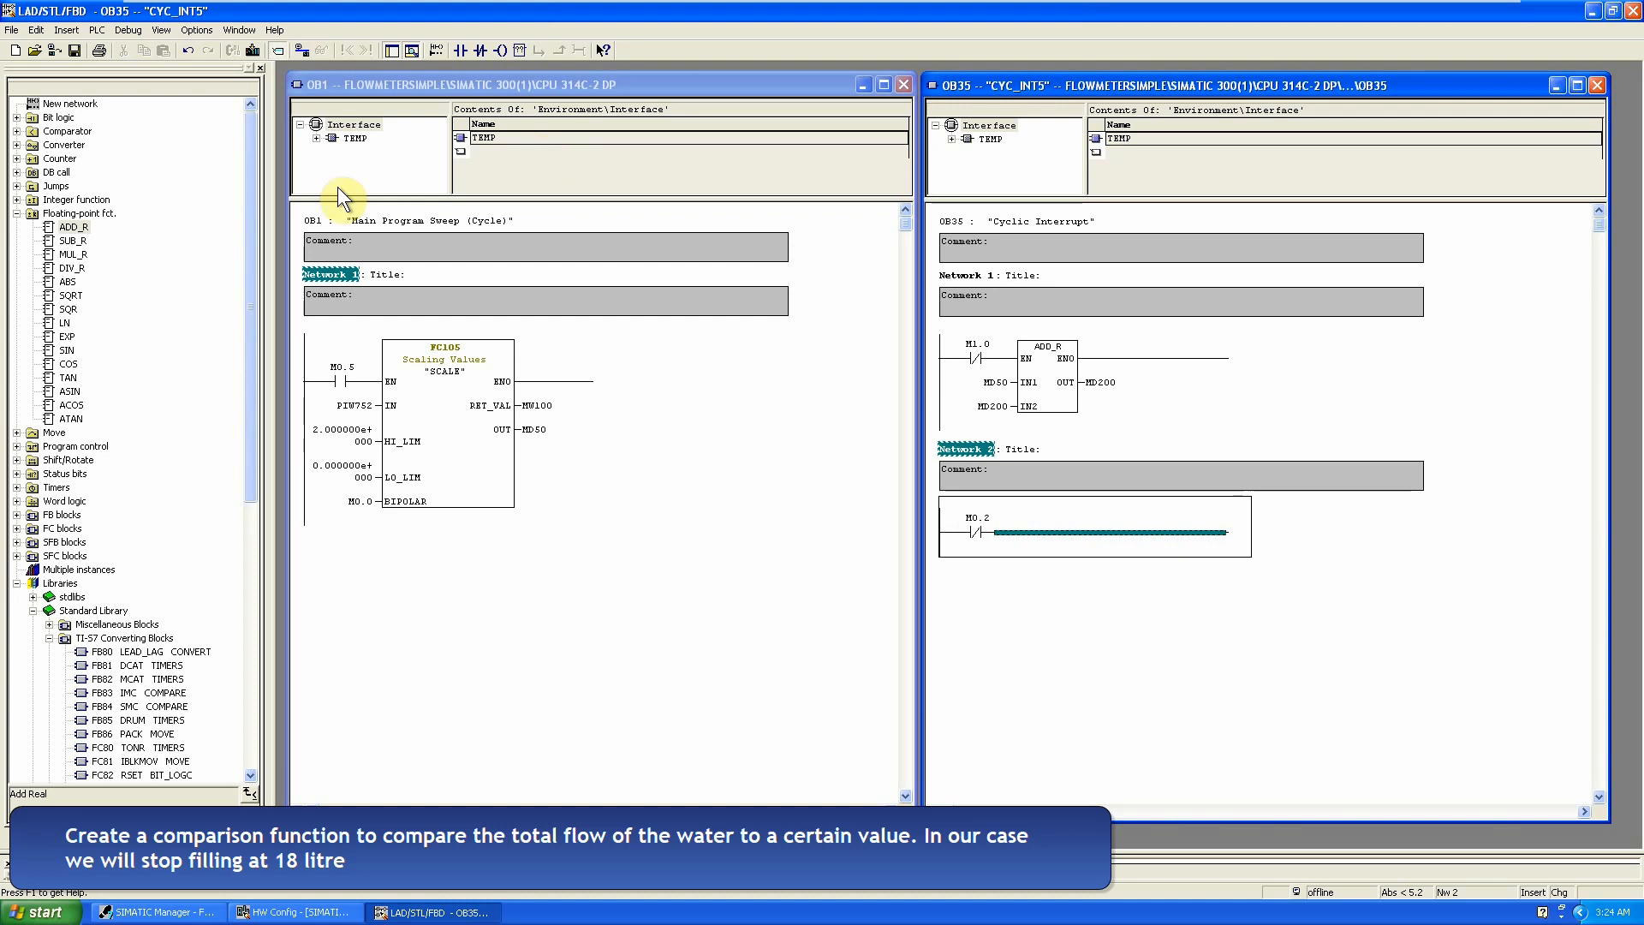
{"action": "left_click", "coordinate": [78, 213]}
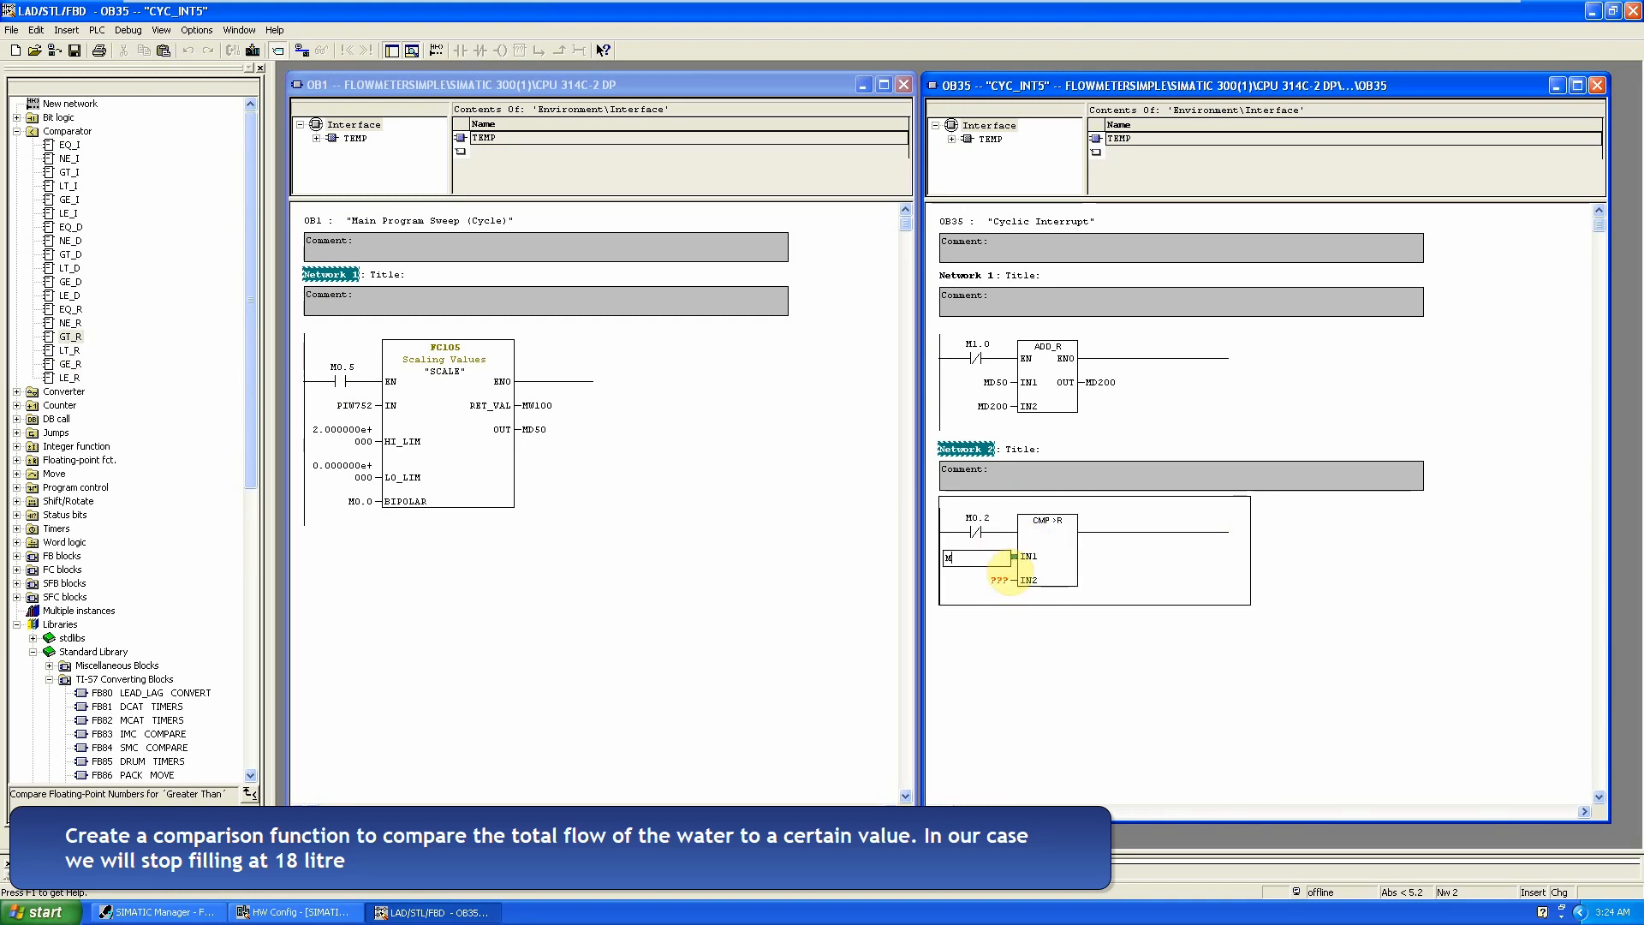
{"action": "type", "text": "MD200"}
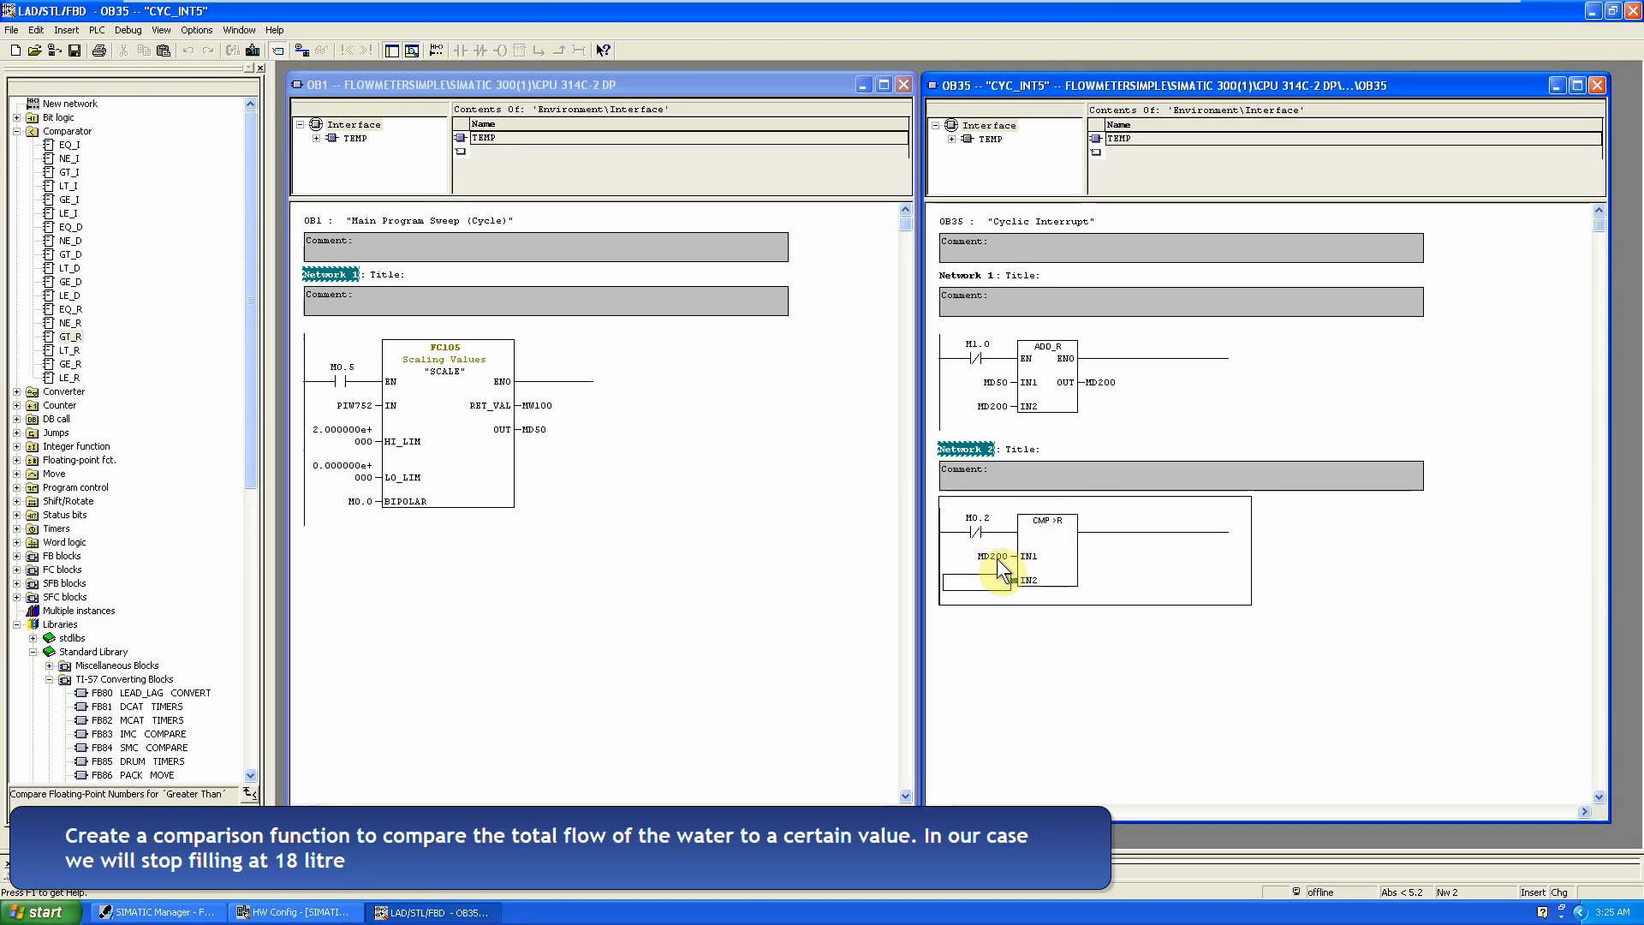
{"action": "type", "text": "18.0"}
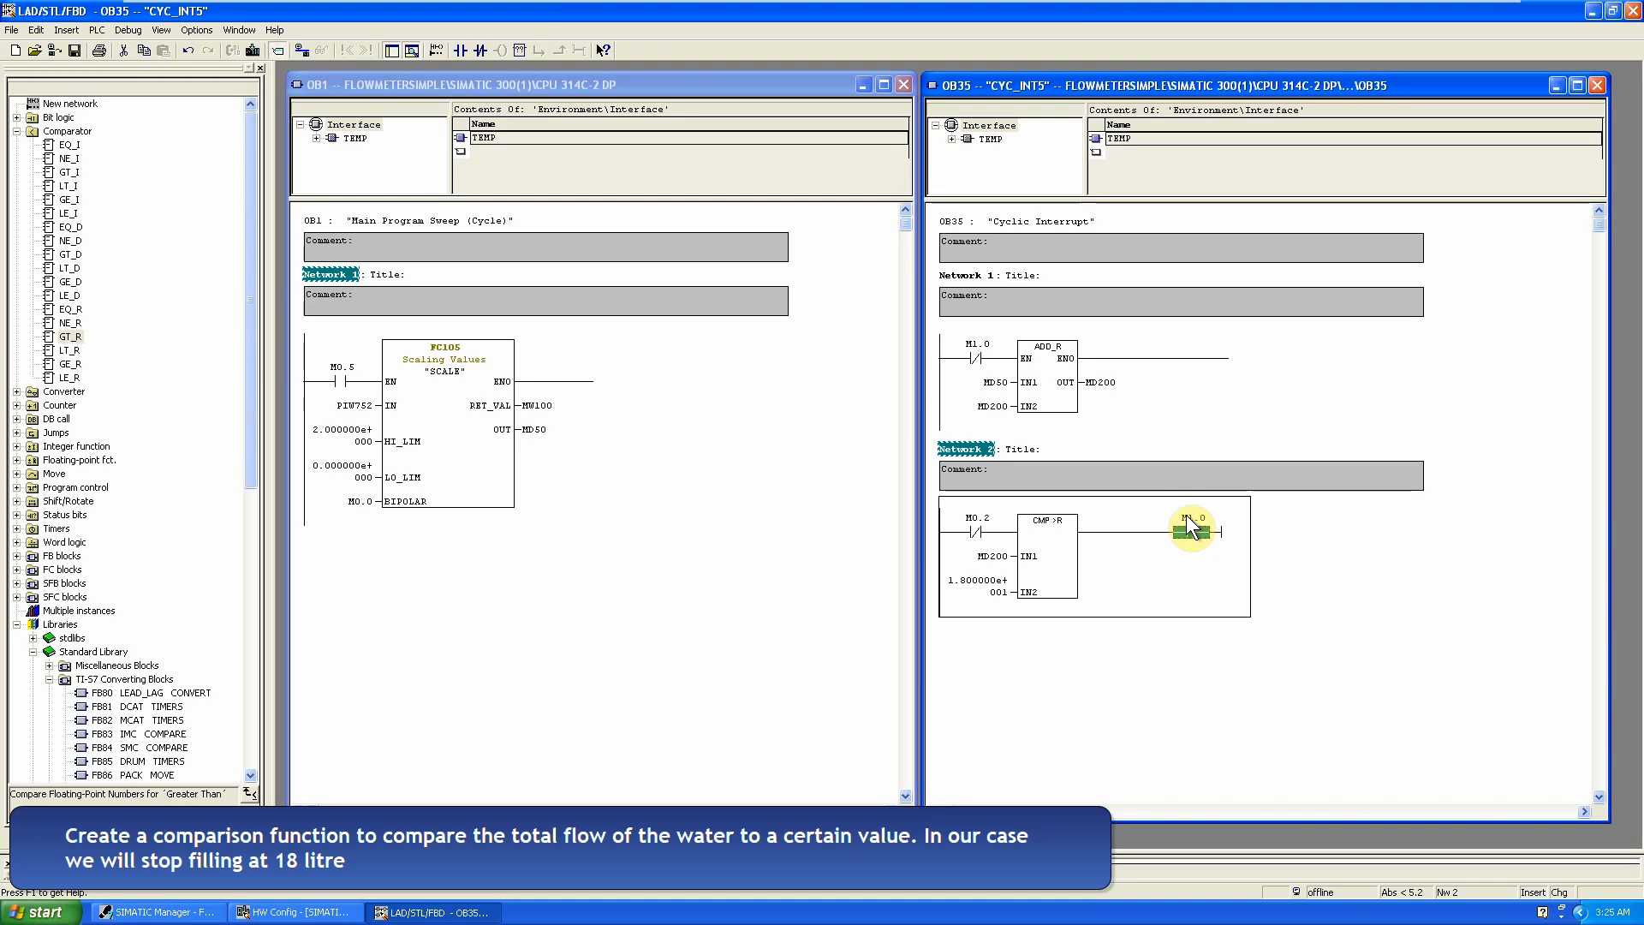
Step: Insert a new network driving output coil Q124.0 from M1.0
{"action": "right_click", "coordinate": [1190, 530]}
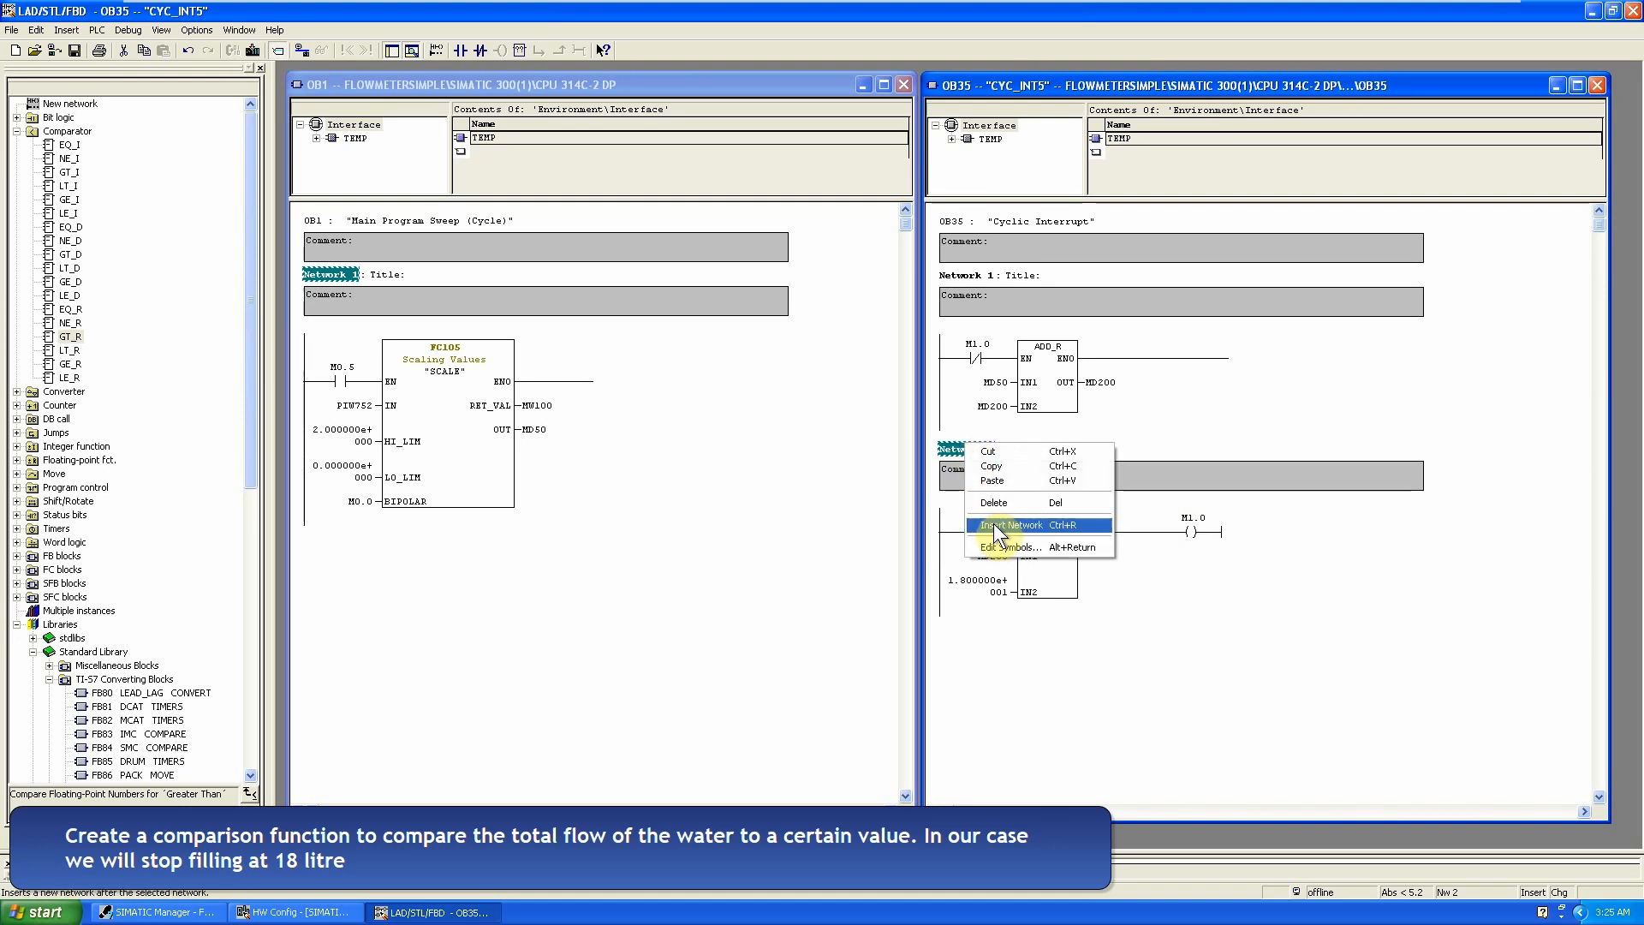
{"action": "left_click", "coordinate": [1013, 524]}
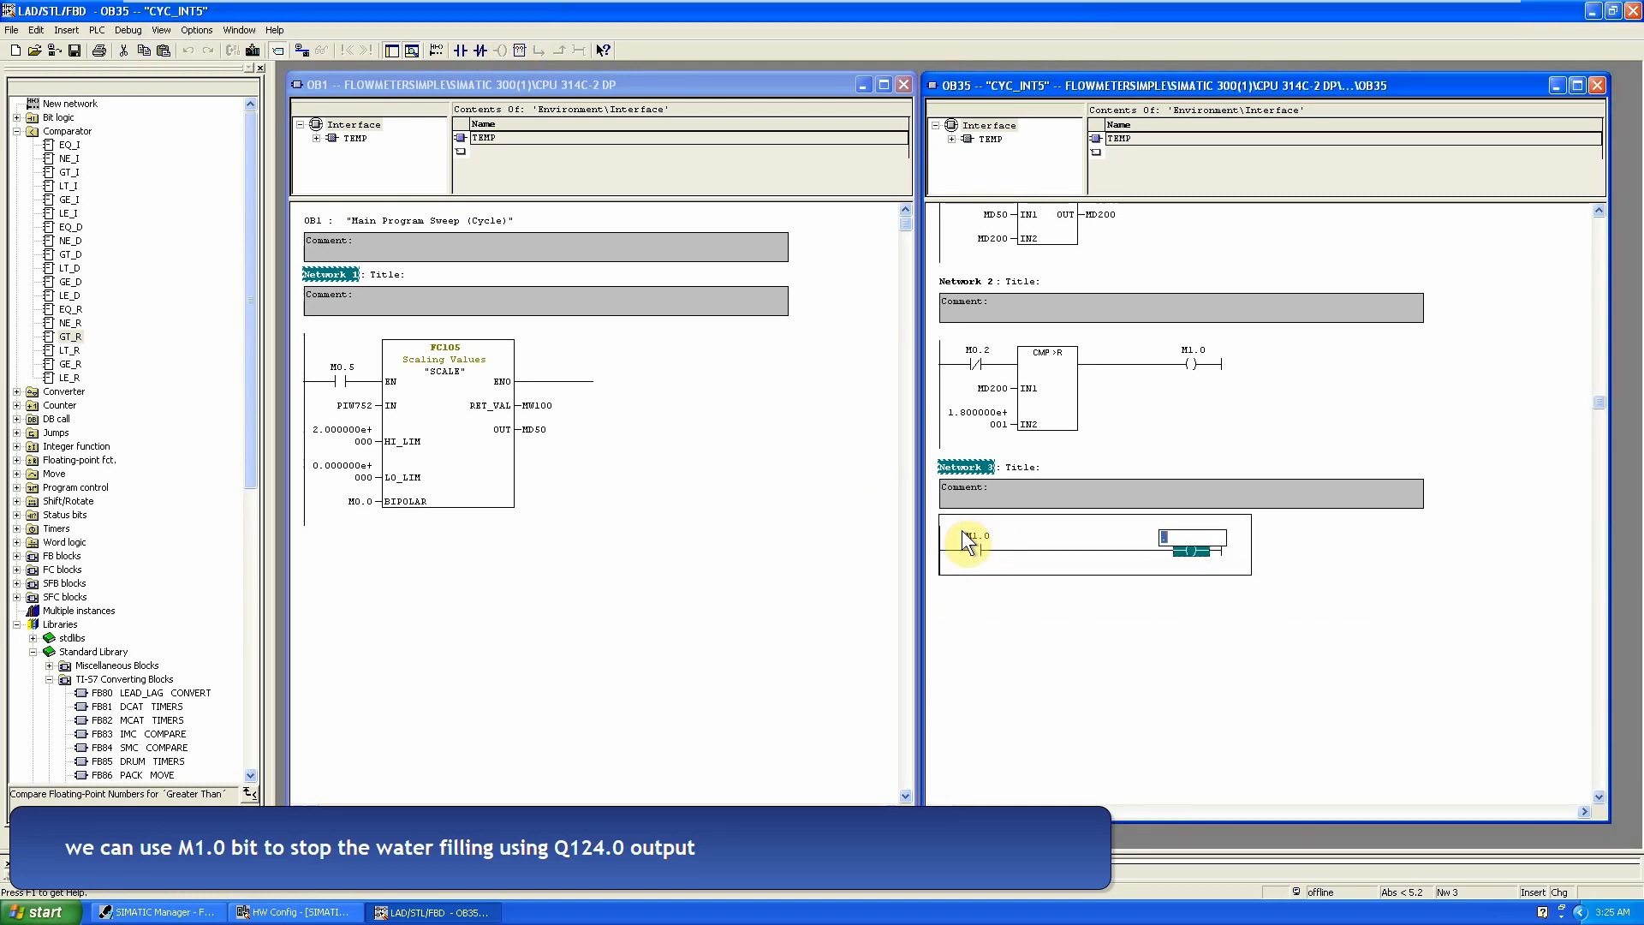
{"action": "type", "text": "Q124.0"}
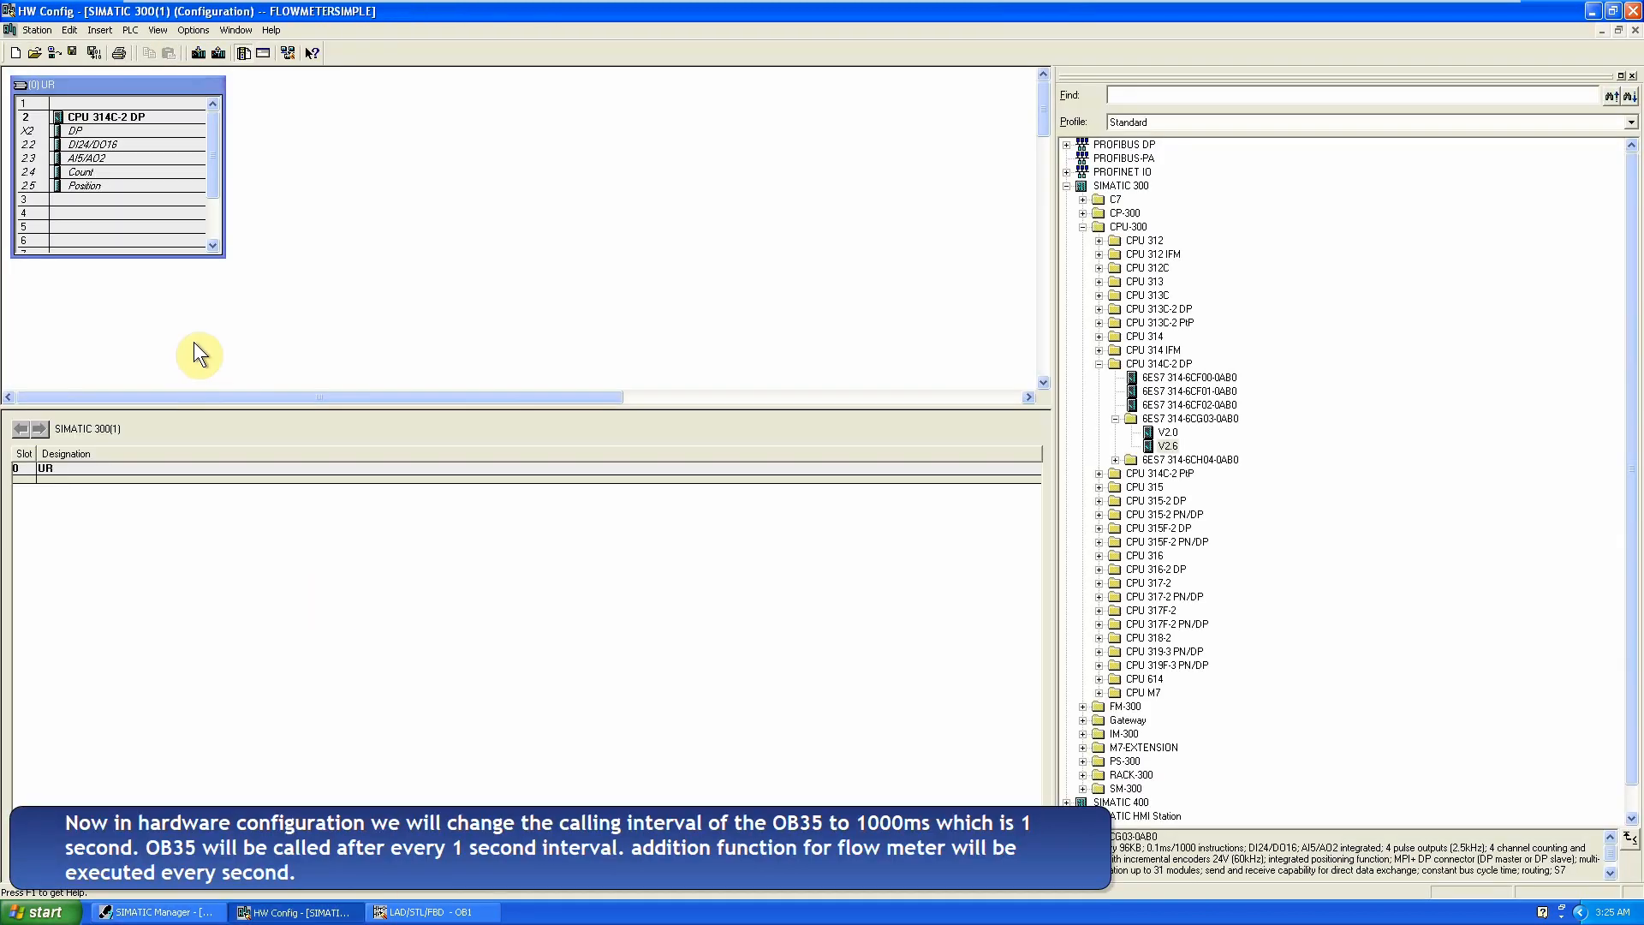
Step: Set OB35's cyclic interrupt interval to 1000 ms in the CPU properties
{"action": "double_click", "coordinate": [126, 116]}
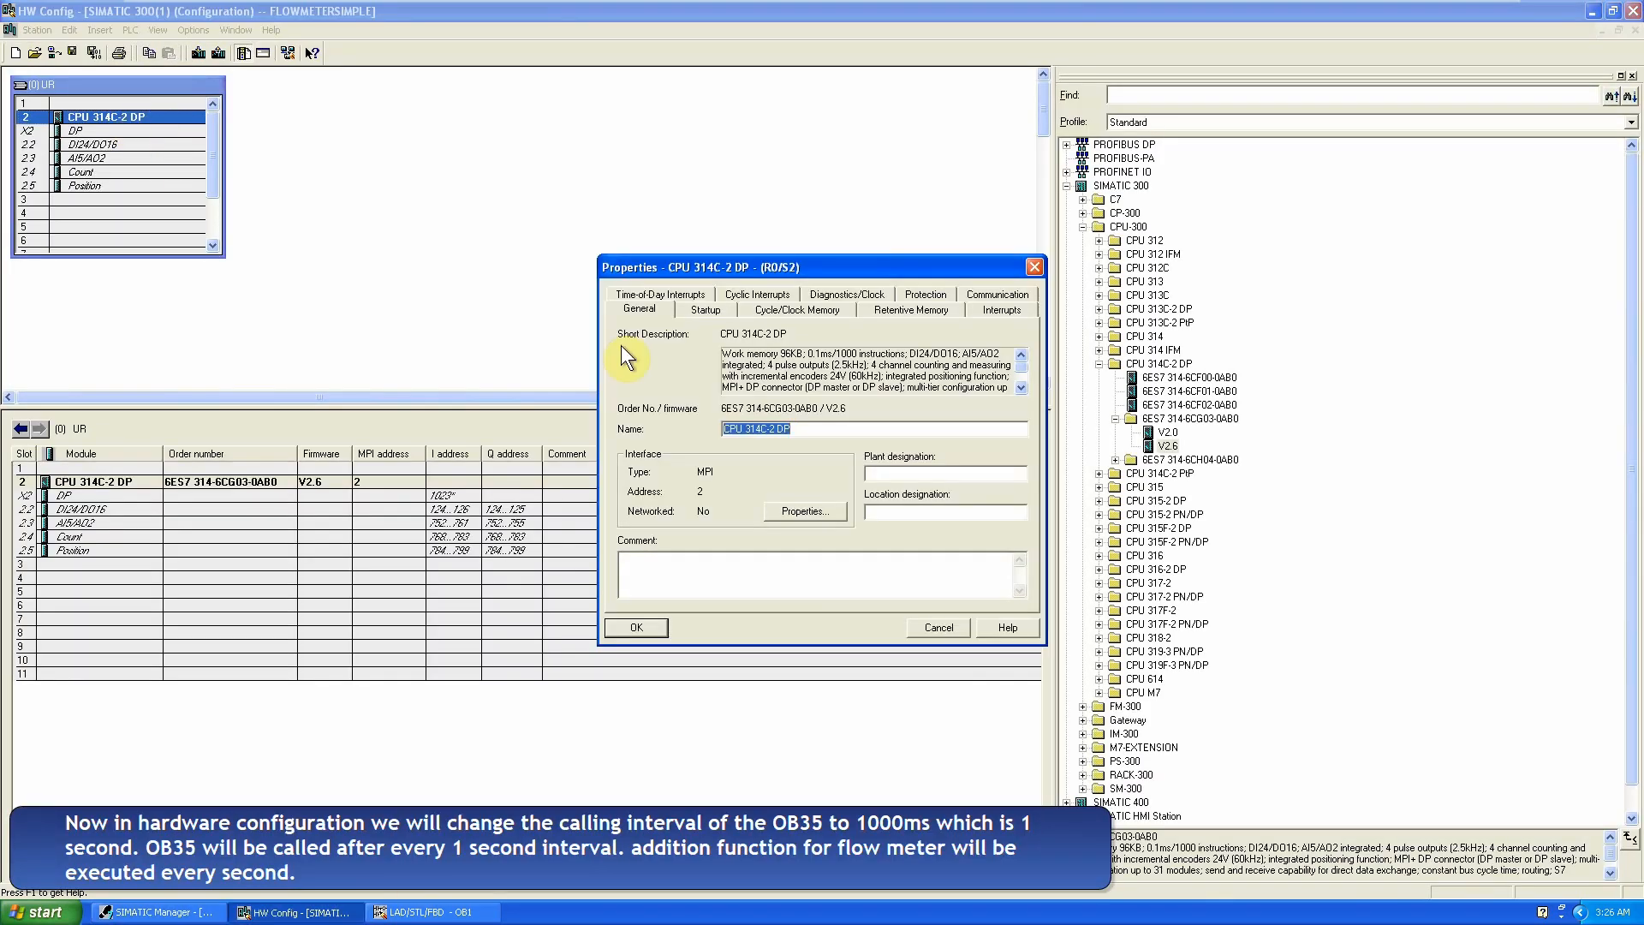
{"action": "mouse_move", "coordinate": [757, 304]}
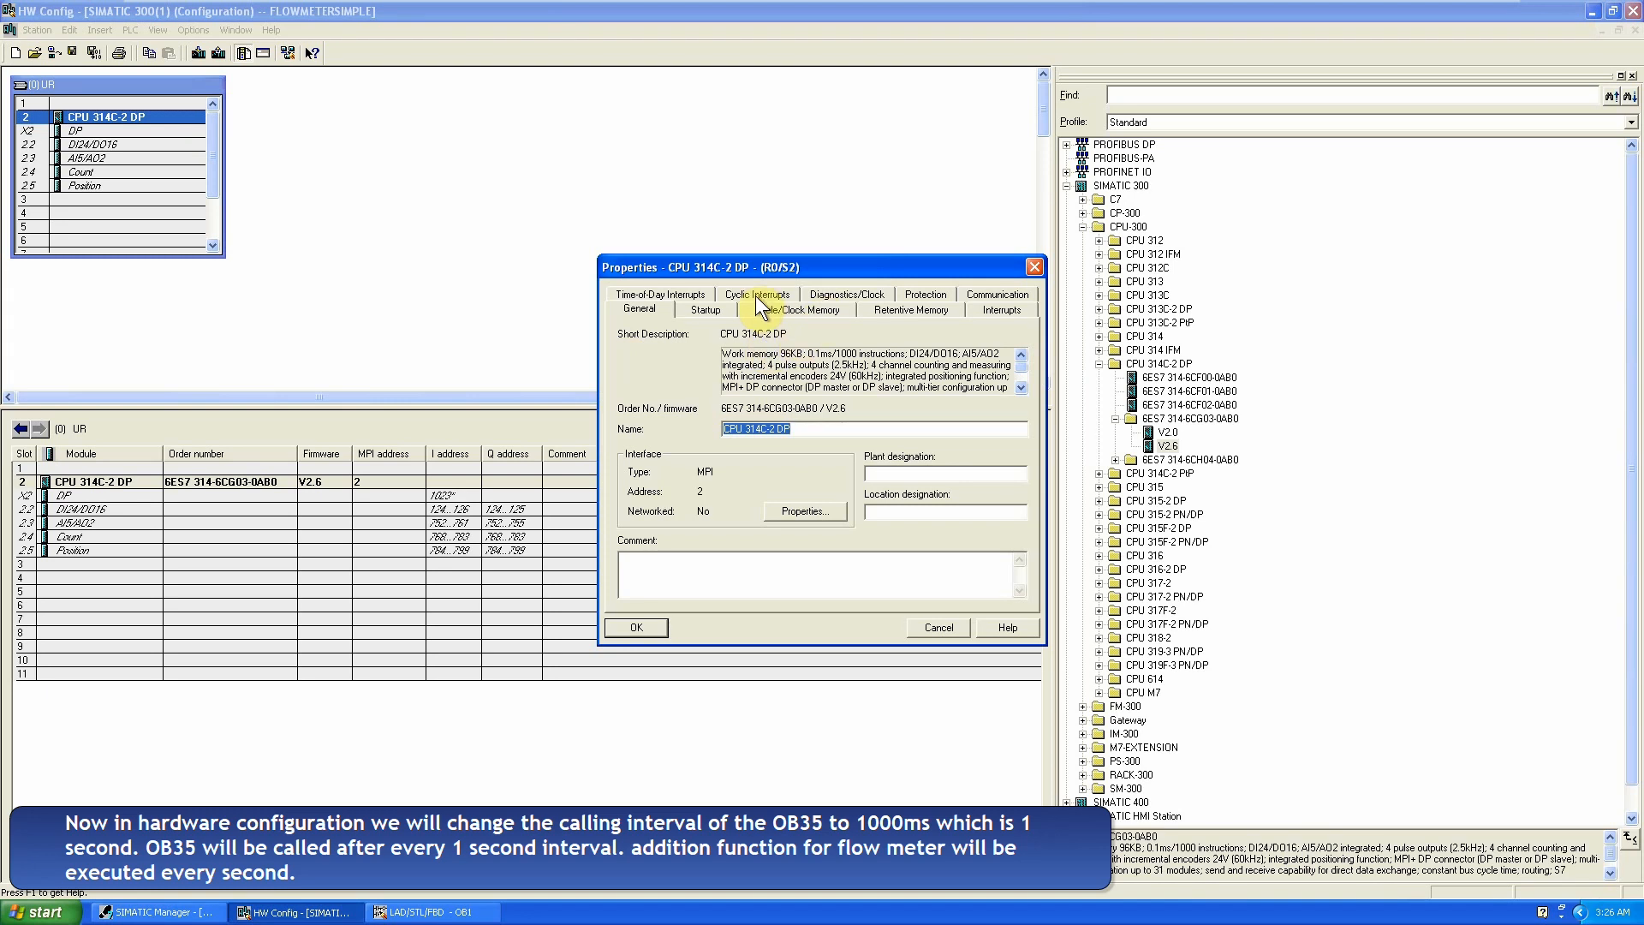
{"action": "left_click", "coordinate": [756, 294]}
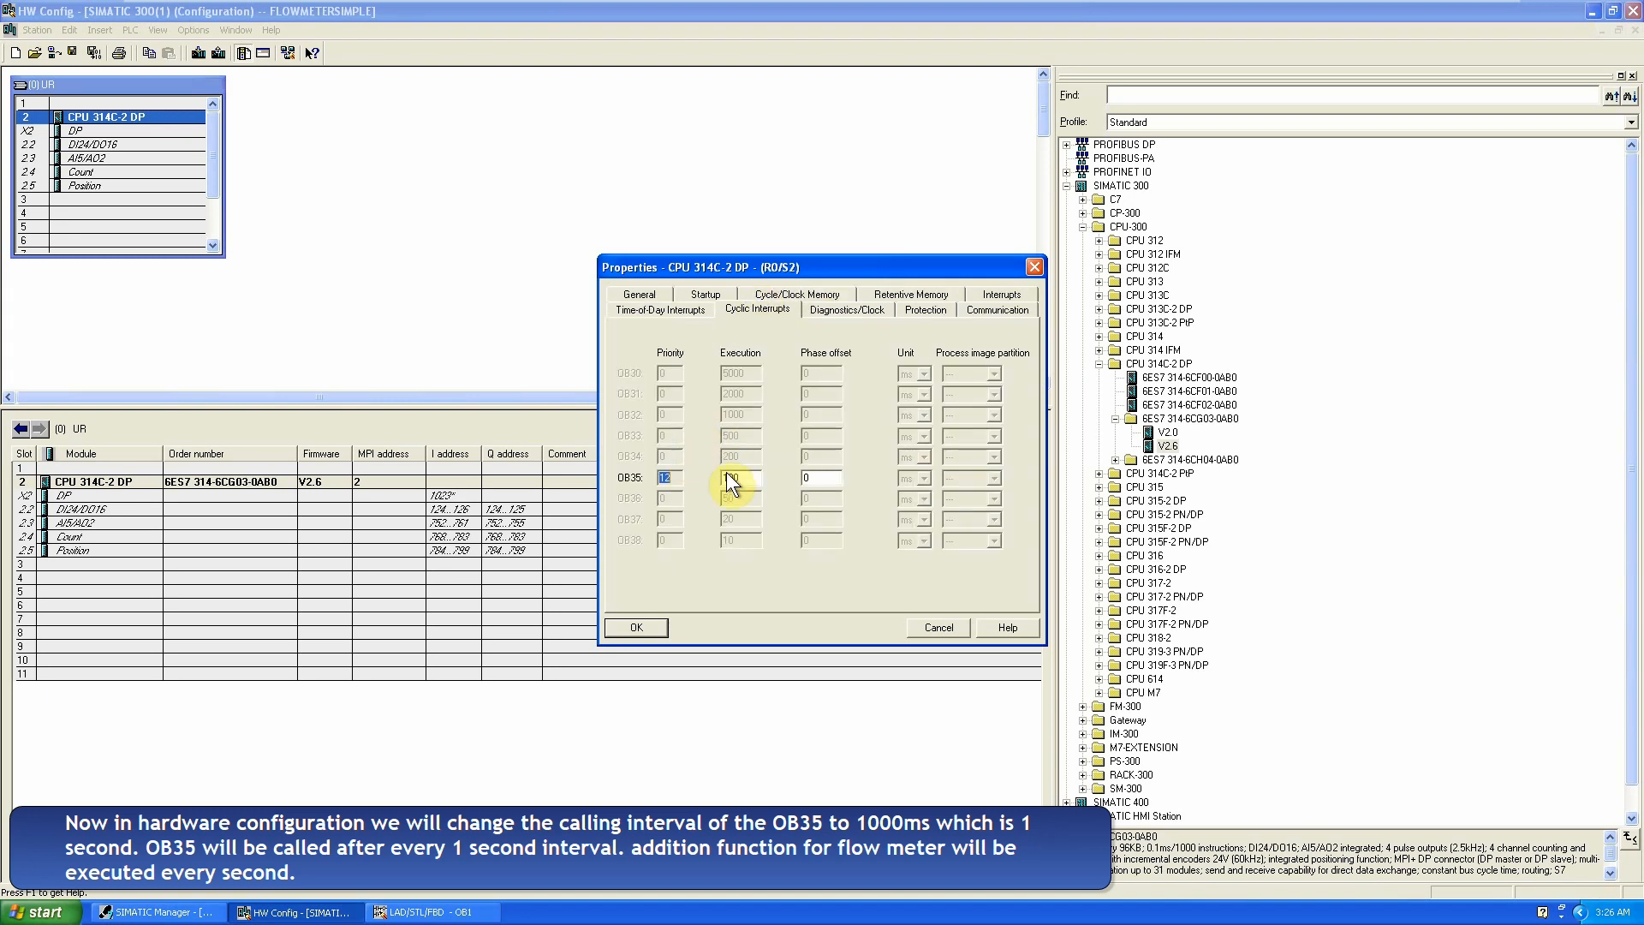
{"action": "type", "text": "1000"}
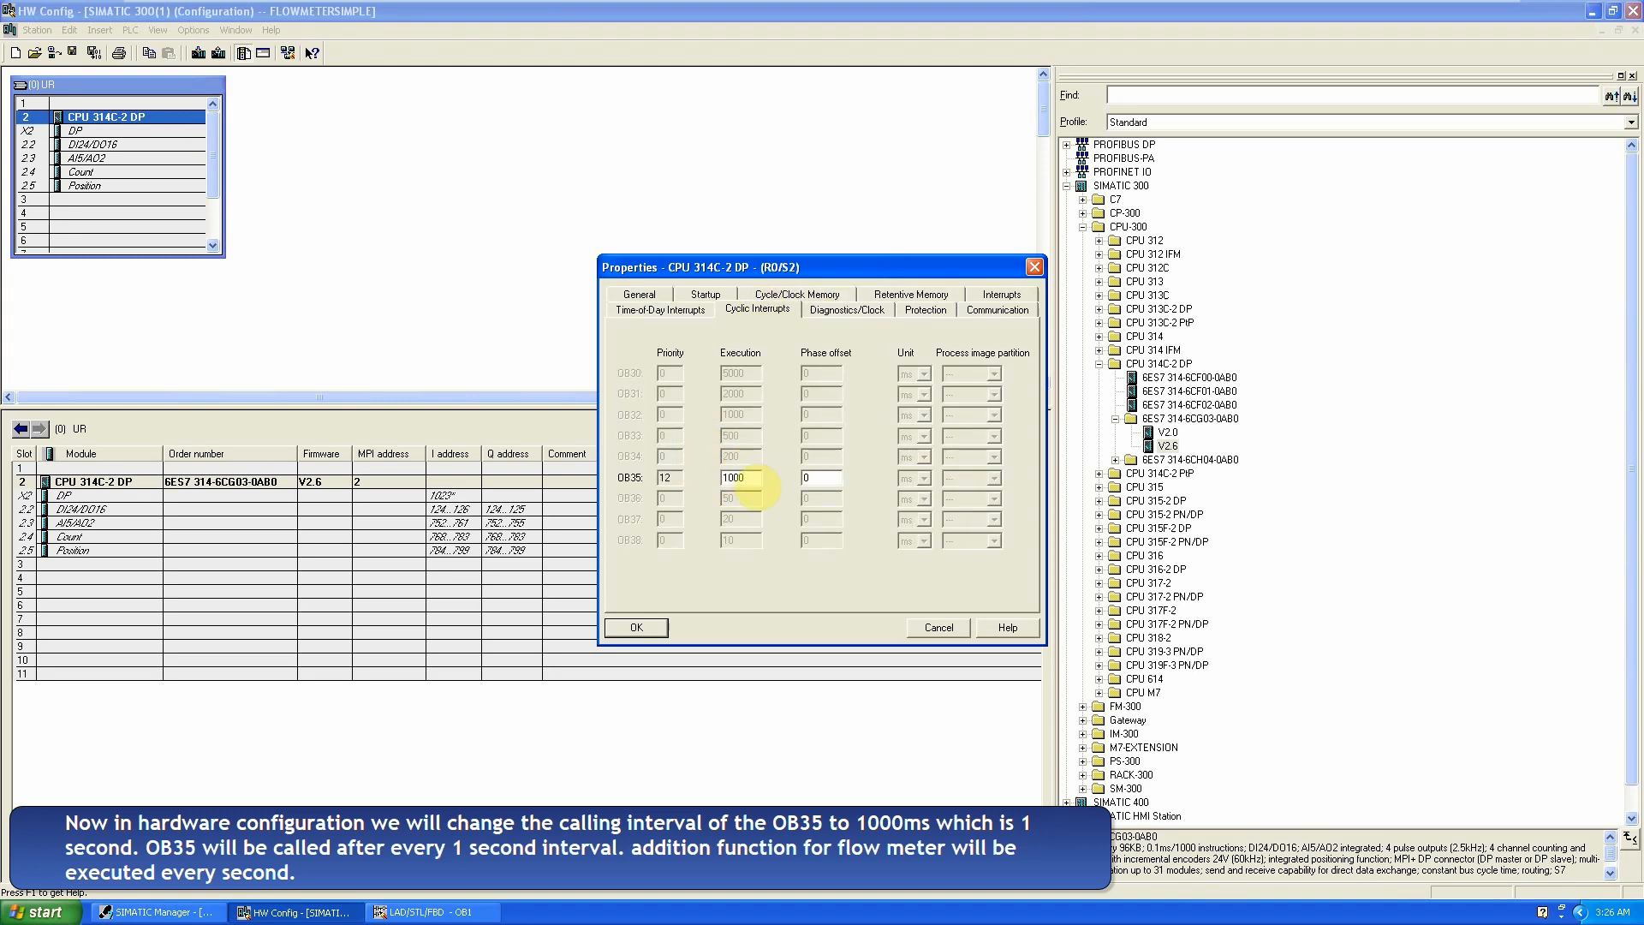
{"action": "left_click", "coordinate": [635, 626]}
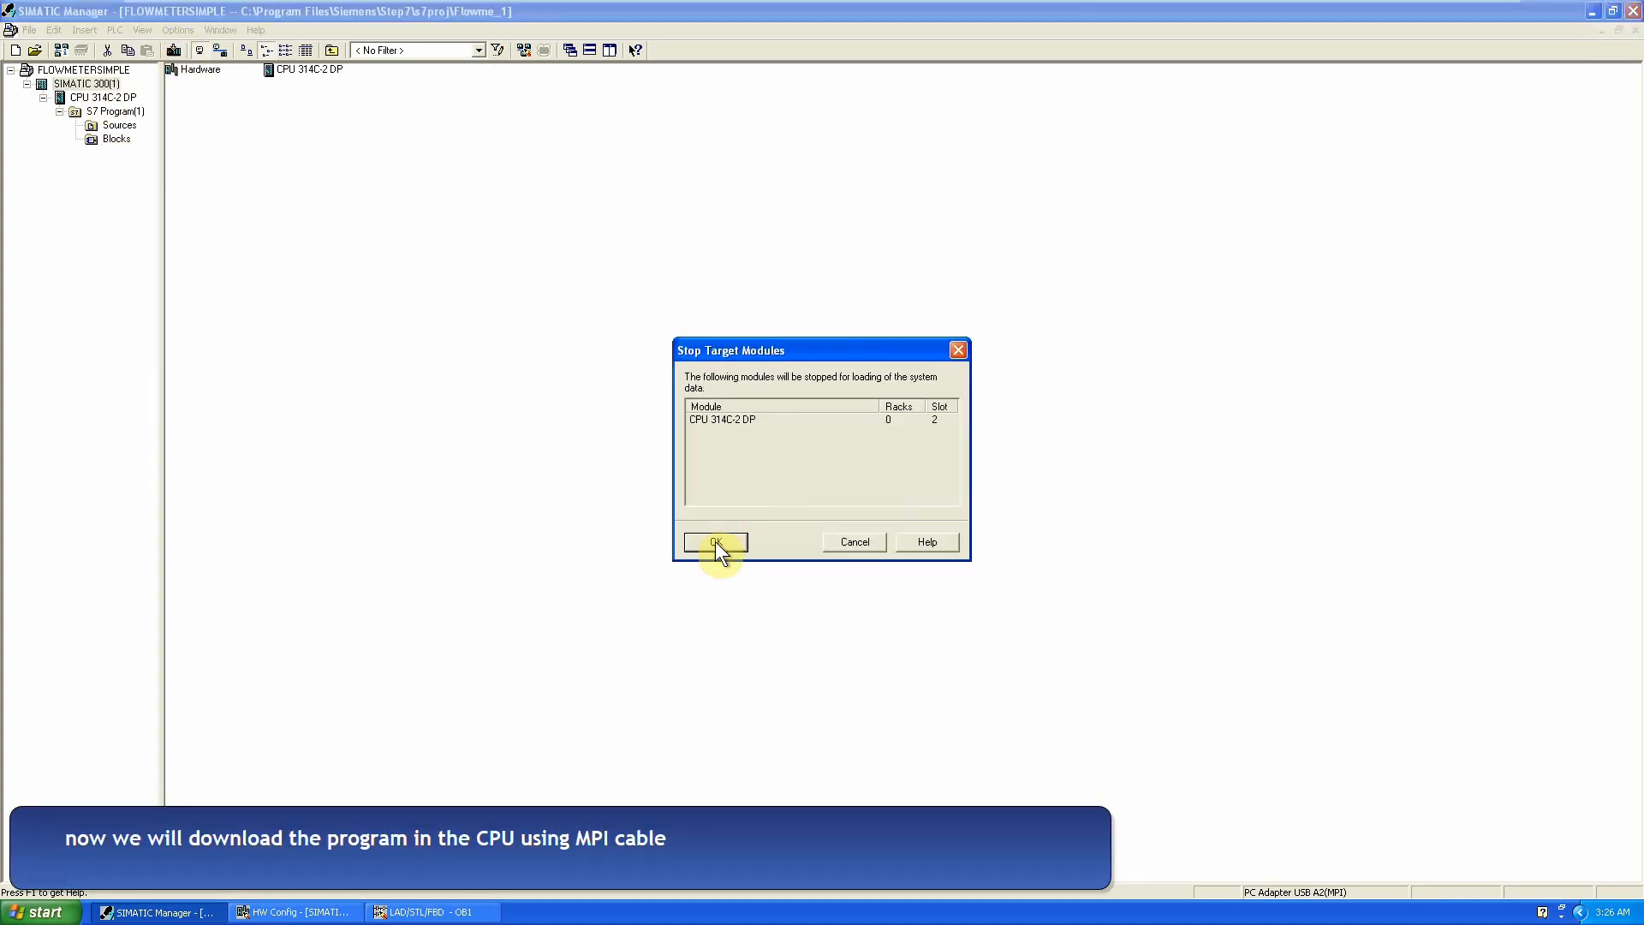
Step: Let the CPU stop and confirm the download despite OB35 being open
{"action": "left_click", "coordinate": [714, 541]}
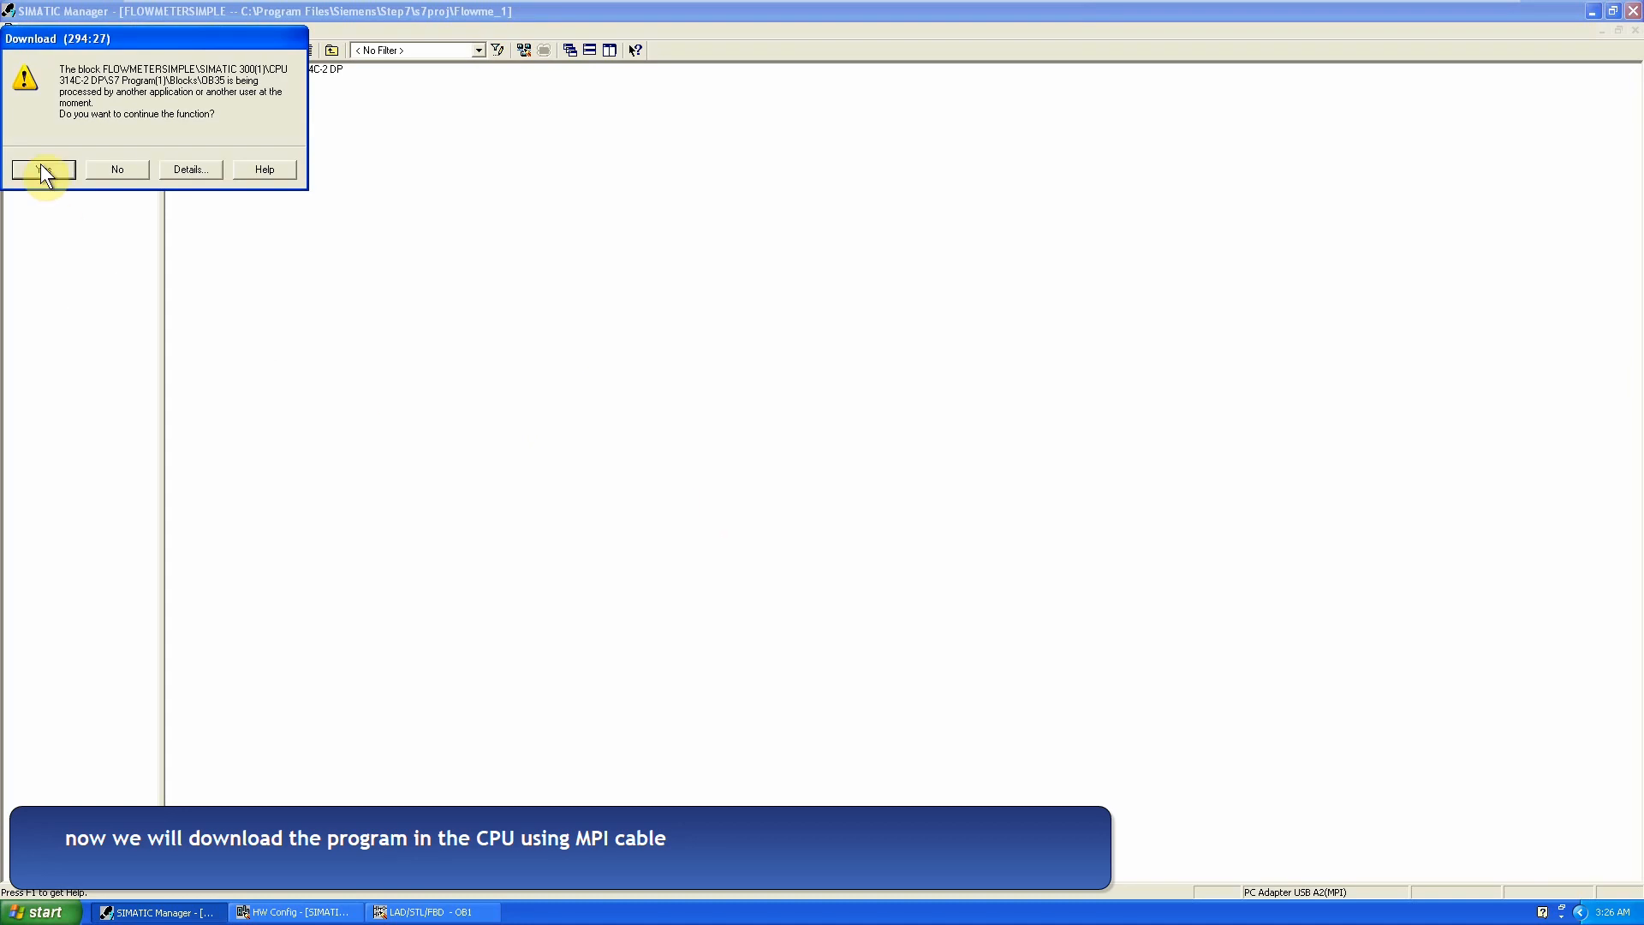
{"action": "left_click", "coordinate": [43, 169]}
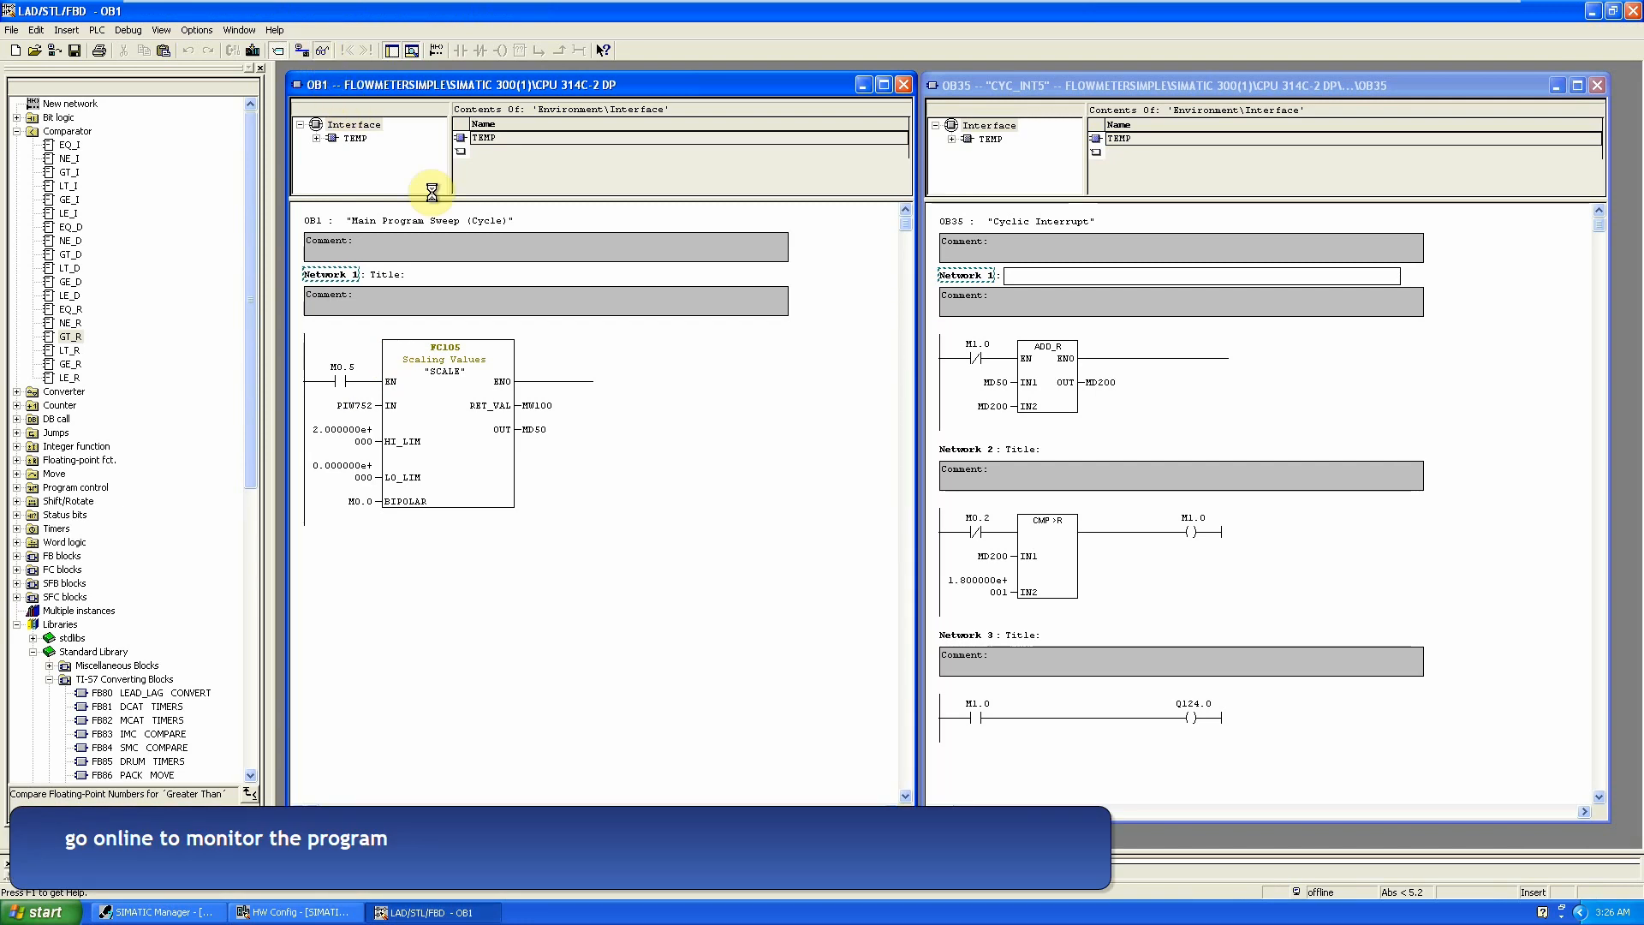
Step: Monitor OB1 online, then switch live monitoring to OB35 to watch MD200 grow
{"action": "left_click", "coordinate": [303, 51]}
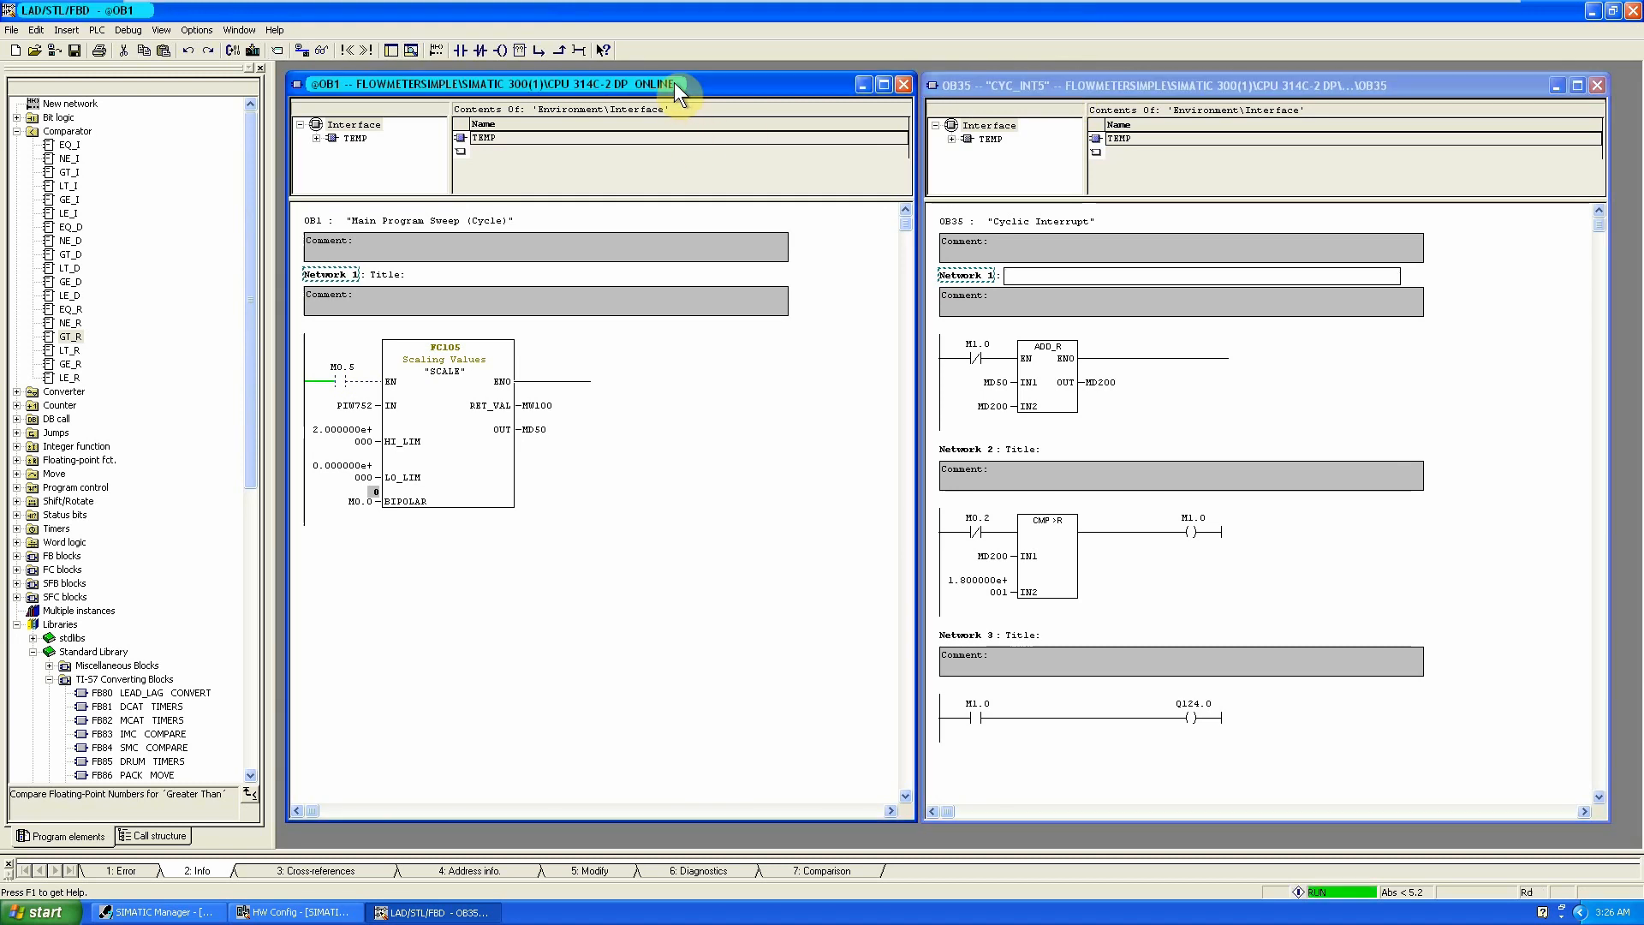
{"action": "left_click", "coordinate": [351, 377]}
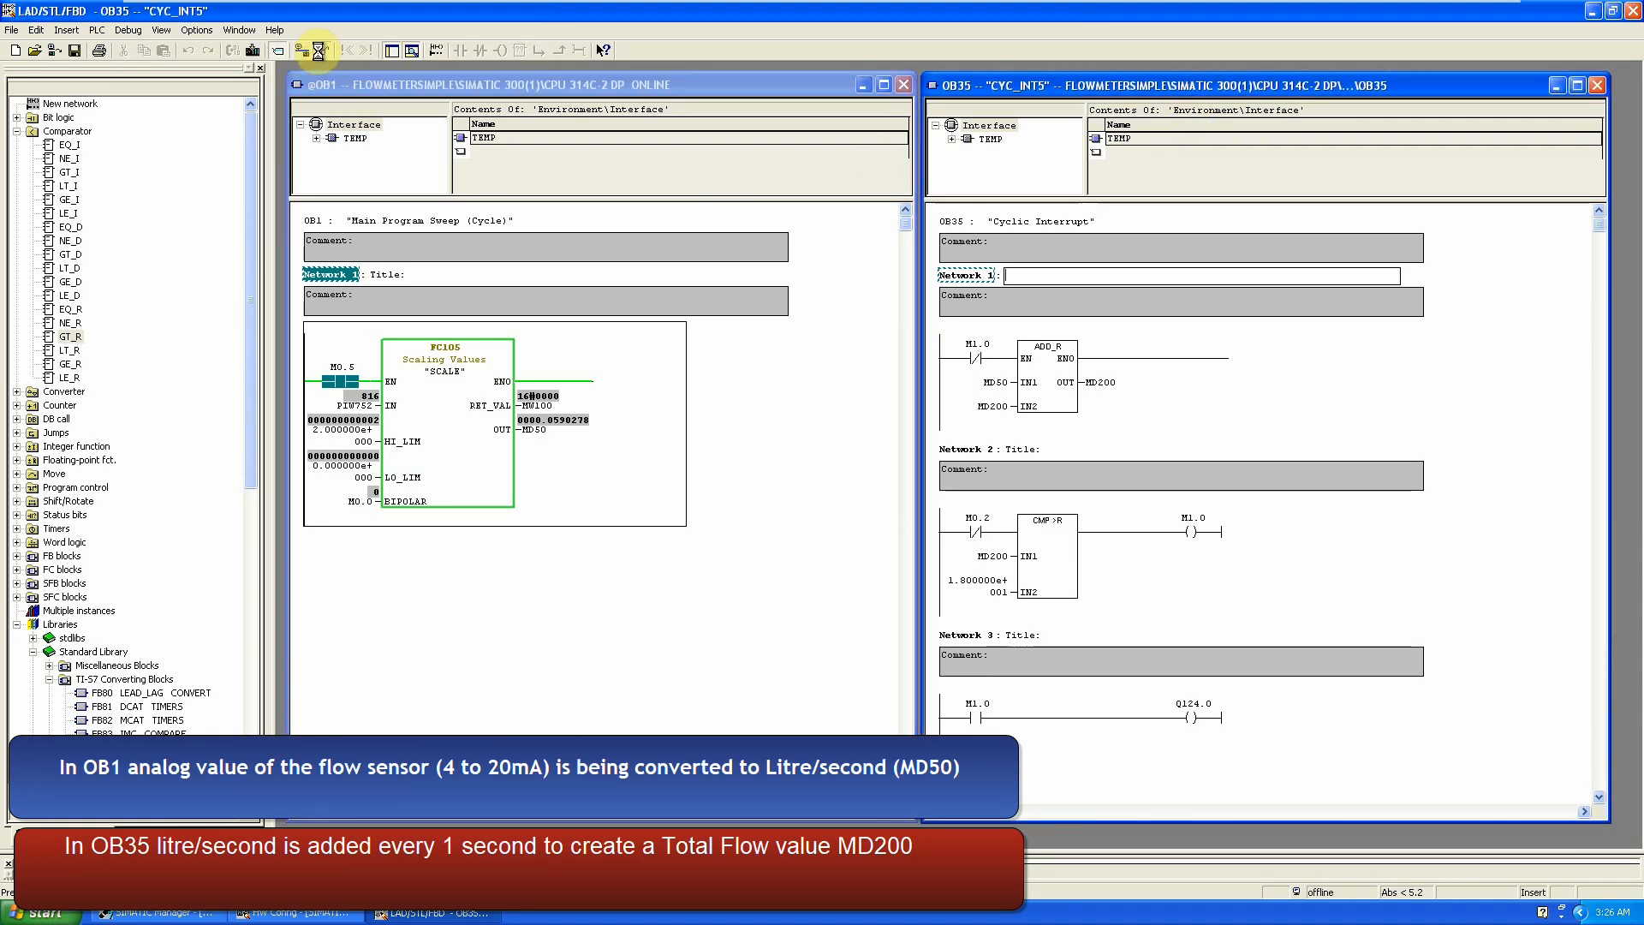
{"action": "left_click", "coordinate": [322, 51]}
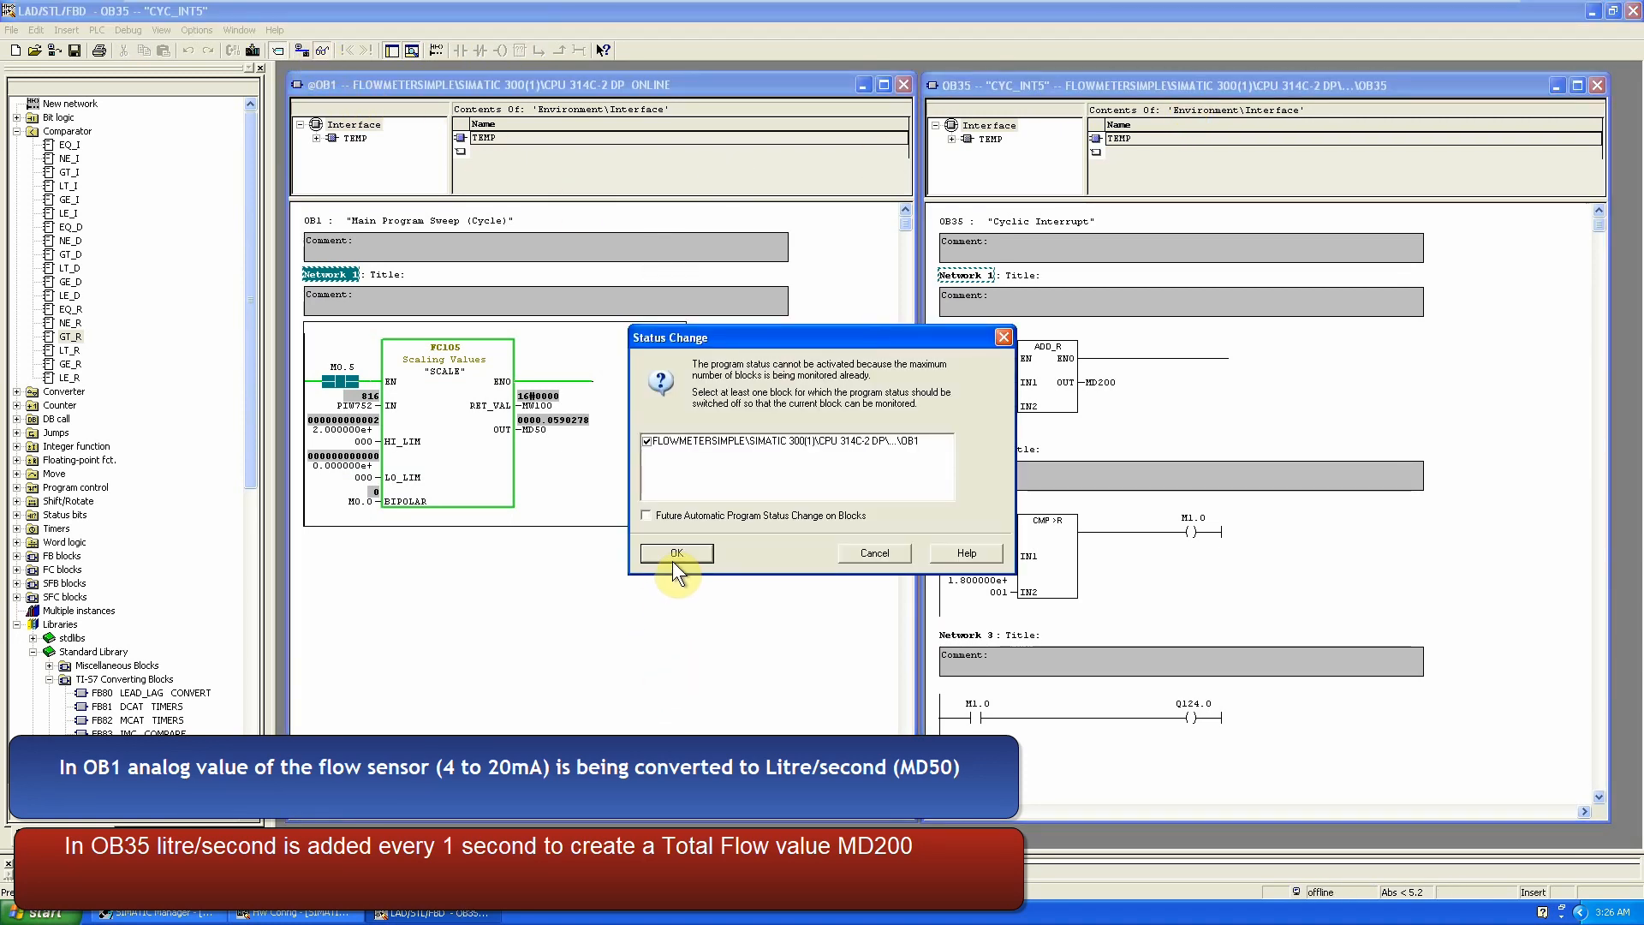
{"action": "left_click", "coordinate": [676, 552]}
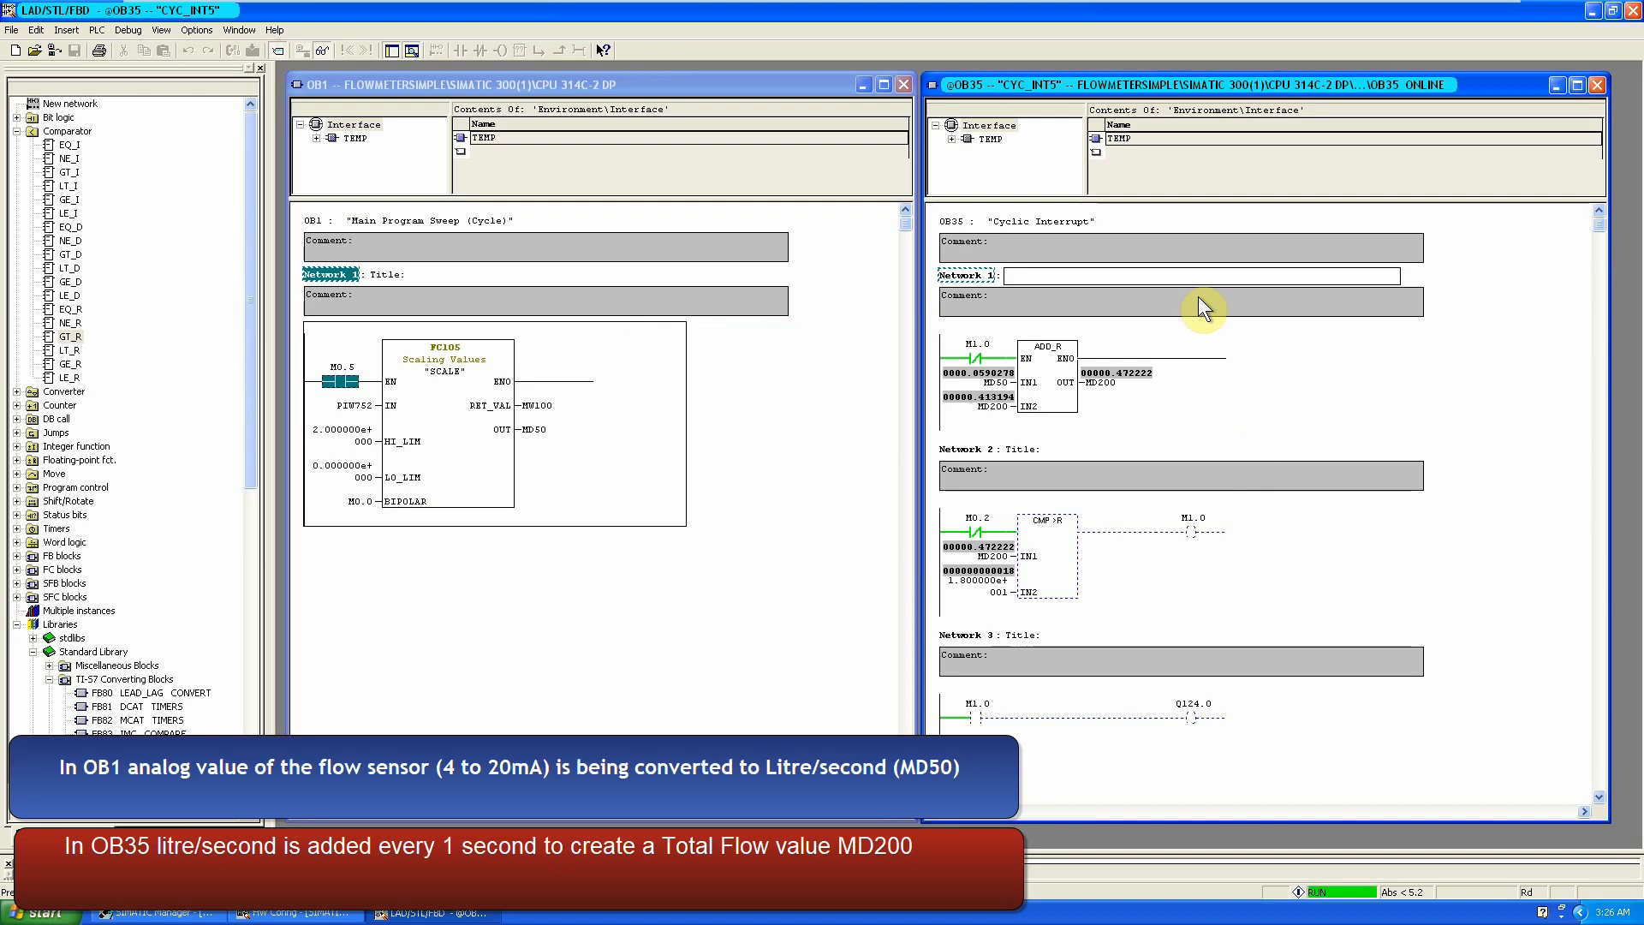
{"action": "mouse_move", "coordinate": [613, 495]}
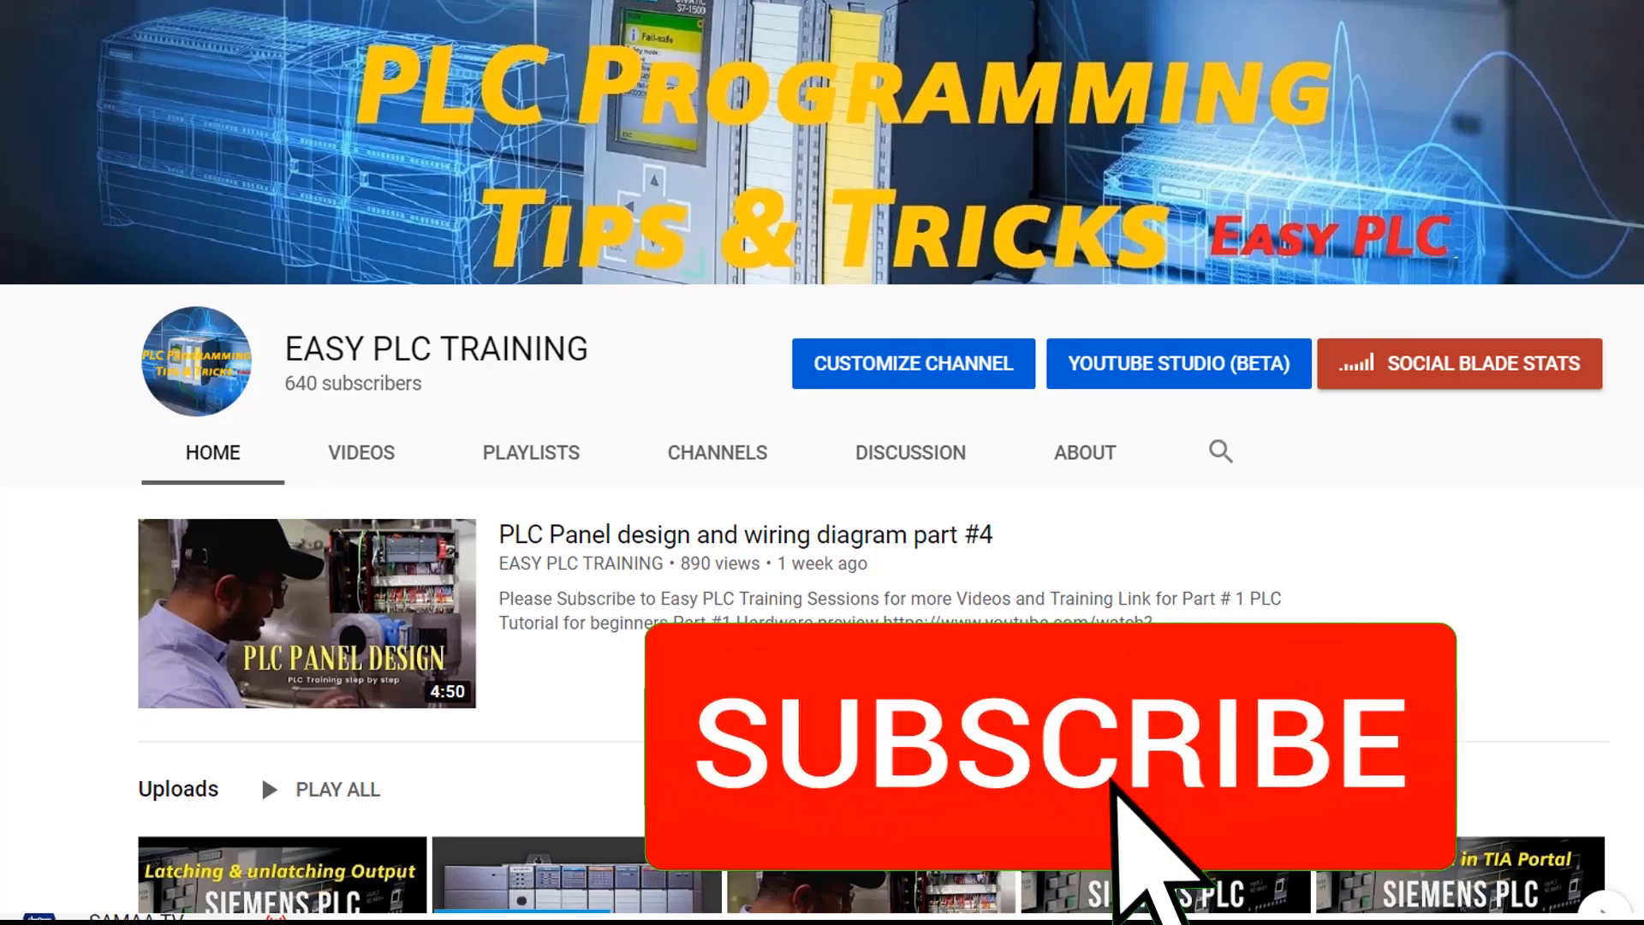
{"action": "left_click", "coordinate": [1048, 741]}
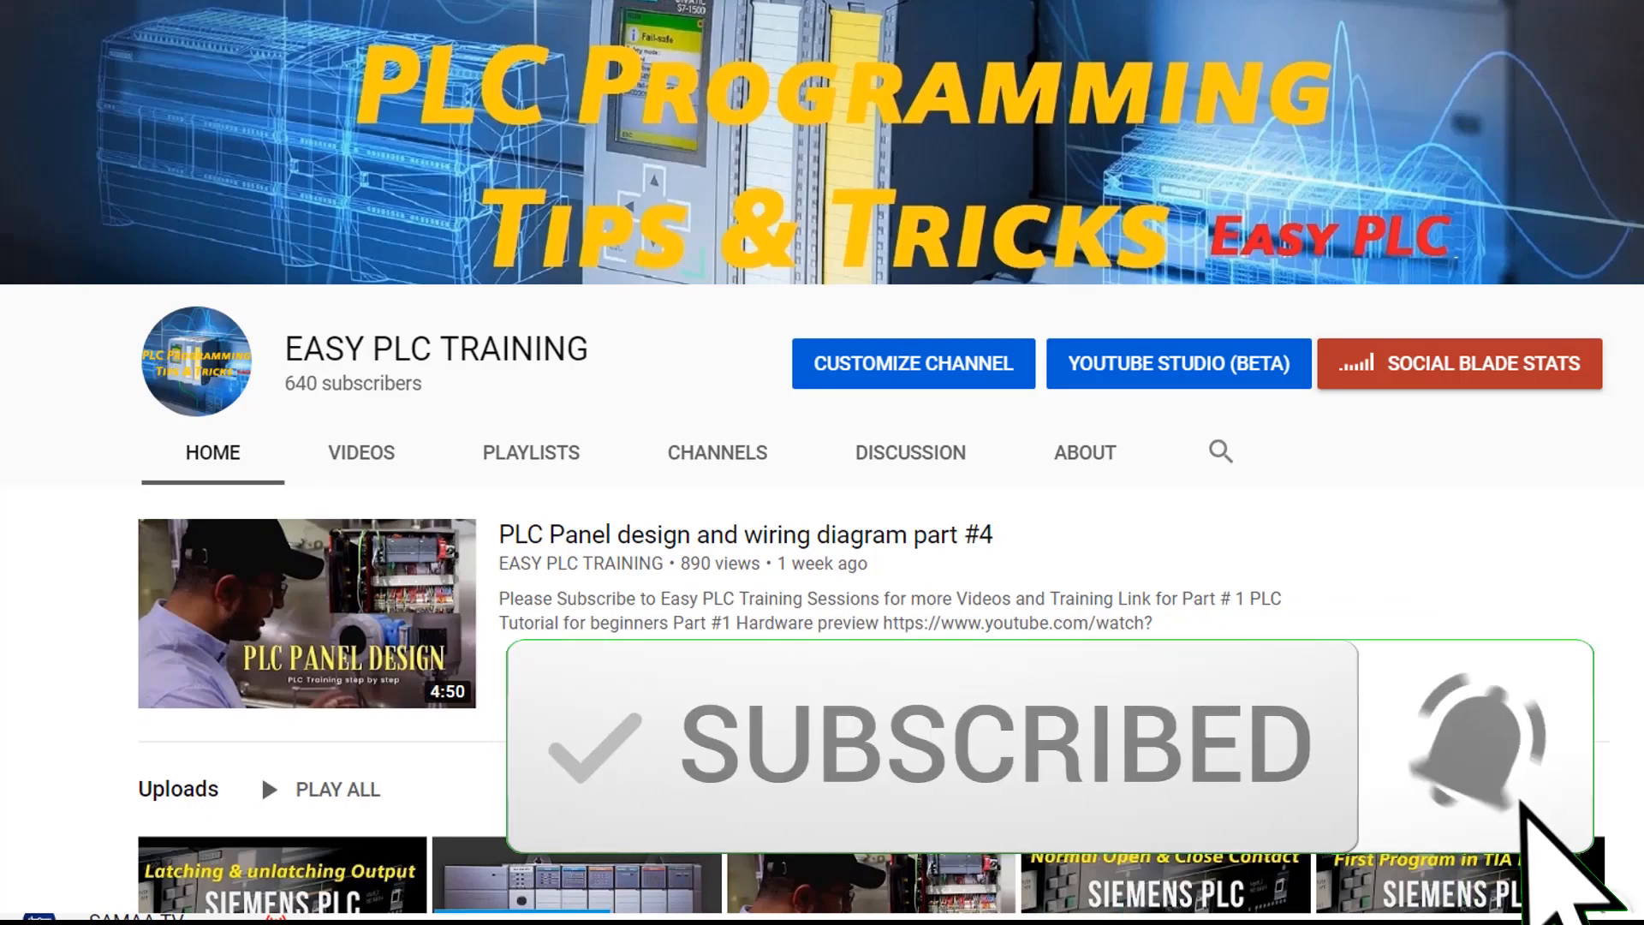